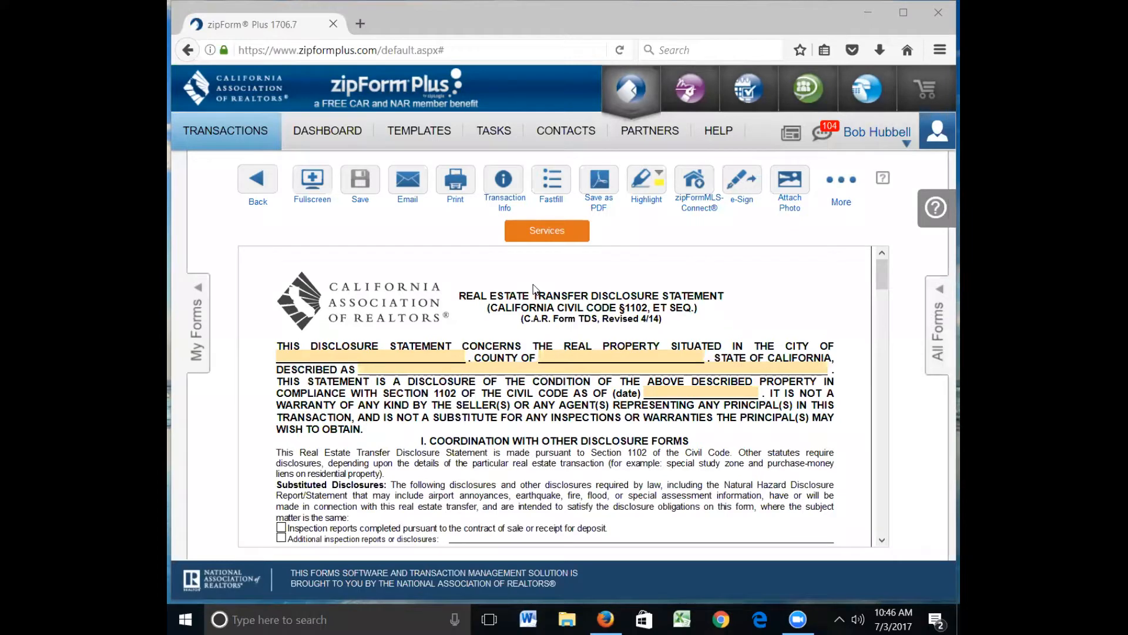
- Open the Manufactured Home/Mobilehome Transfer Disclosure Statement (MHTDS) from the 'mhtds' results
left_click(185, 619)
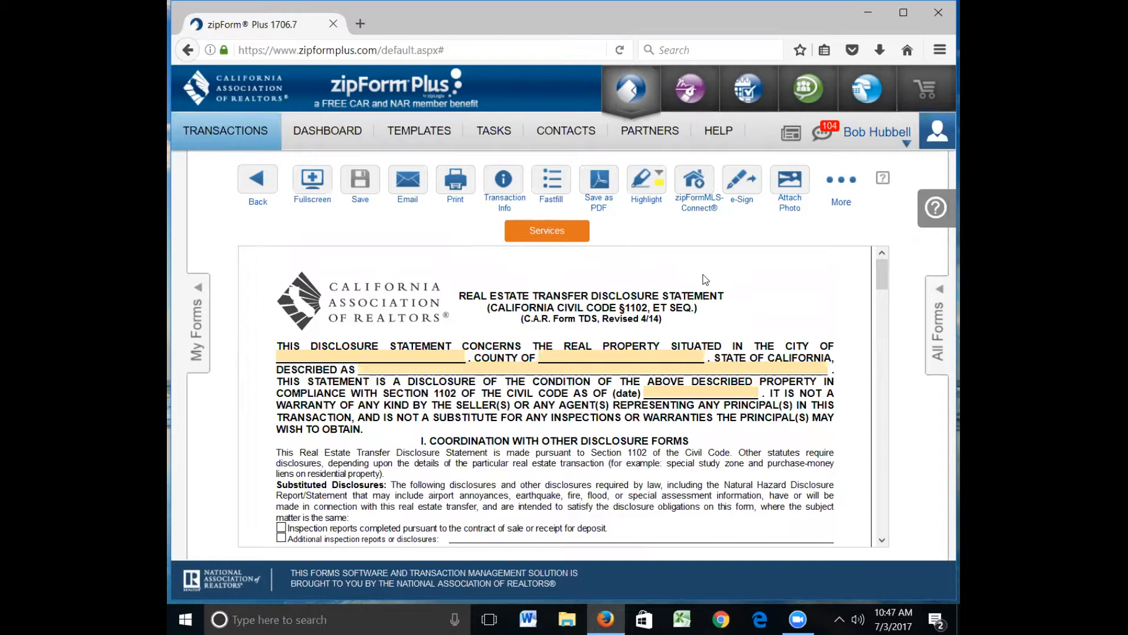
mouse_move(883, 315)
type("mhtds")
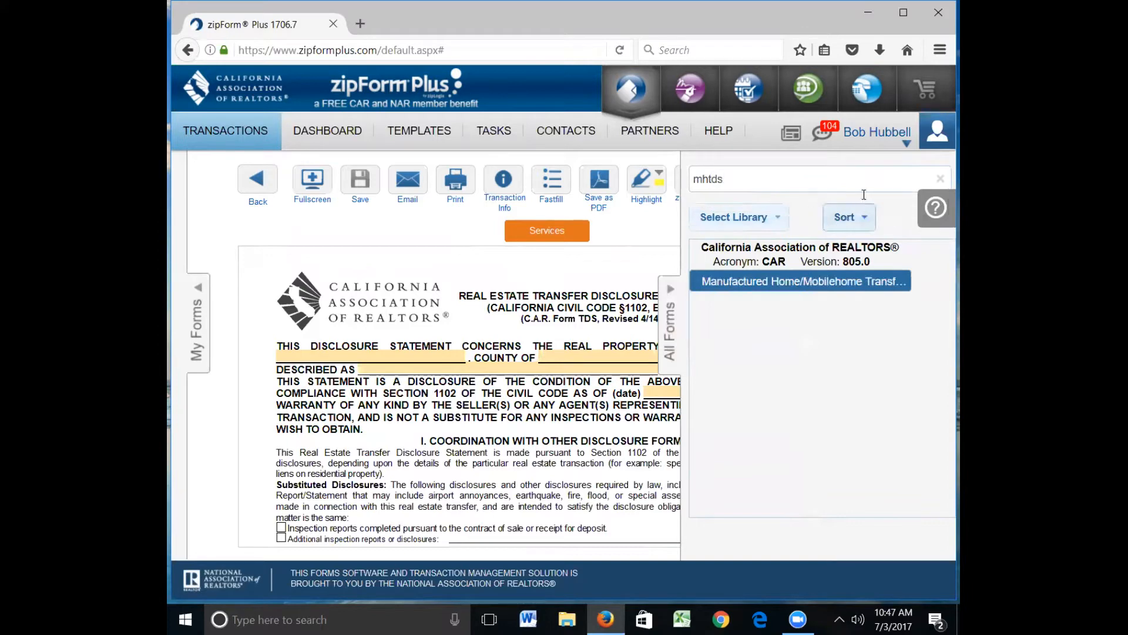
left_click(800, 281)
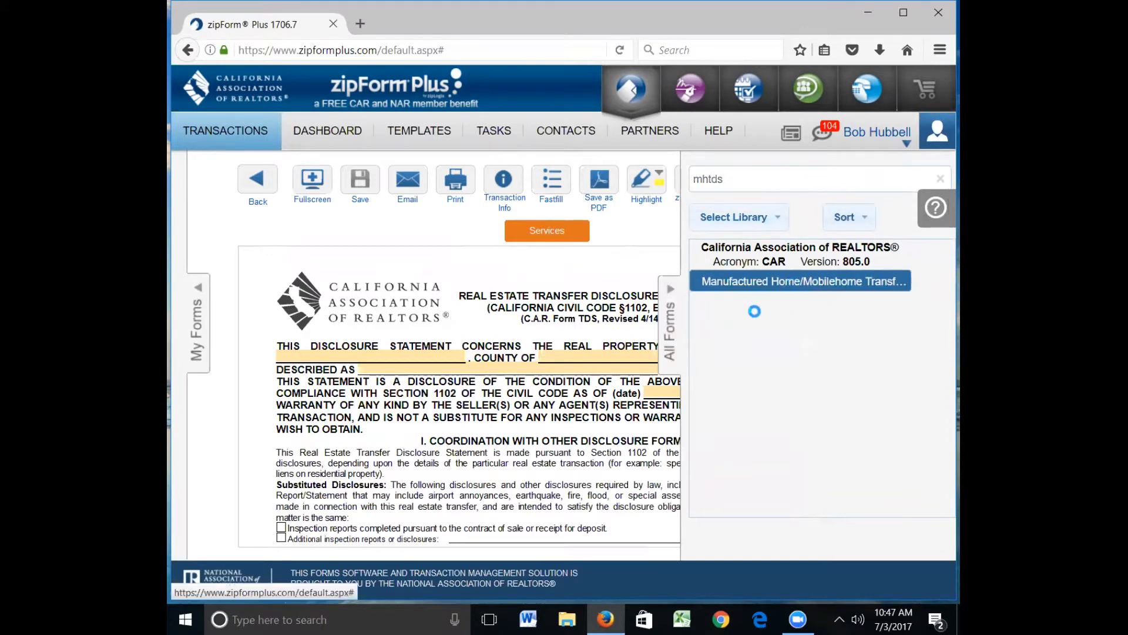
left_click(801, 281)
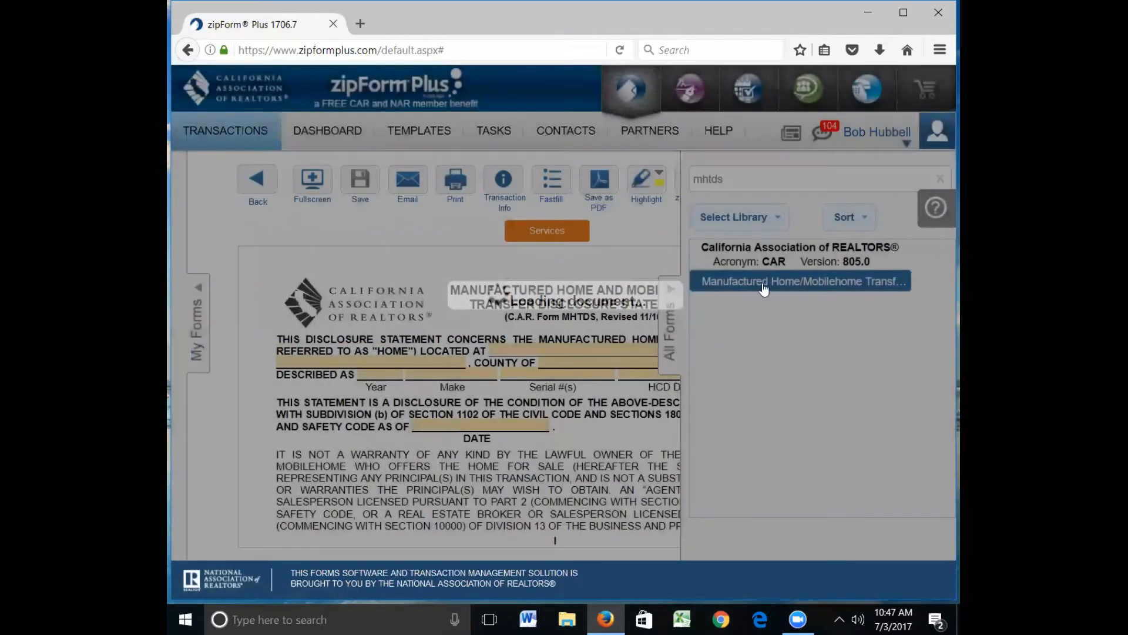
left_click(801, 281)
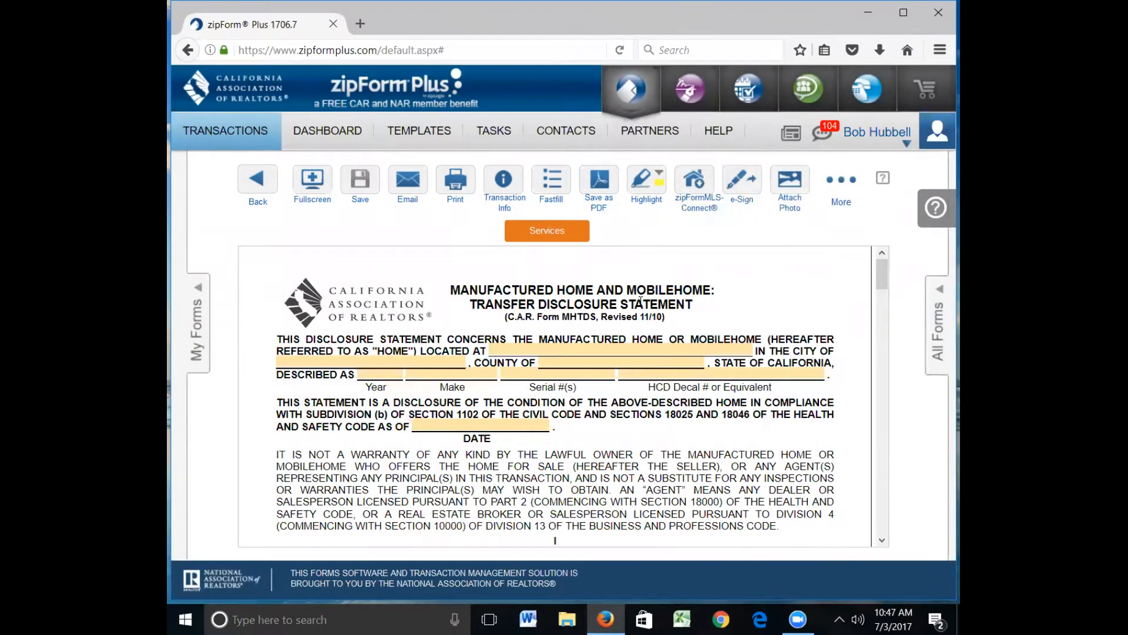
- Scroll down through page 1 of the blank MHTDS form
scroll("down", 3)
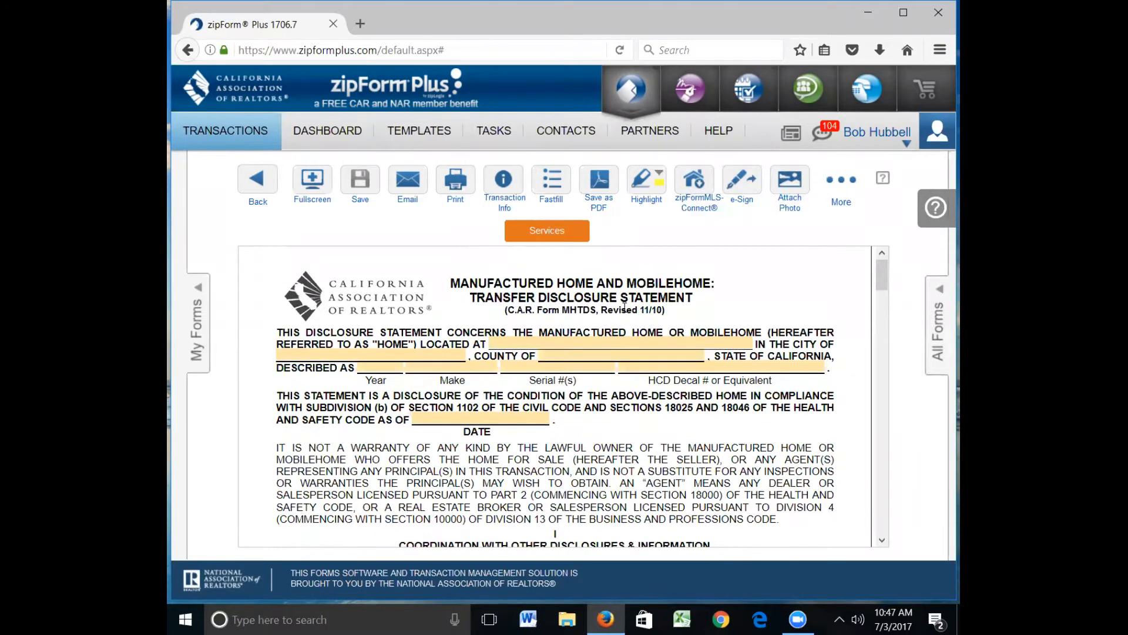
scroll("down", 3)
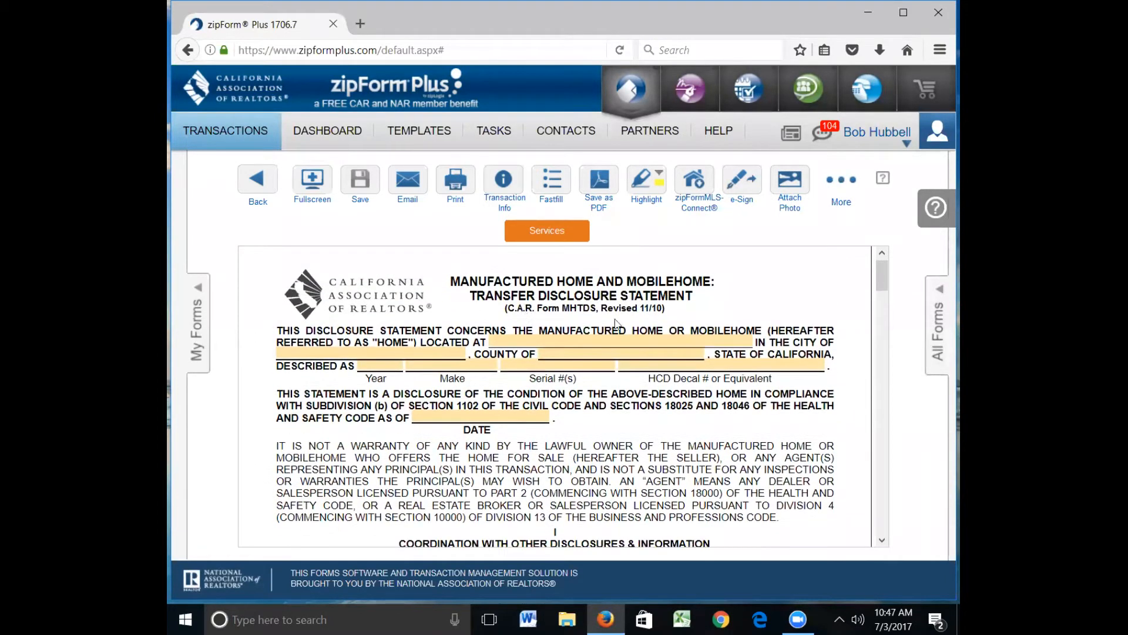
scroll("down", 3)
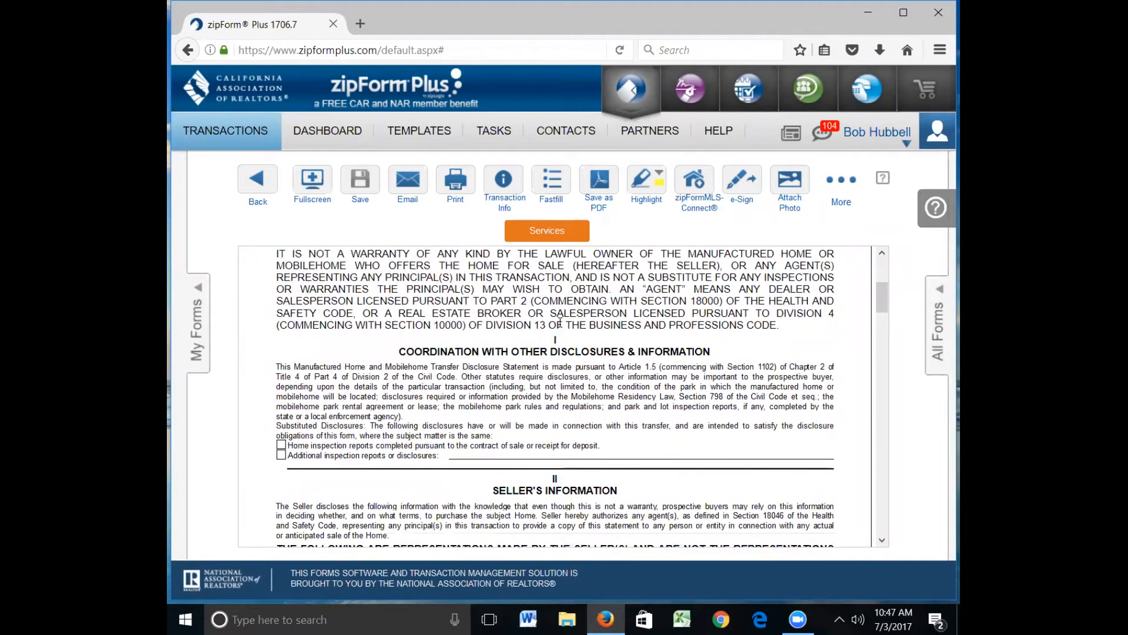
scroll("down", 3)
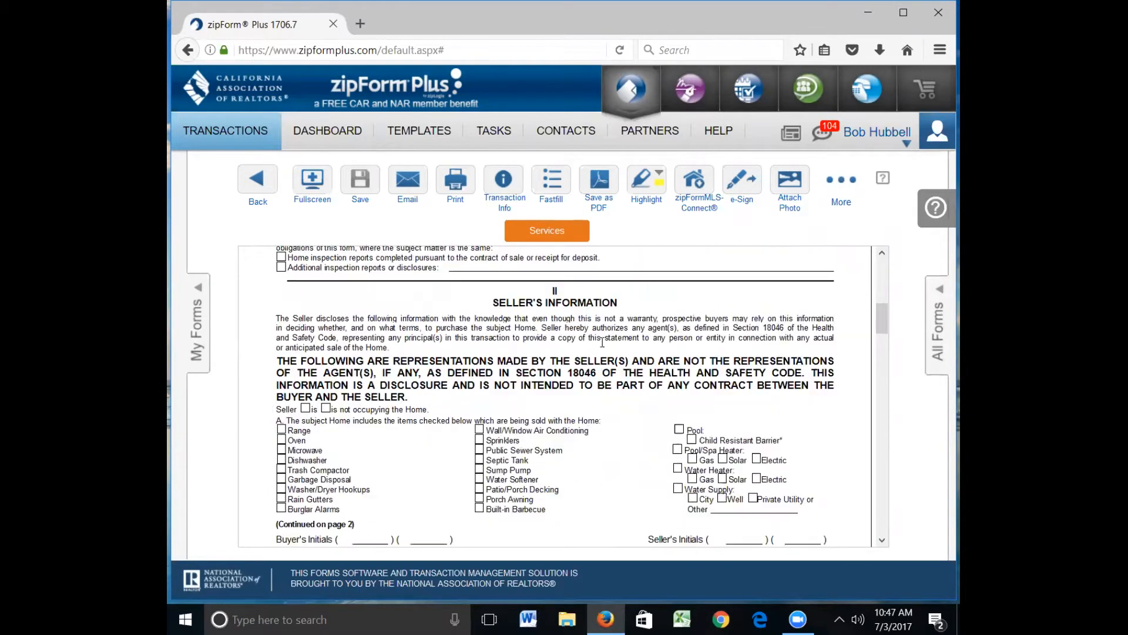
scroll("down", 3)
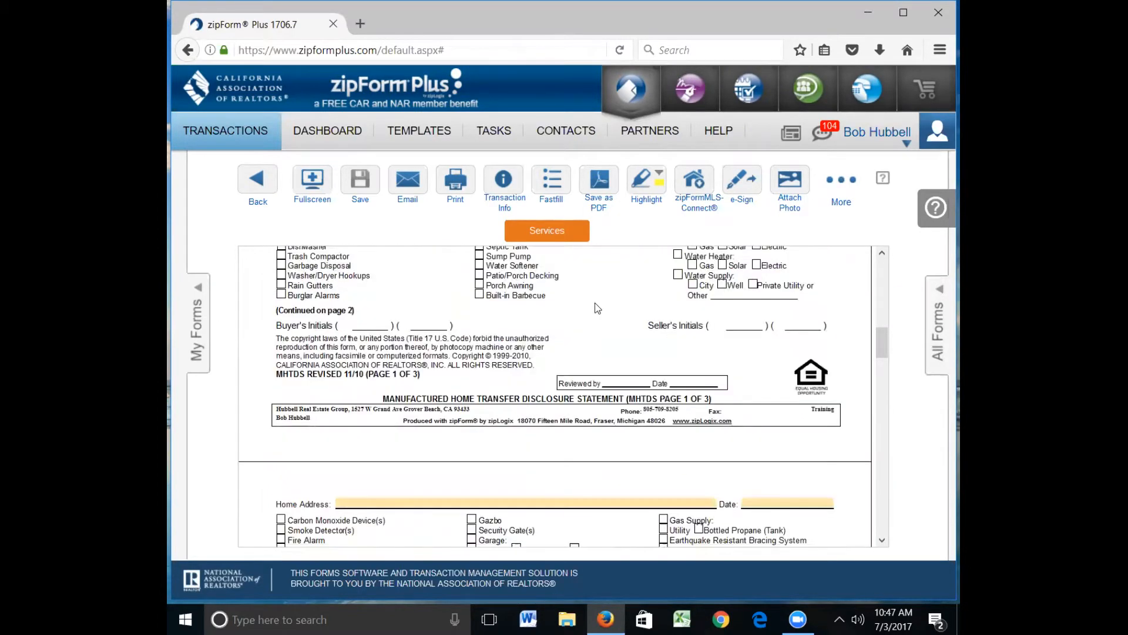
scroll("down", 3)
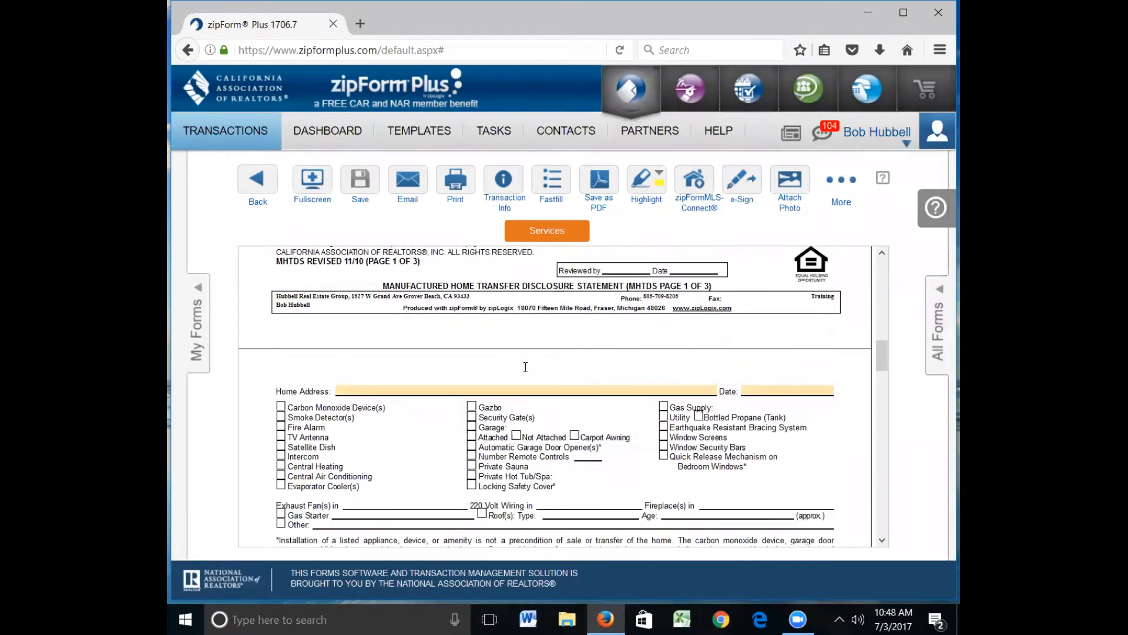
scroll("down", 3)
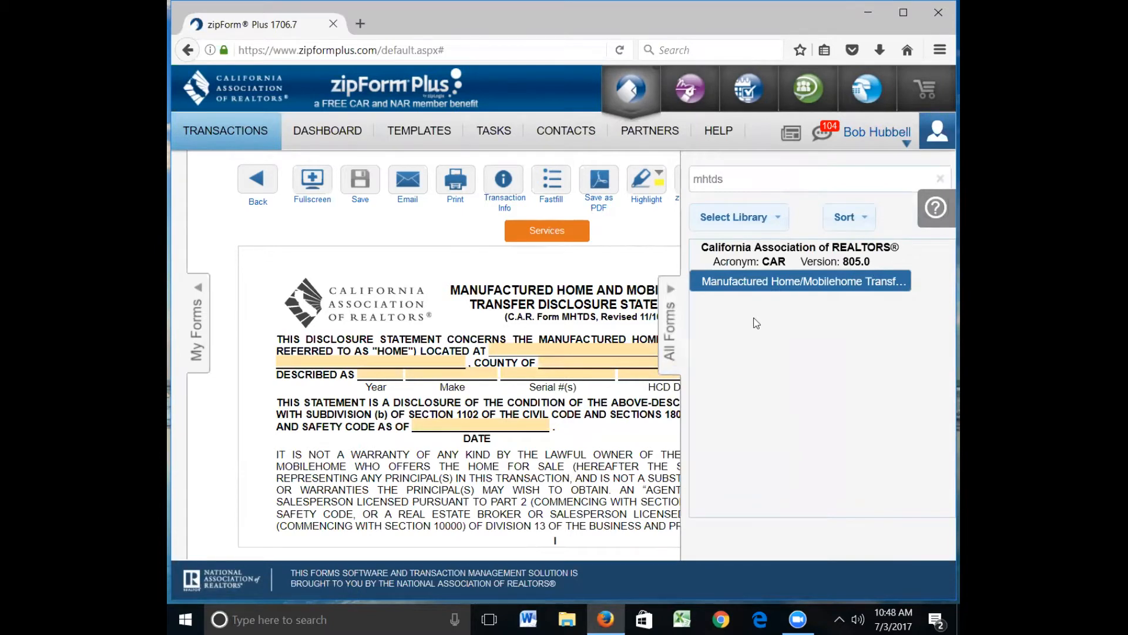
mouse_move(799, 299)
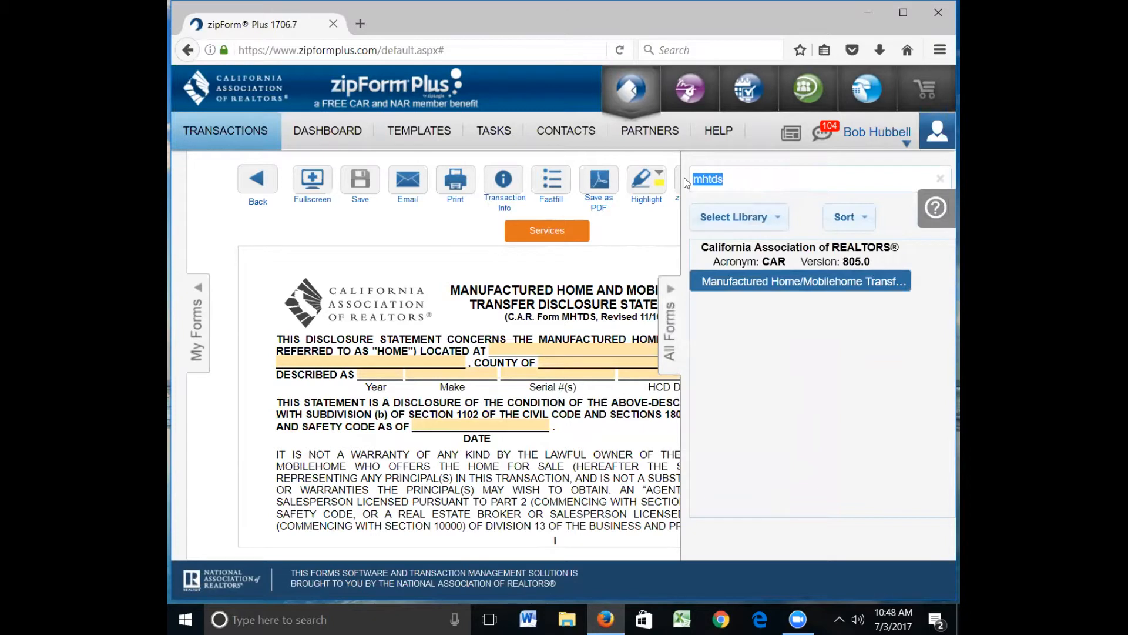
- Search 'tds' and reopen the Real Estate Transfer Disclosure Statement
type("tds")
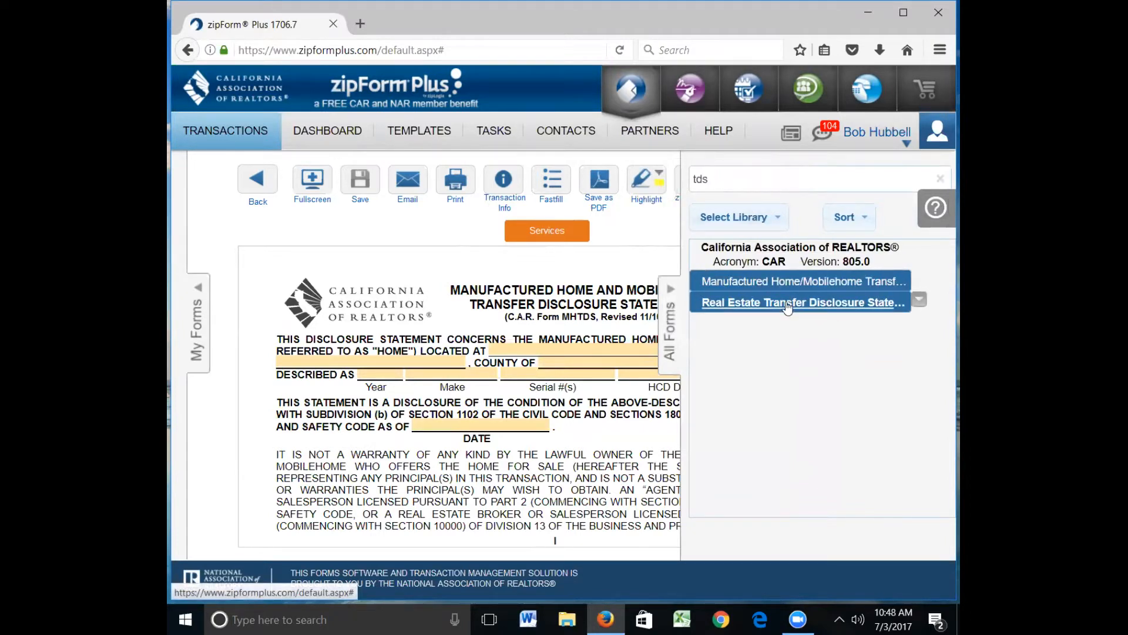
left_click(801, 302)
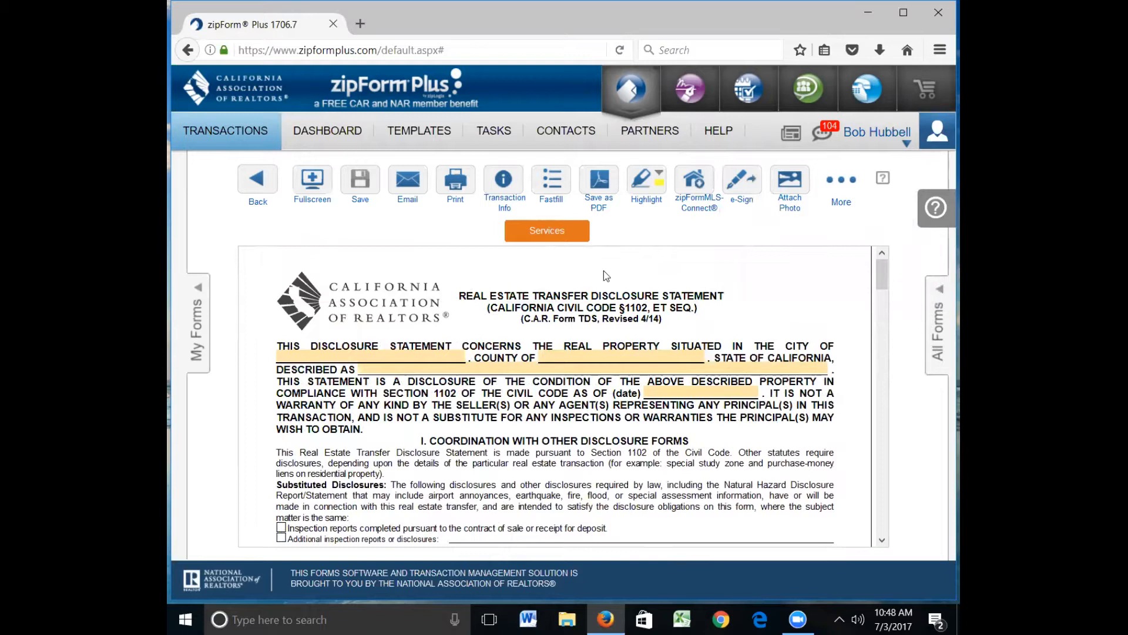
mouse_move(574, 281)
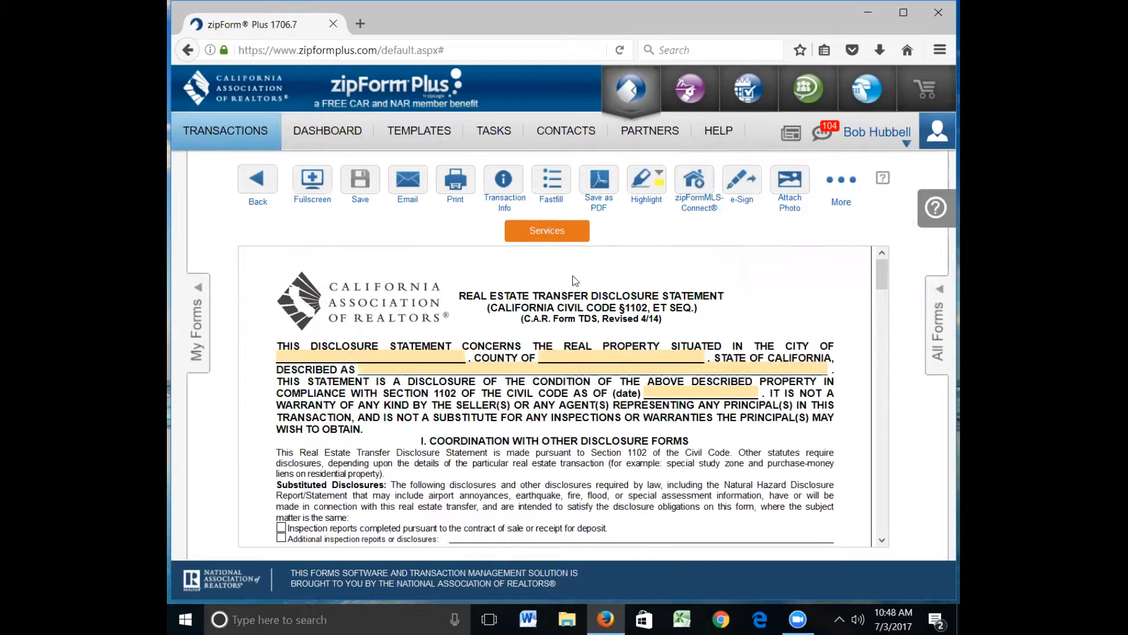
mouse_move(490, 324)
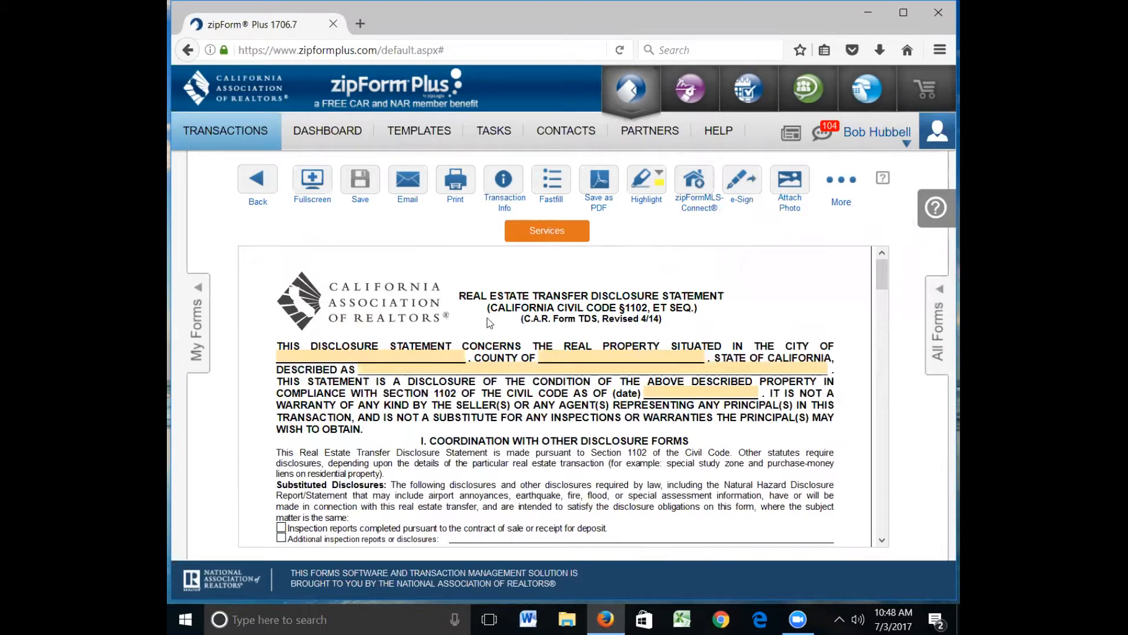
mouse_move(520, 331)
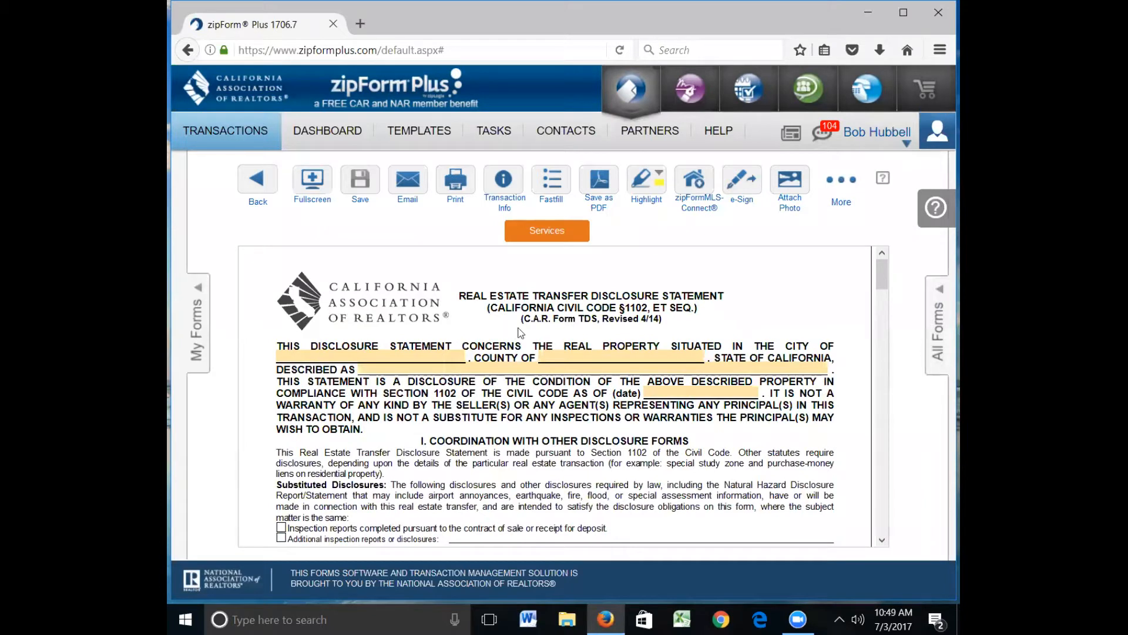
mouse_move(576, 342)
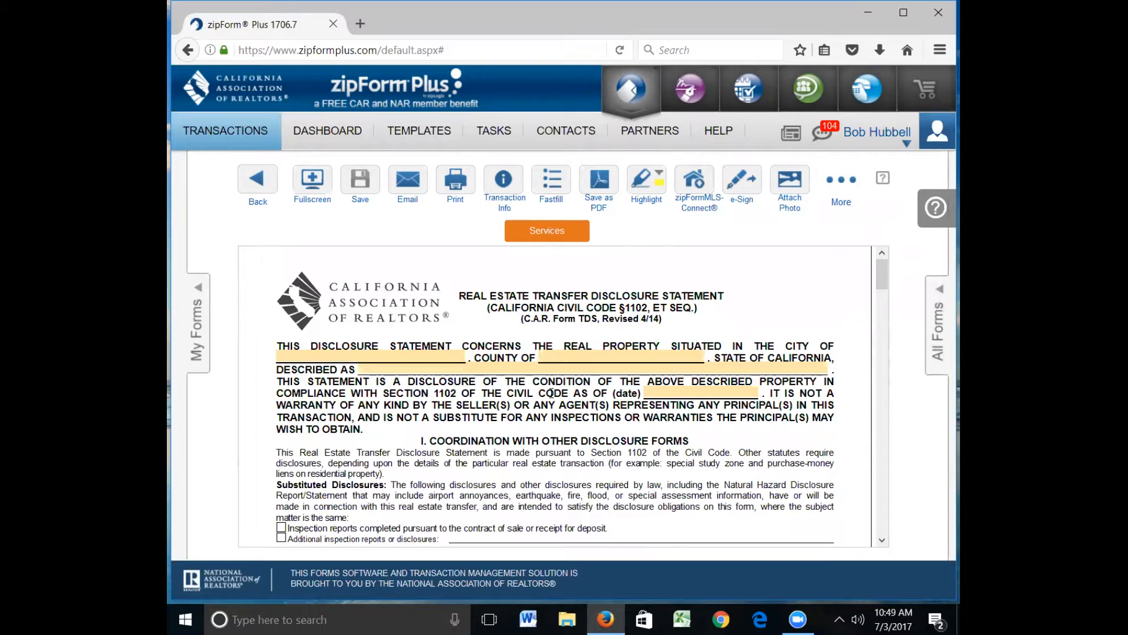
mouse_move(943, 296)
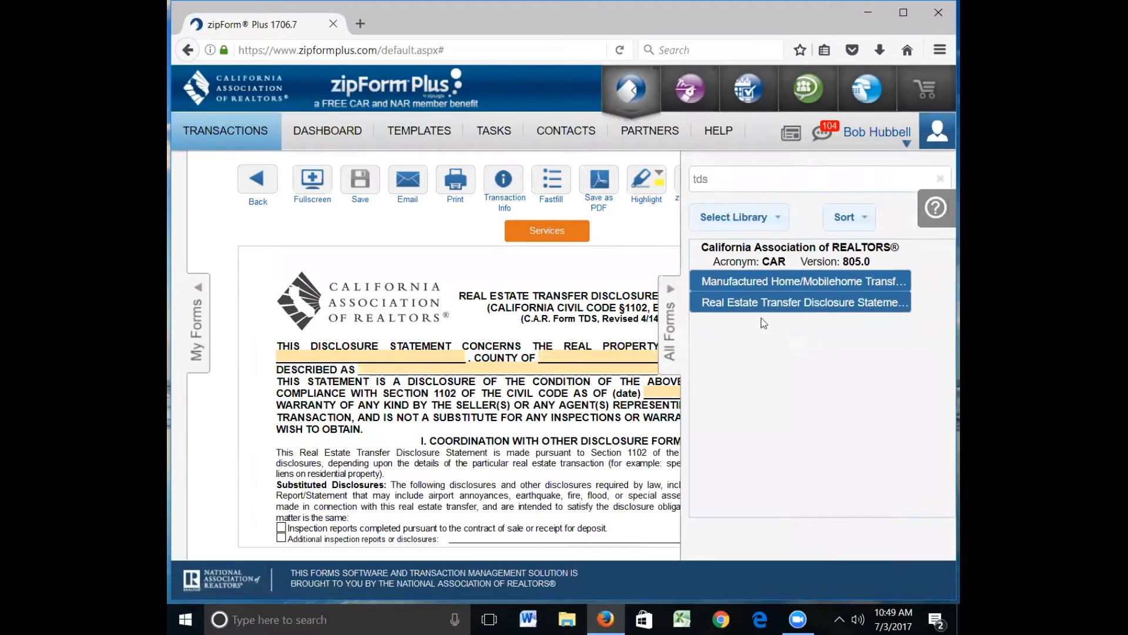
- Replace the form search with 'es' and open the Exempt Seller Disclosure form
double_click(700, 179)
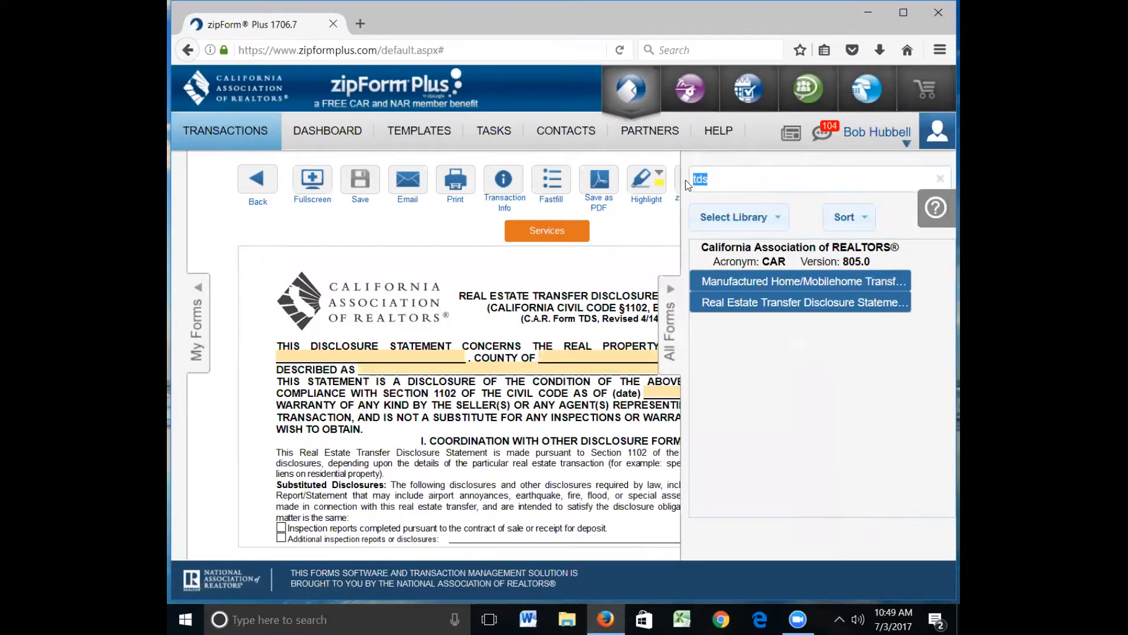
type("esd")
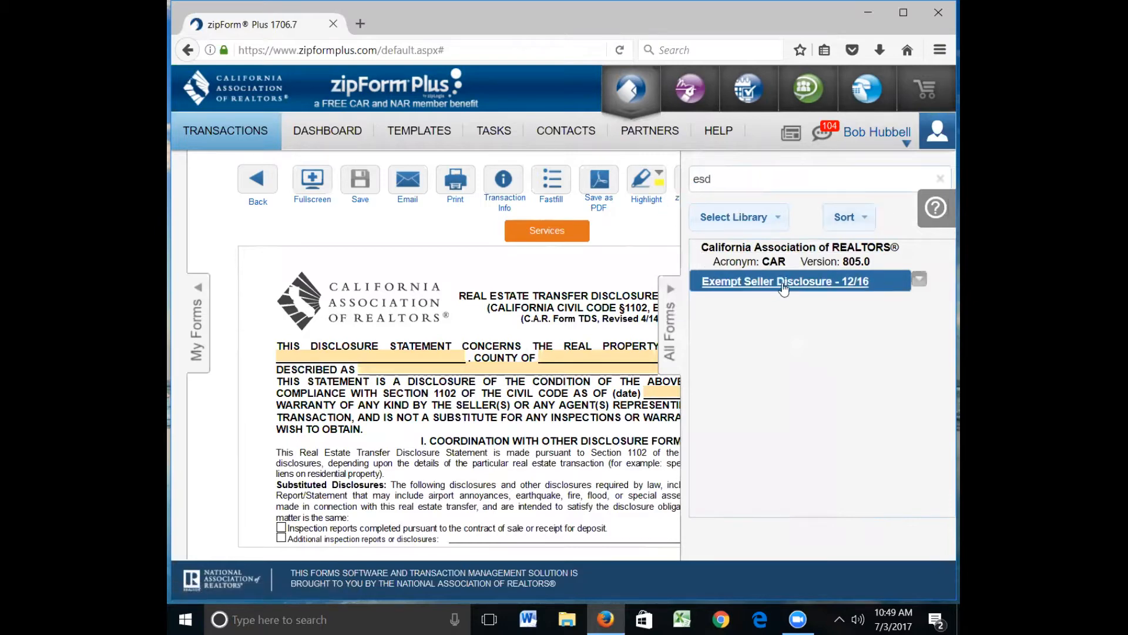
left_click(785, 280)
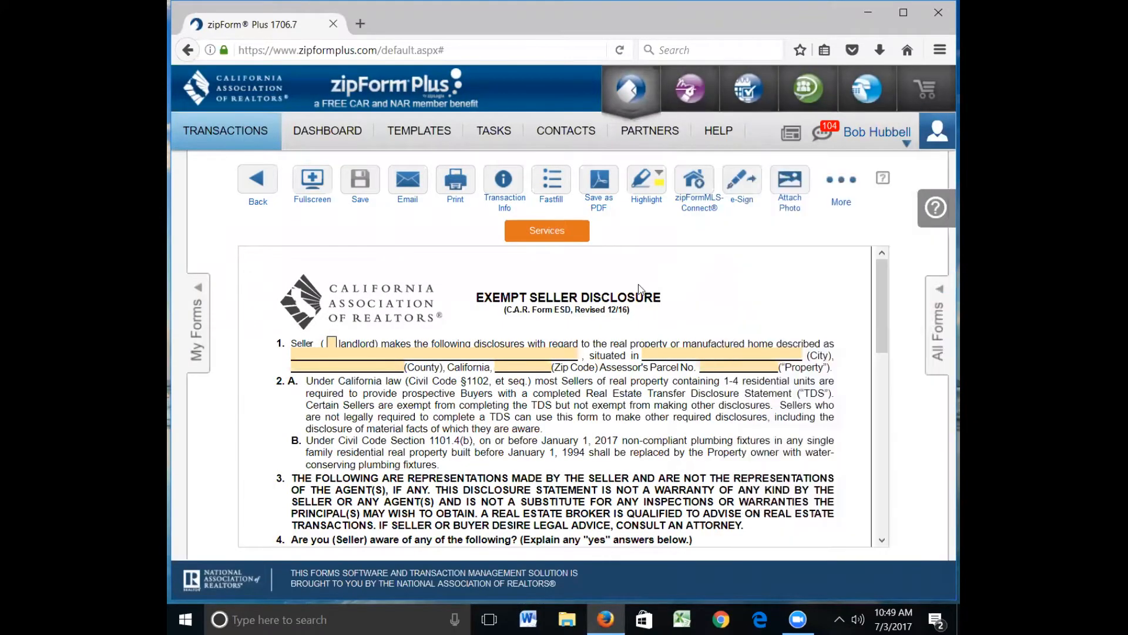
- Scroll down to section 4's seller Yes/No questions
scroll("down", 3)
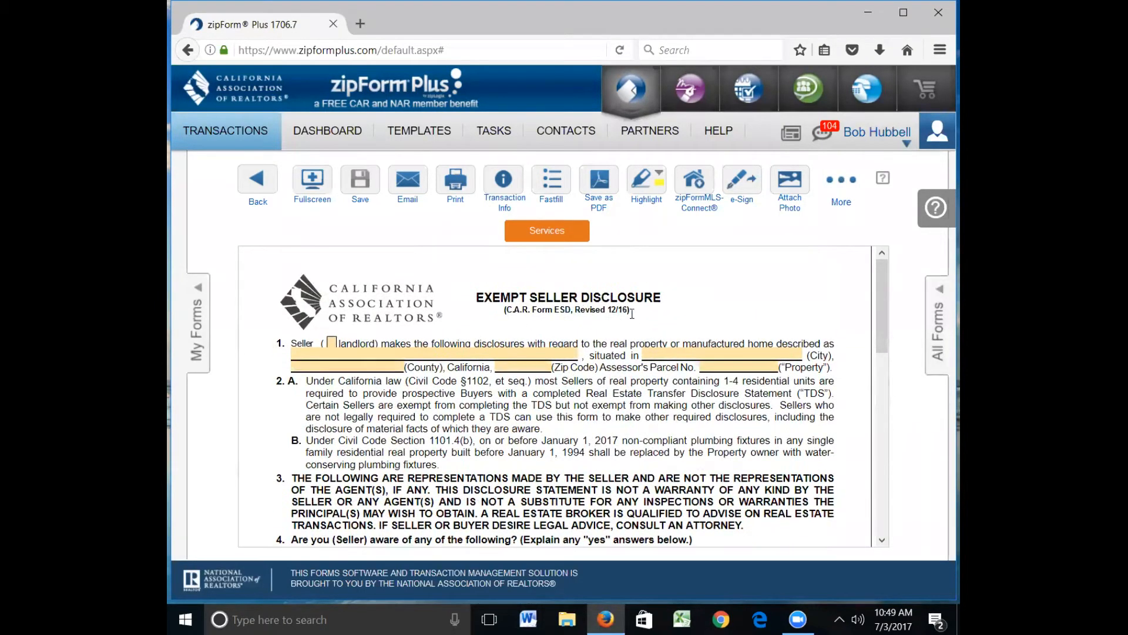
scroll("down", 3)
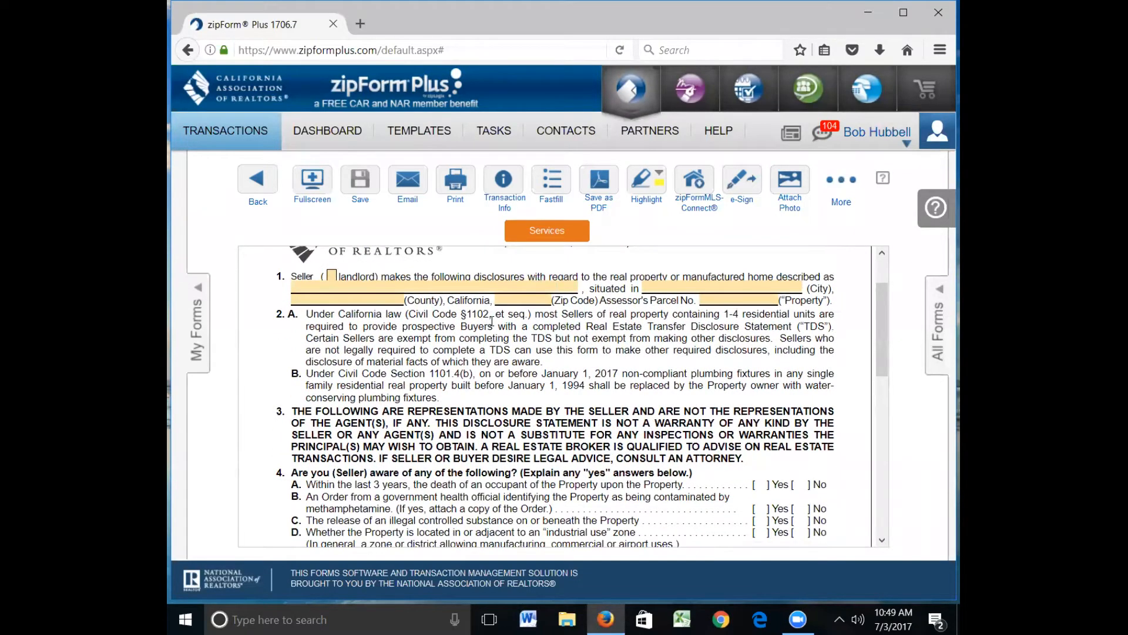
scroll("down", 3)
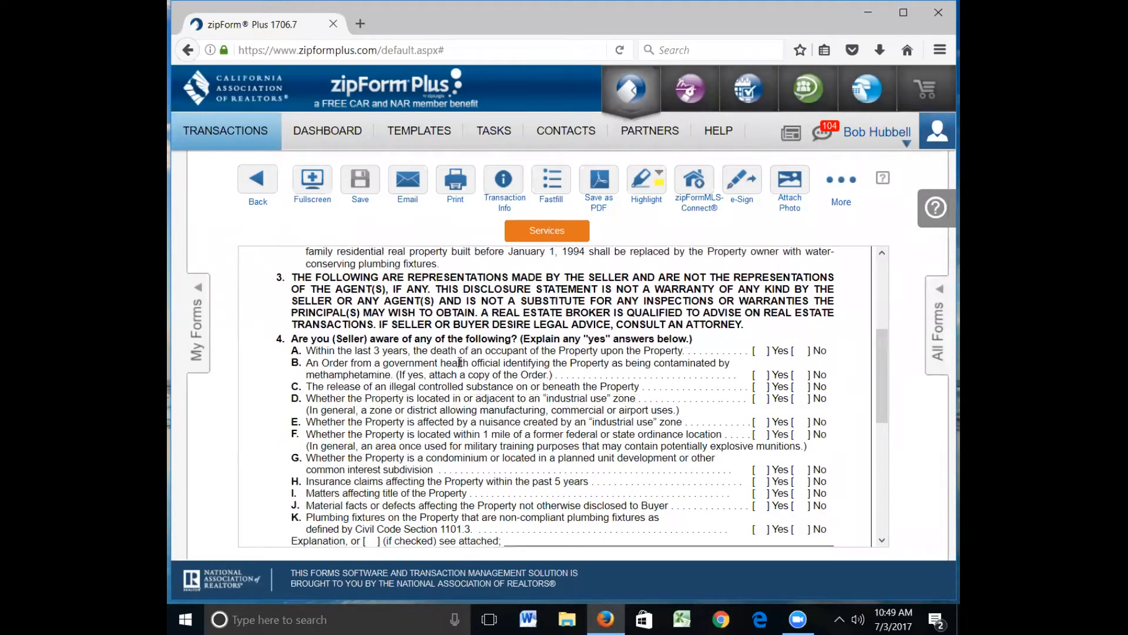
scroll("down", 3)
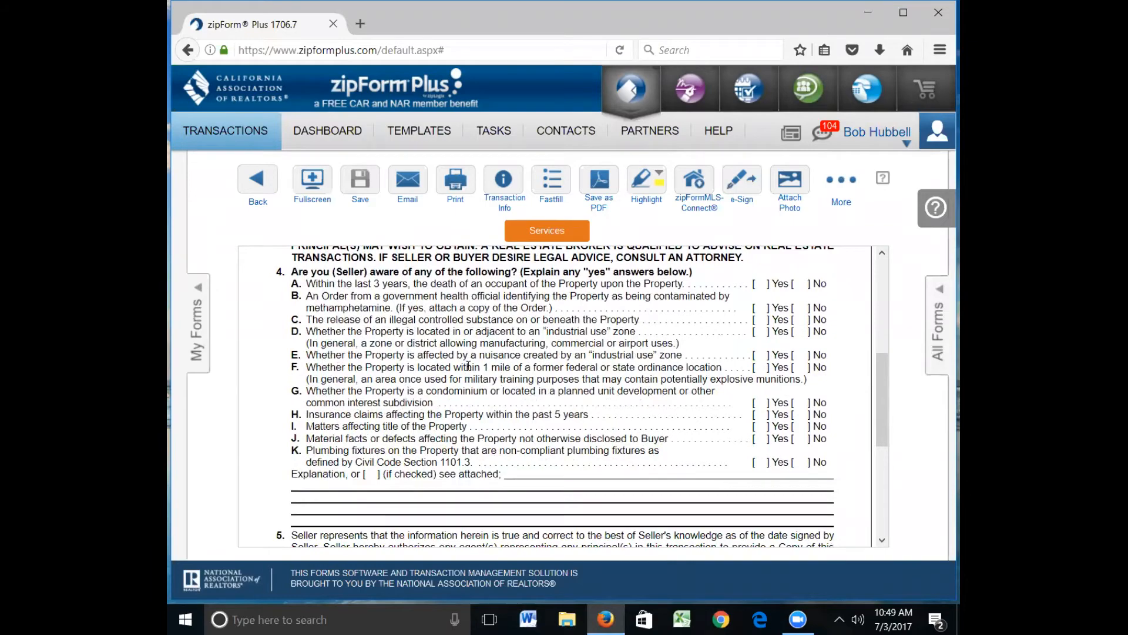
scroll("down", 3)
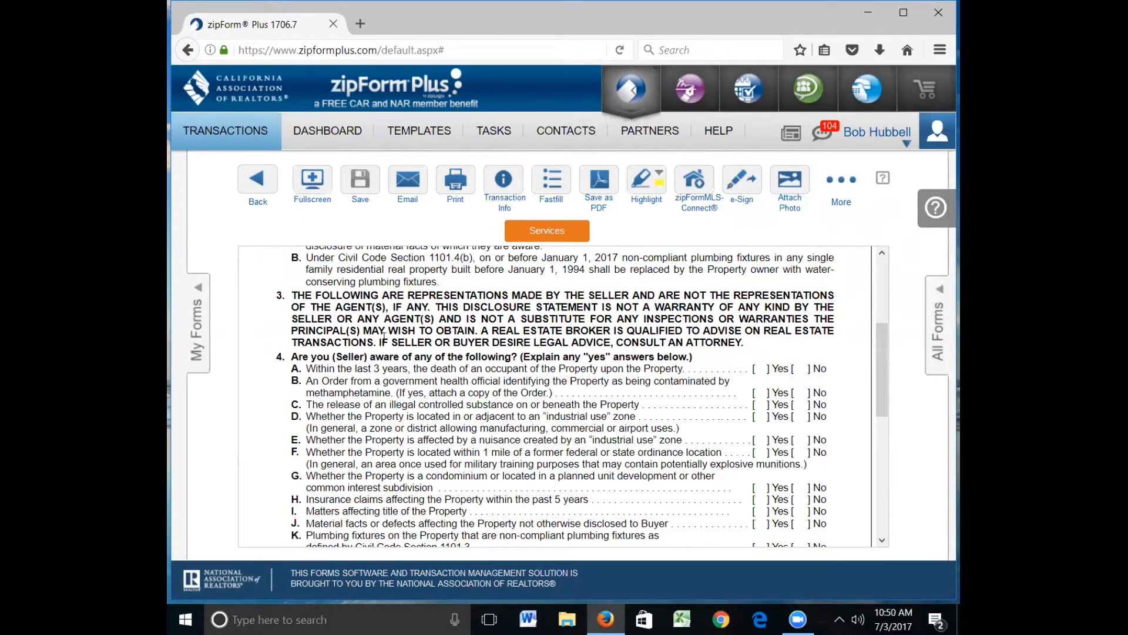
scroll("down", 3)
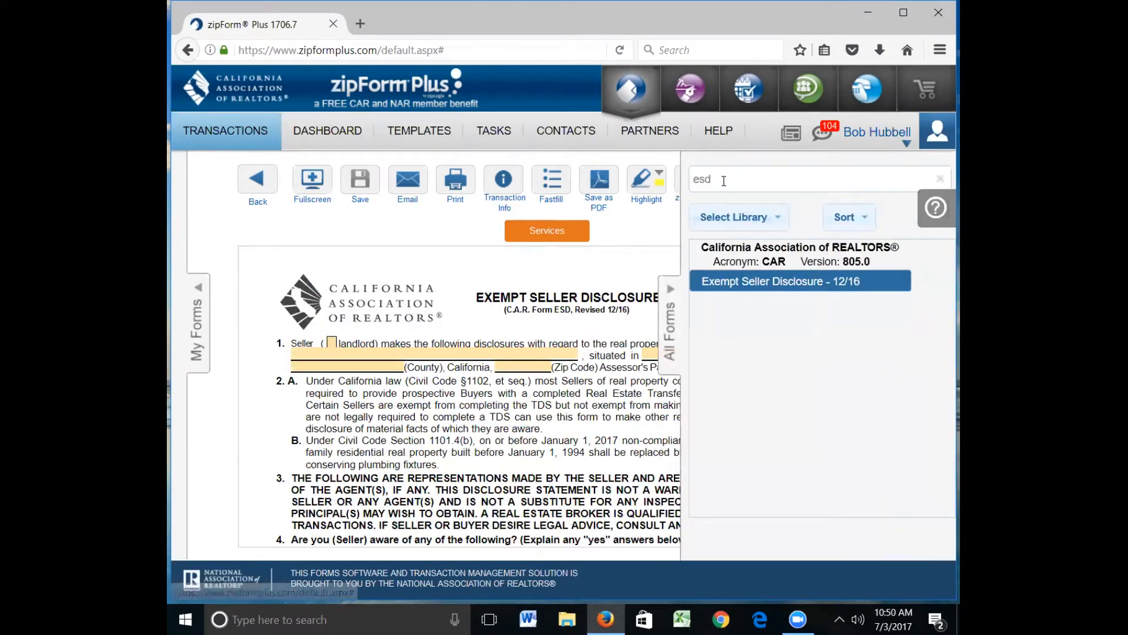
- Reopen the TDS via 'tds' and scroll to section II Seller's Information checklist
type("tds")
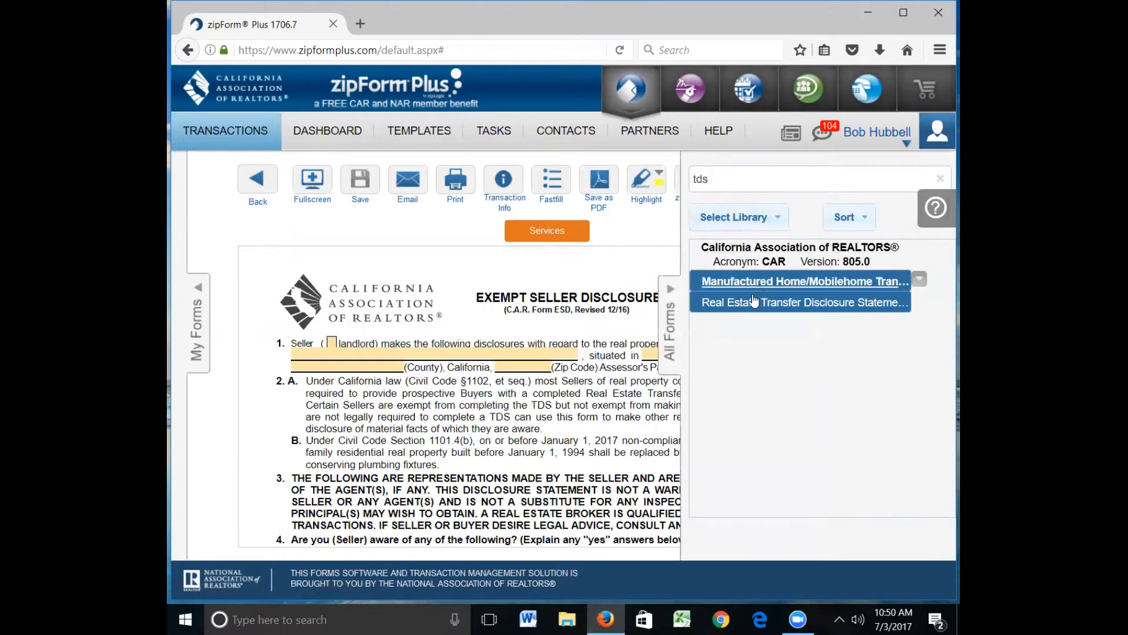
left_click(799, 302)
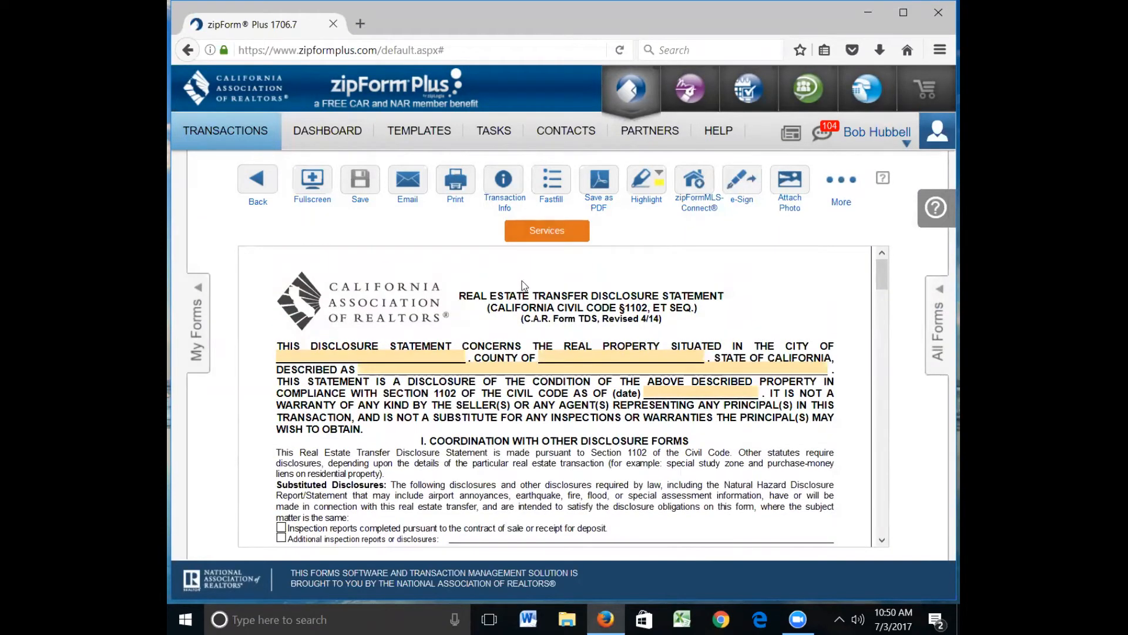
mouse_move(519, 282)
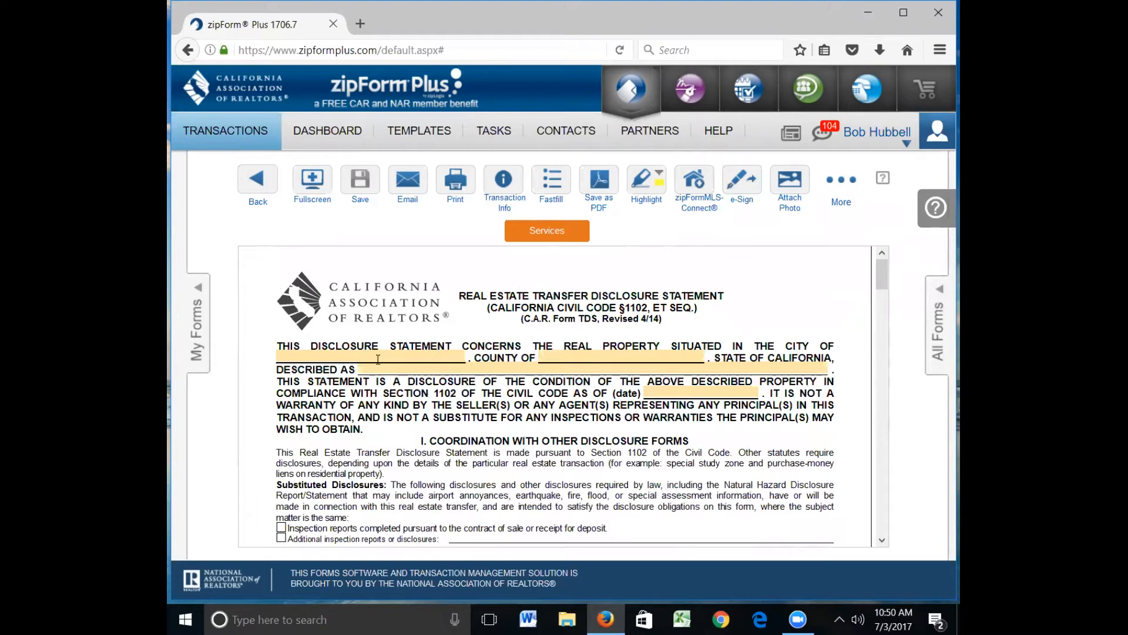
mouse_move(625, 358)
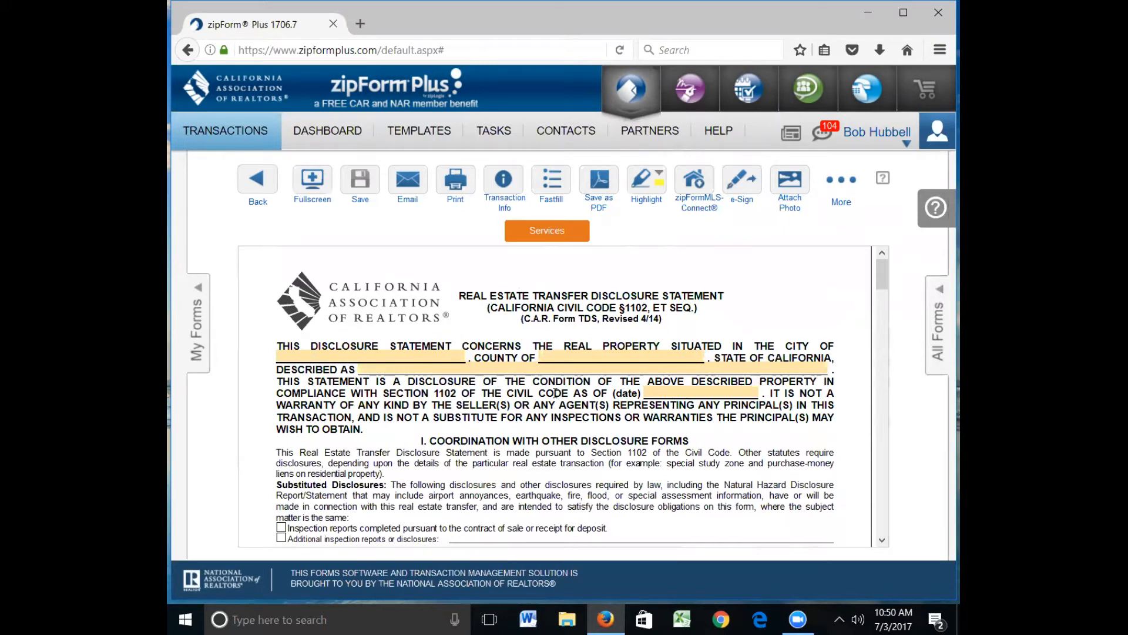
scroll("down", 3)
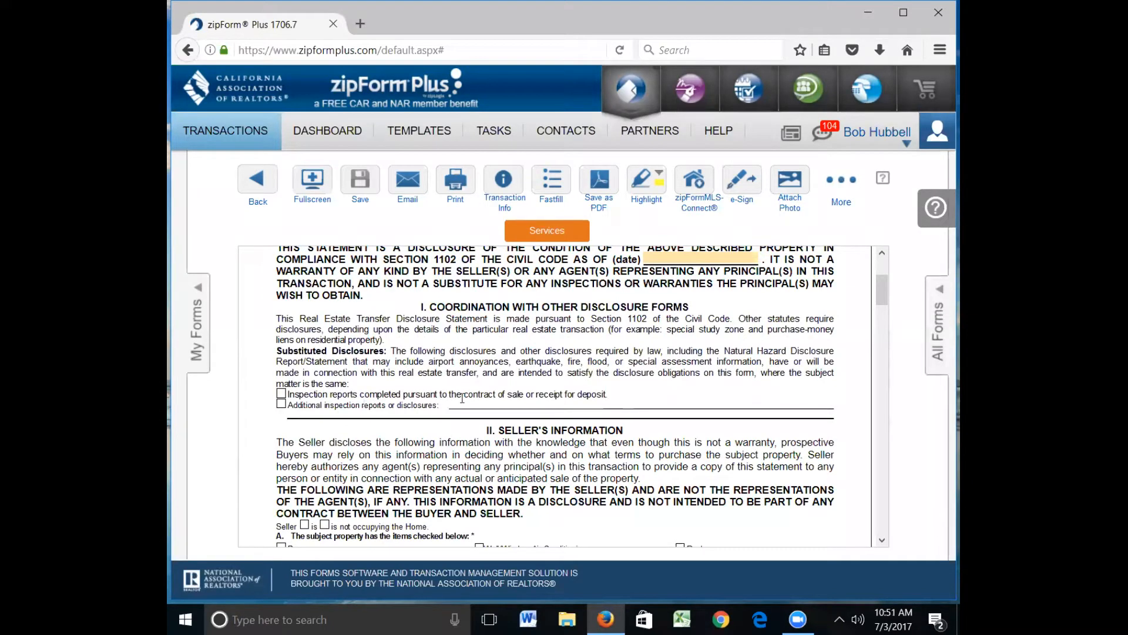
mouse_move(342, 426)
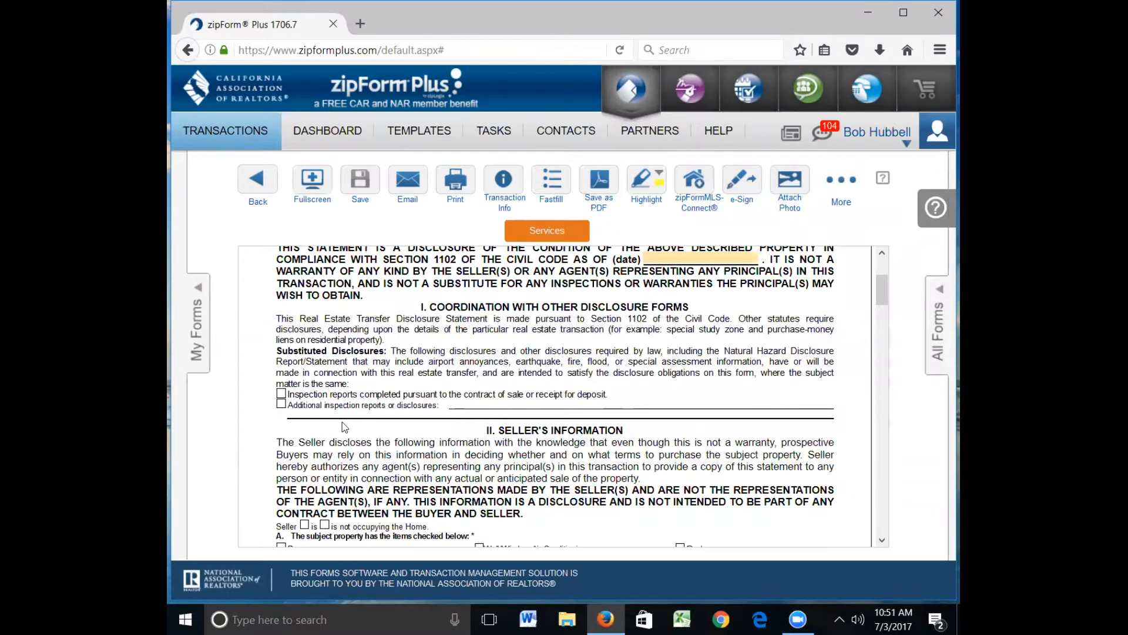
scroll("down", 3)
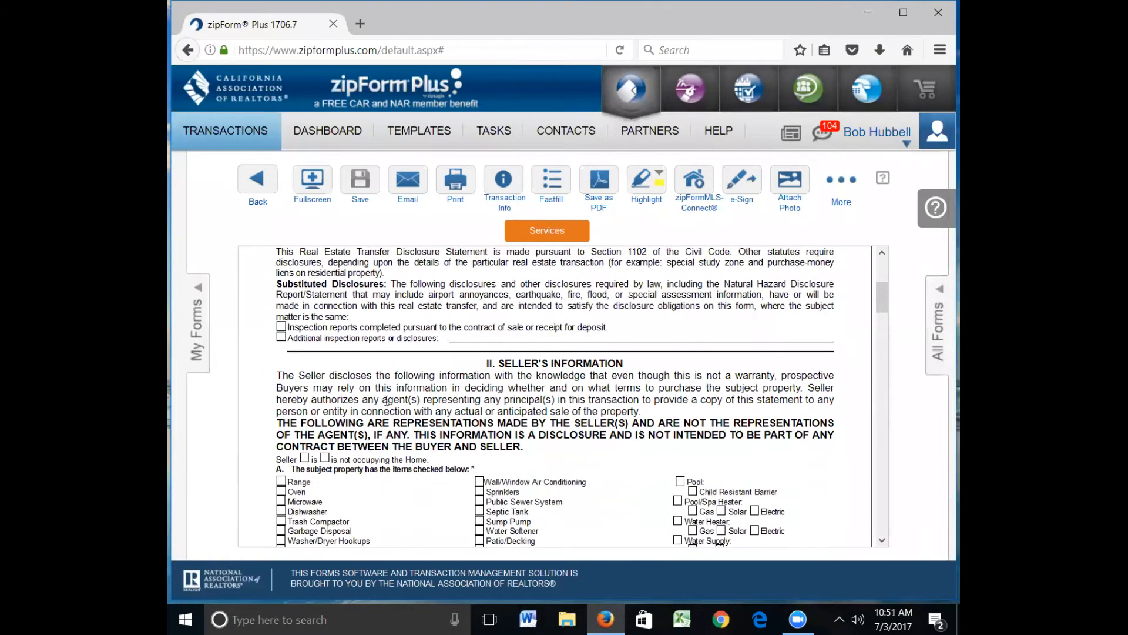
scroll("down", 3)
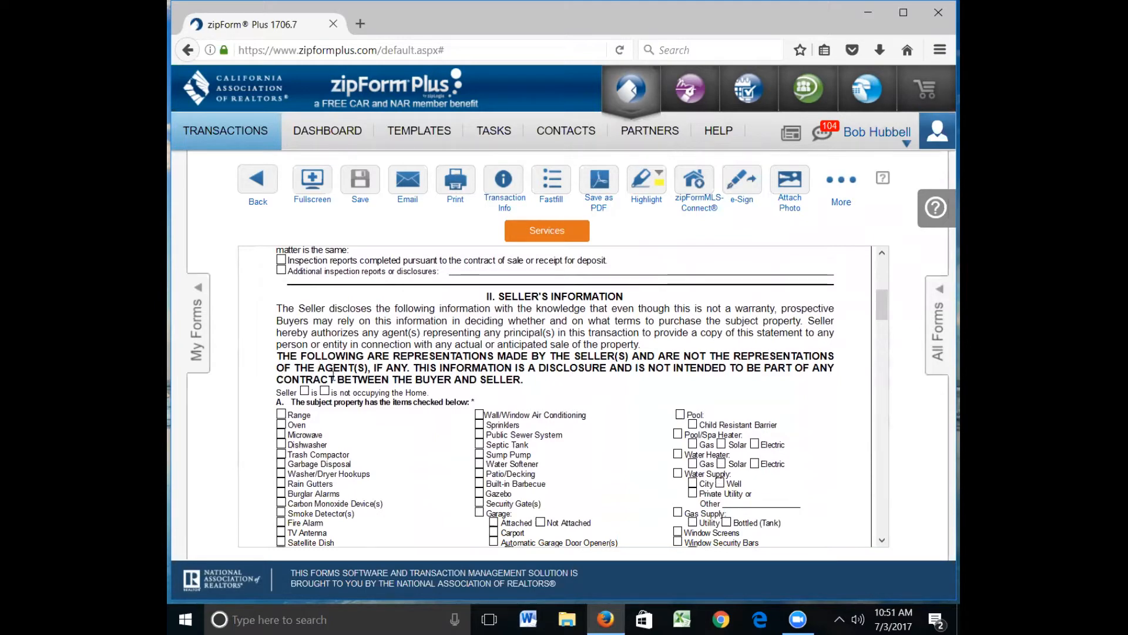
scroll("down", 3)
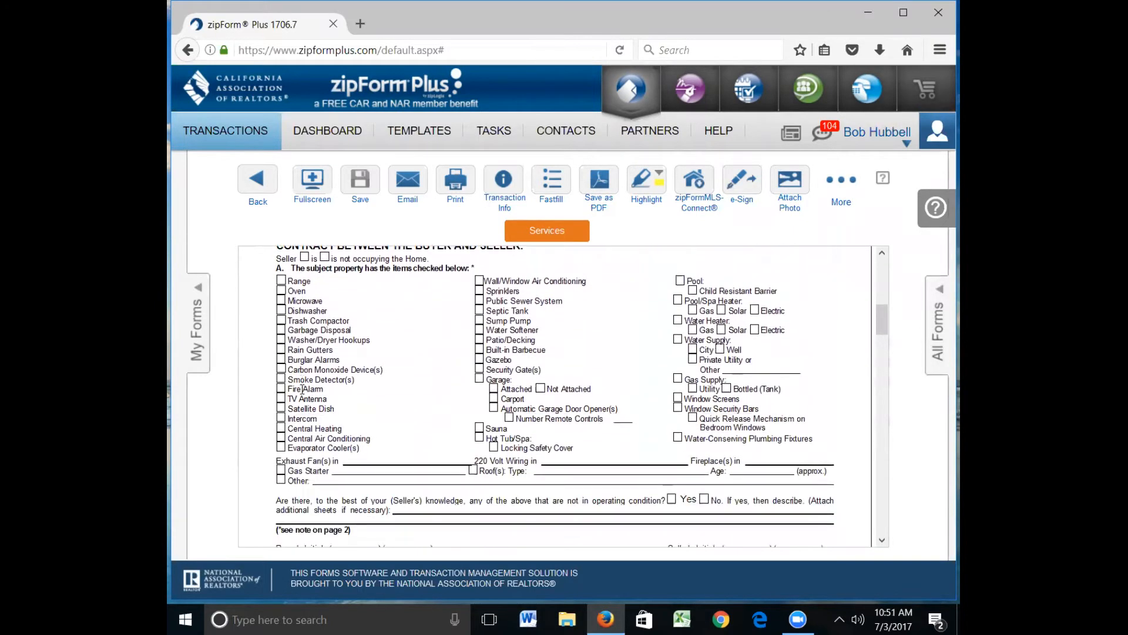
scroll("down", 3)
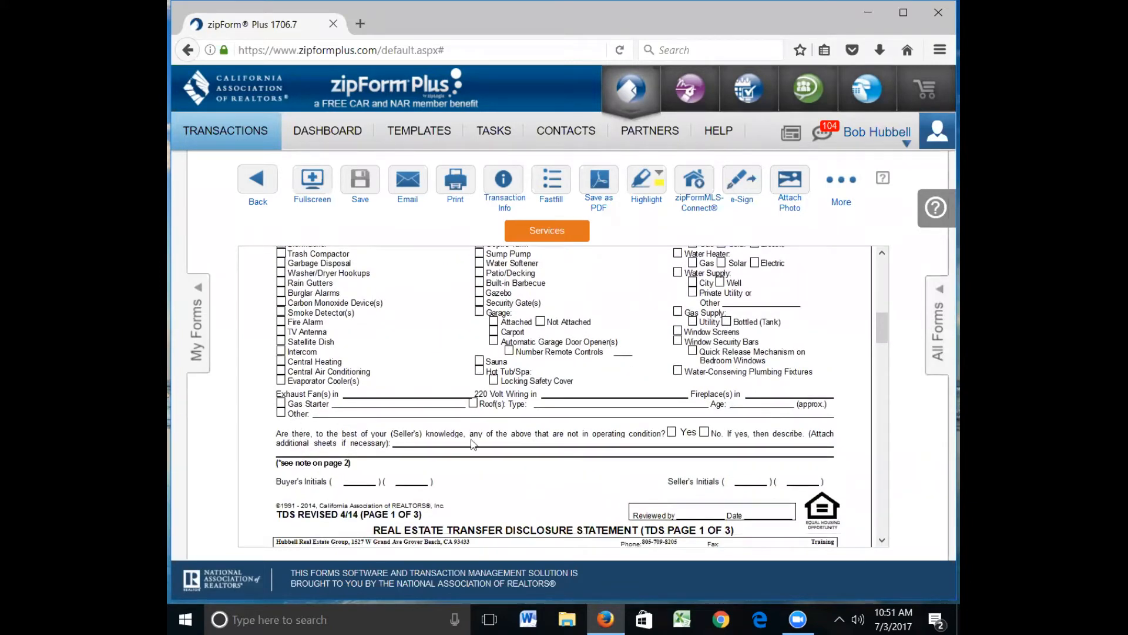
mouse_move(516, 445)
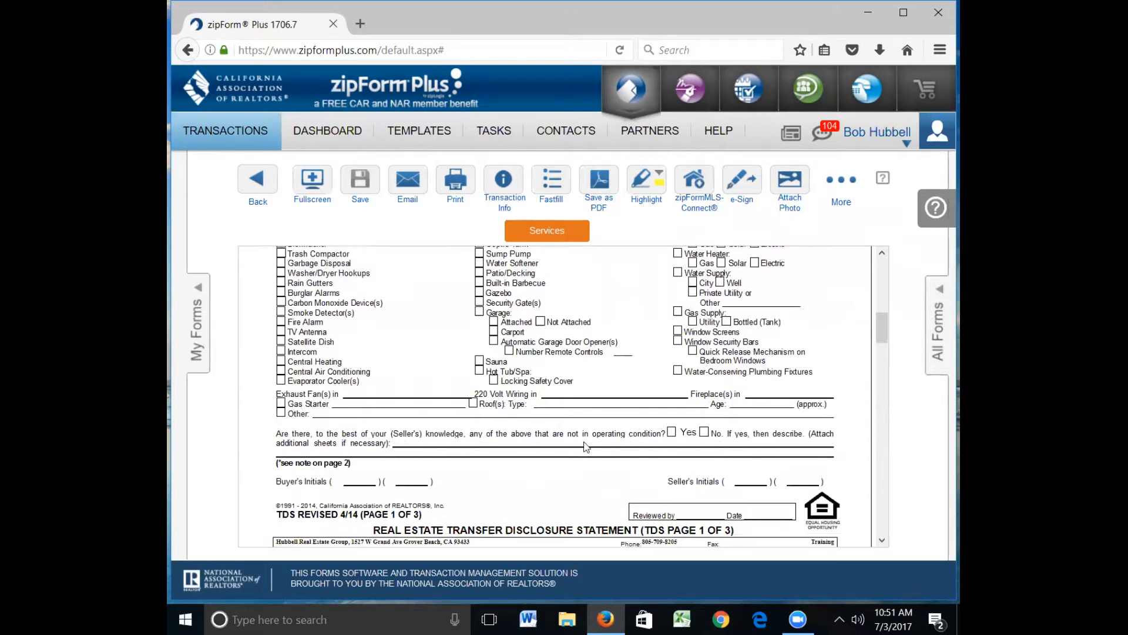
mouse_move(531, 452)
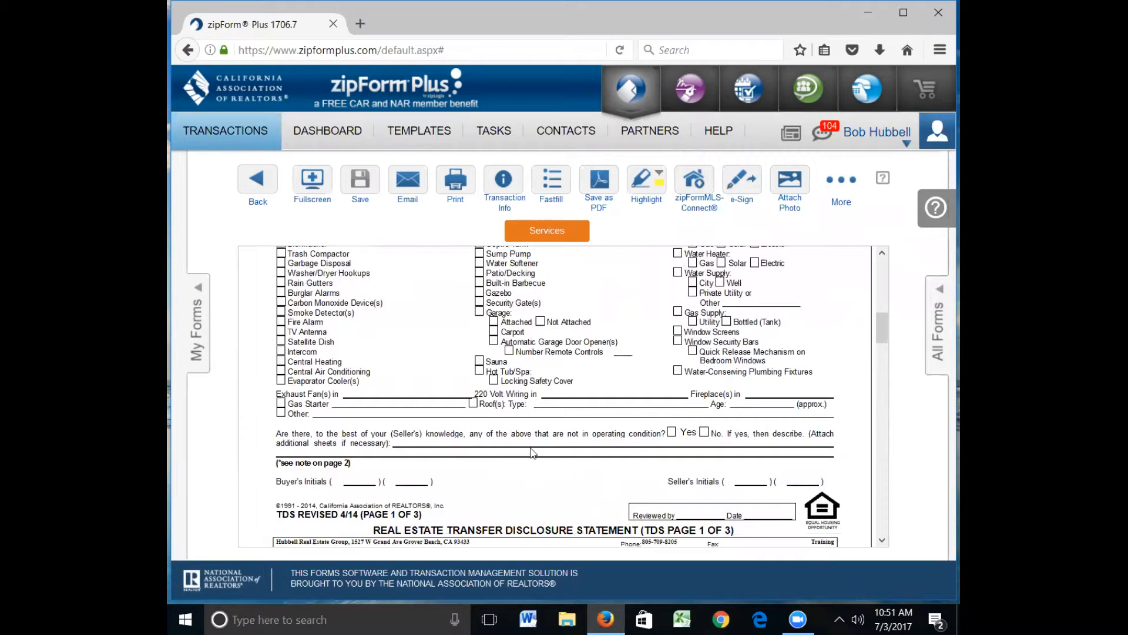
mouse_move(531, 452)
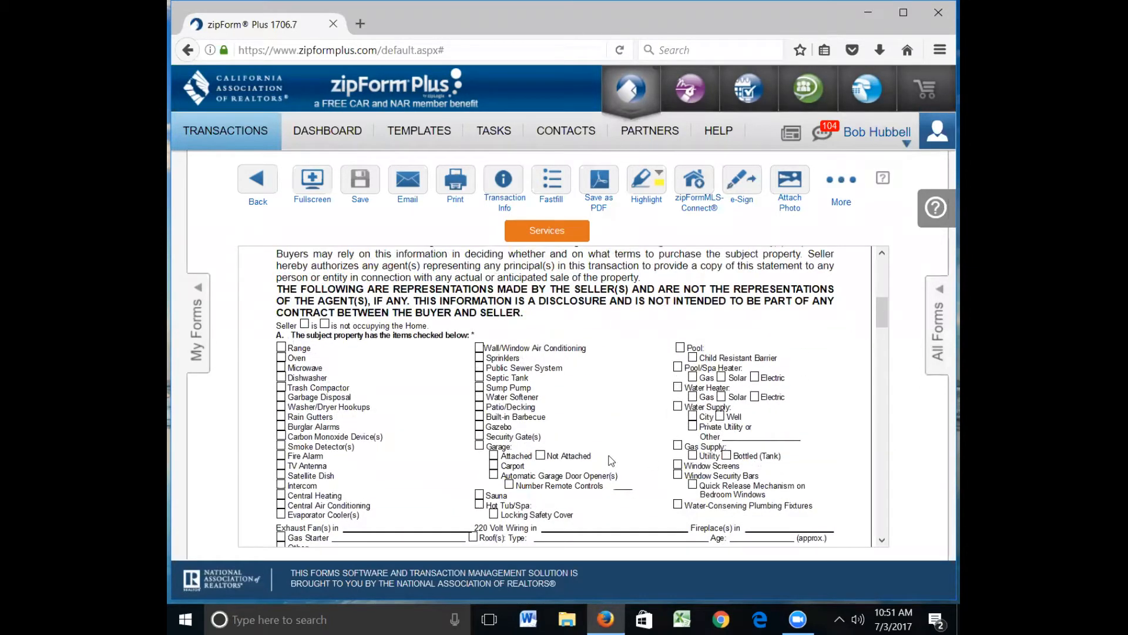
mouse_move(589, 473)
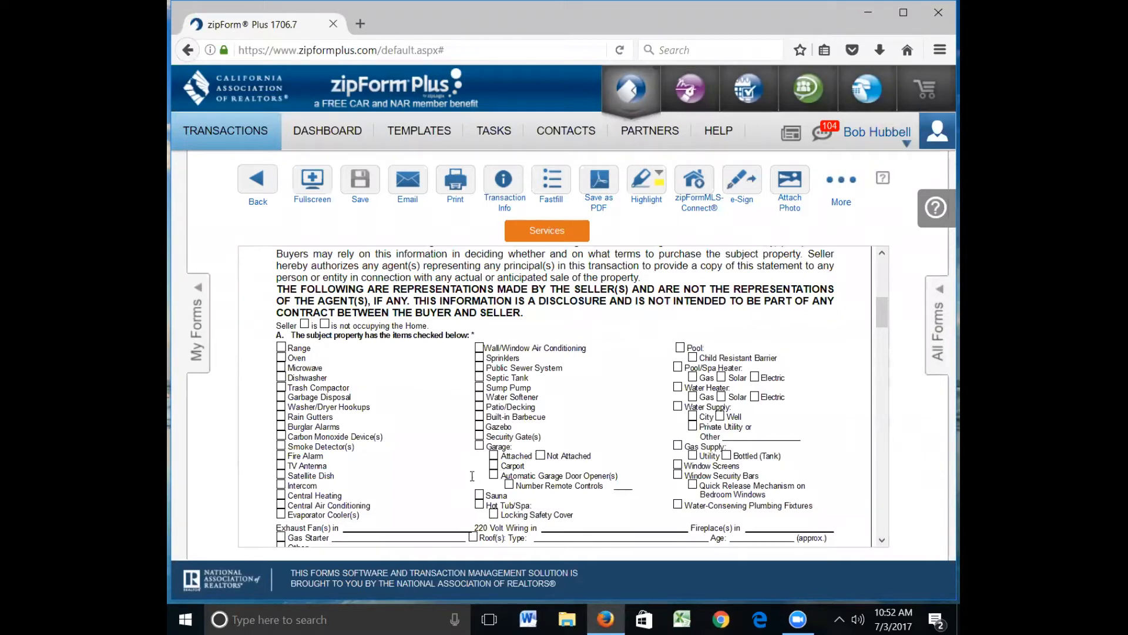
mouse_move(629, 472)
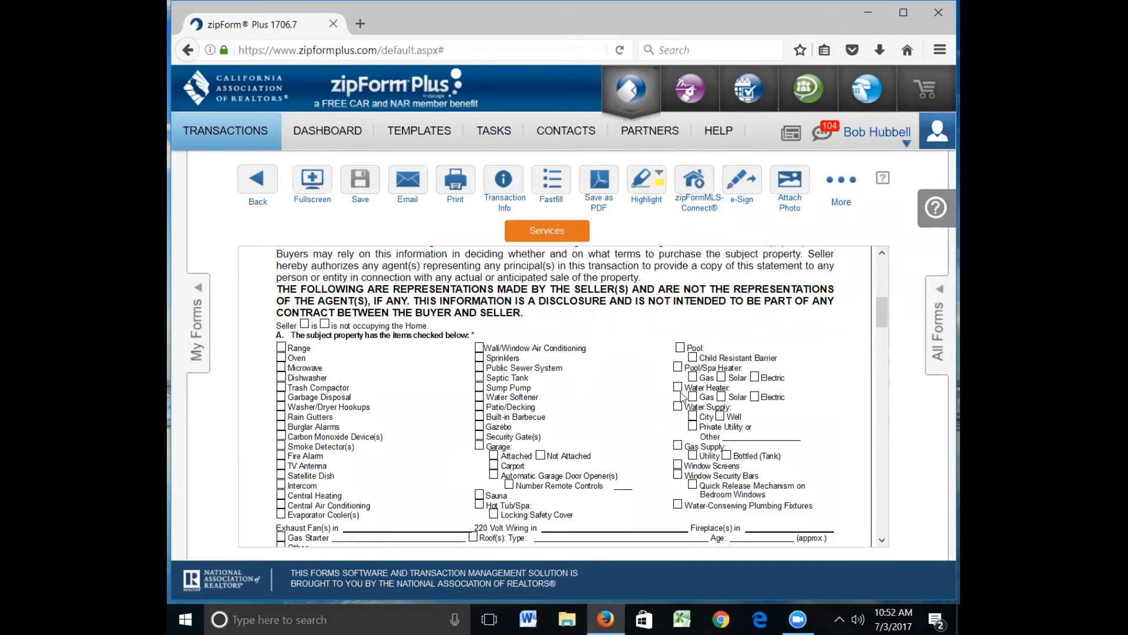
mouse_move(680, 523)
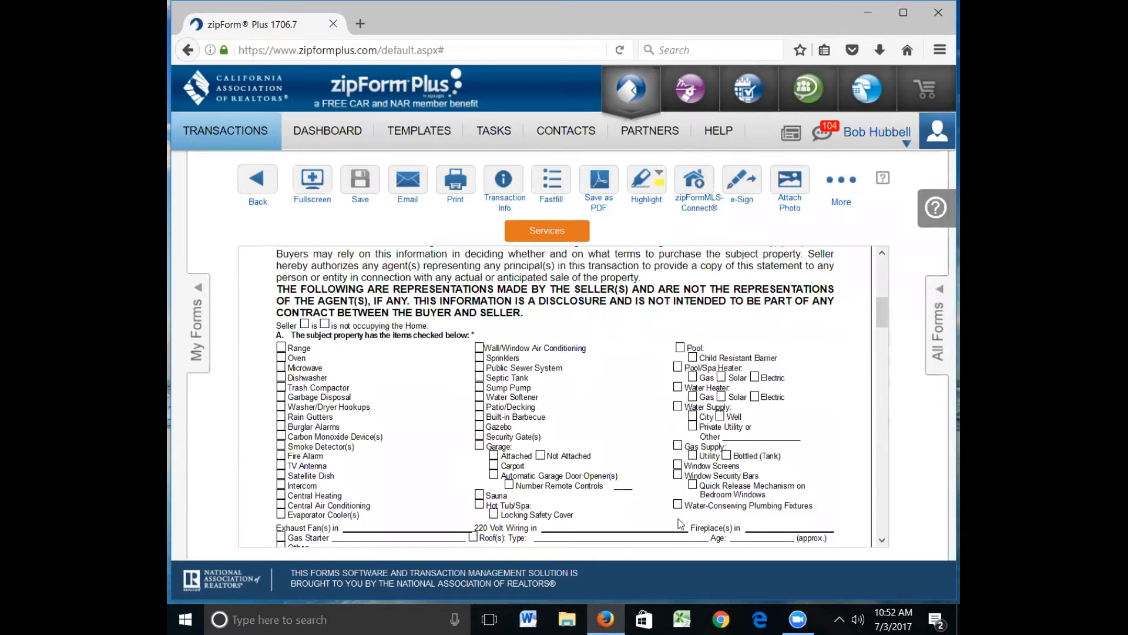
mouse_move(589, 369)
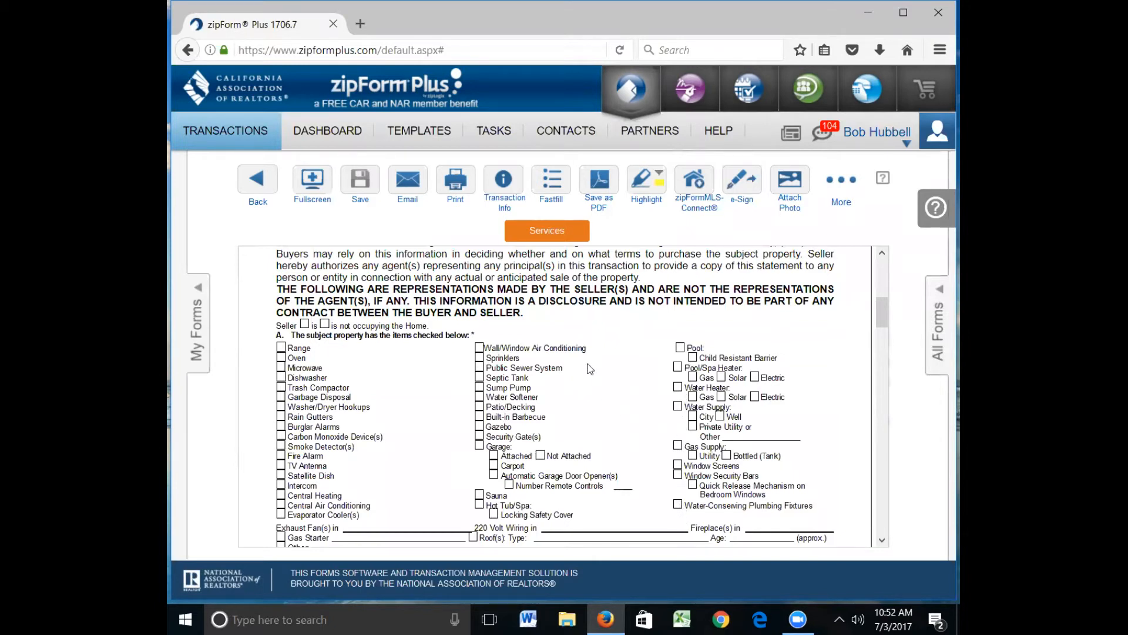
mouse_move(597, 363)
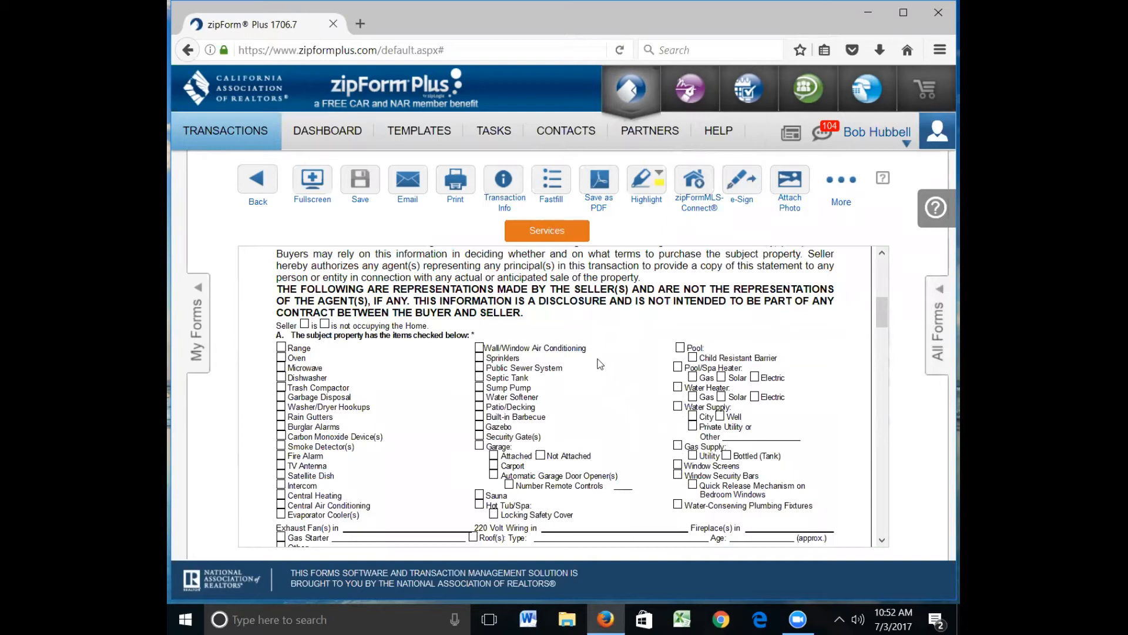
- Scroll past page 1 to section B's defects and malfunctions questions on page 2
scroll("down", 3)
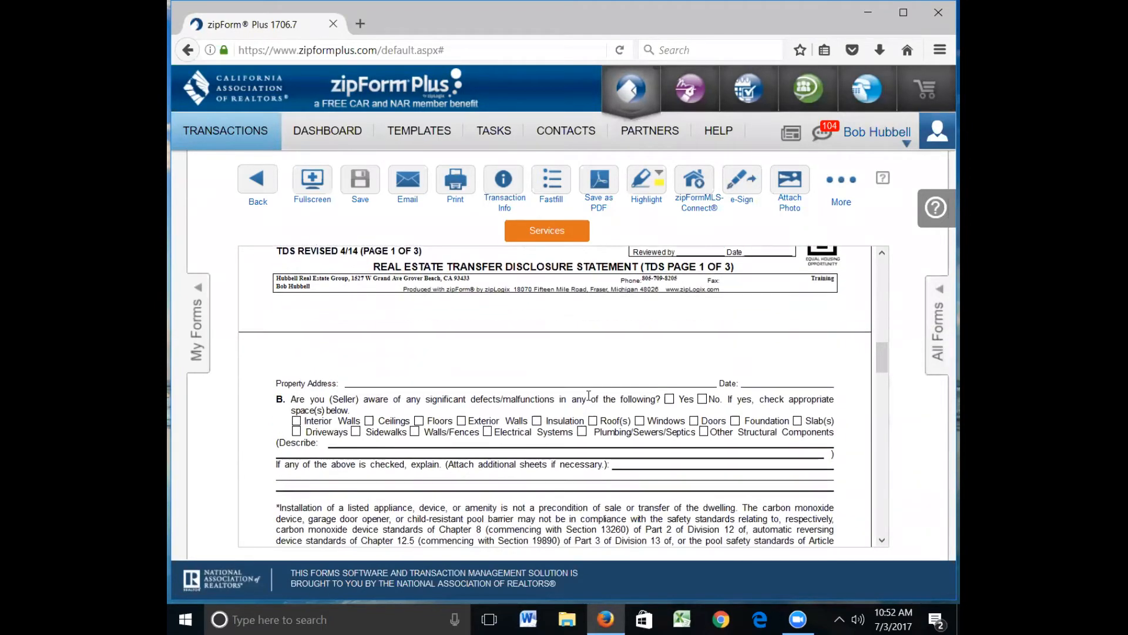
scroll("down", 3)
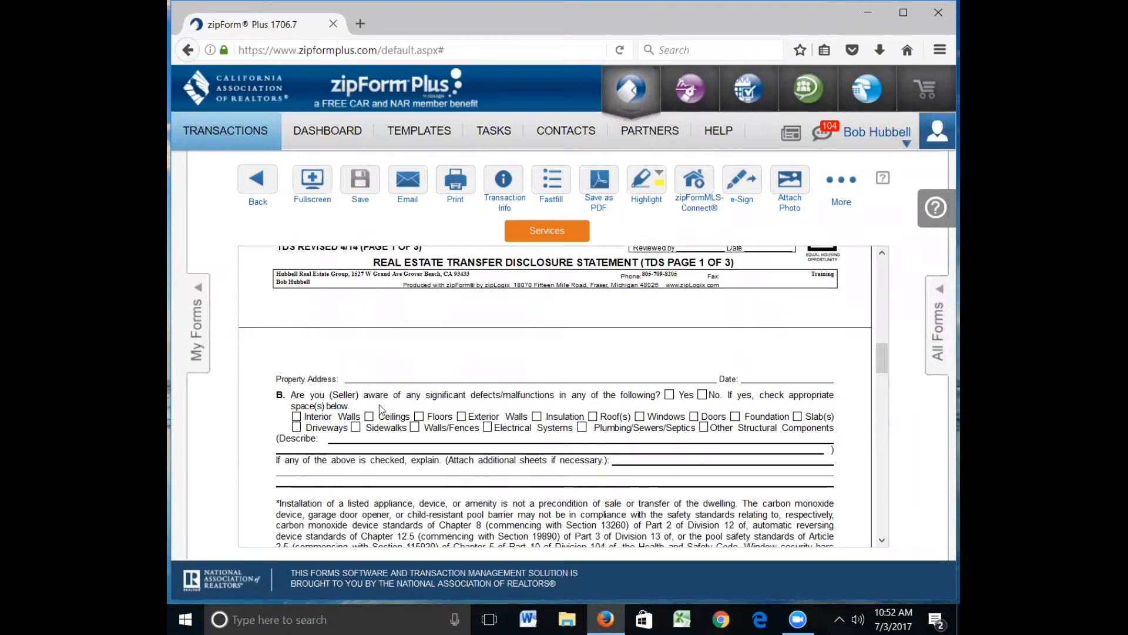
mouse_move(558, 411)
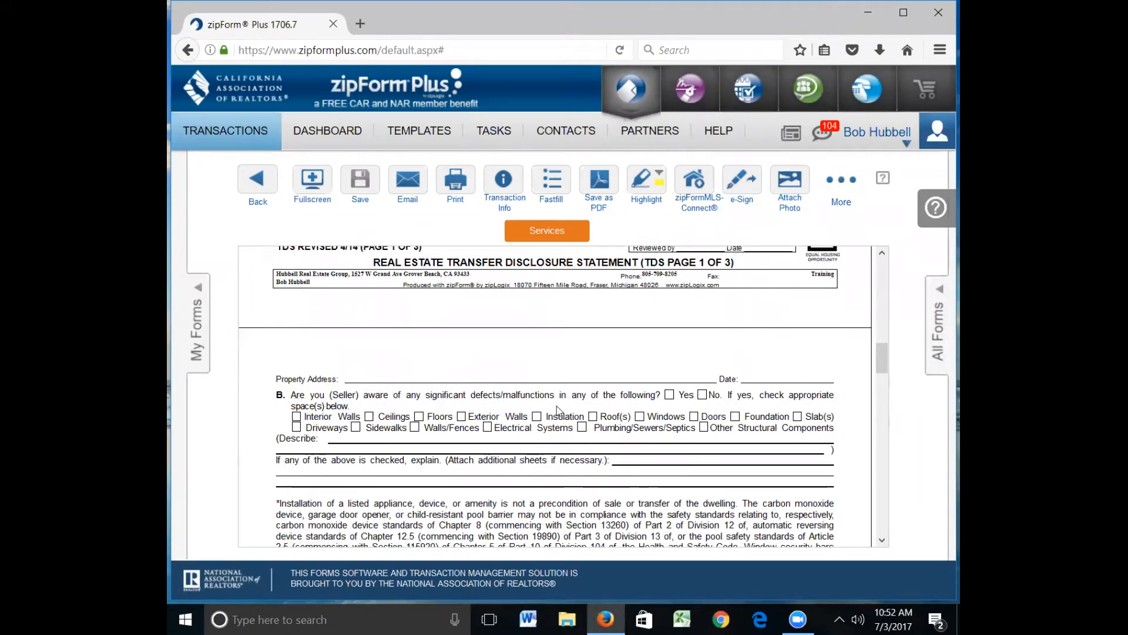
mouse_move(363, 425)
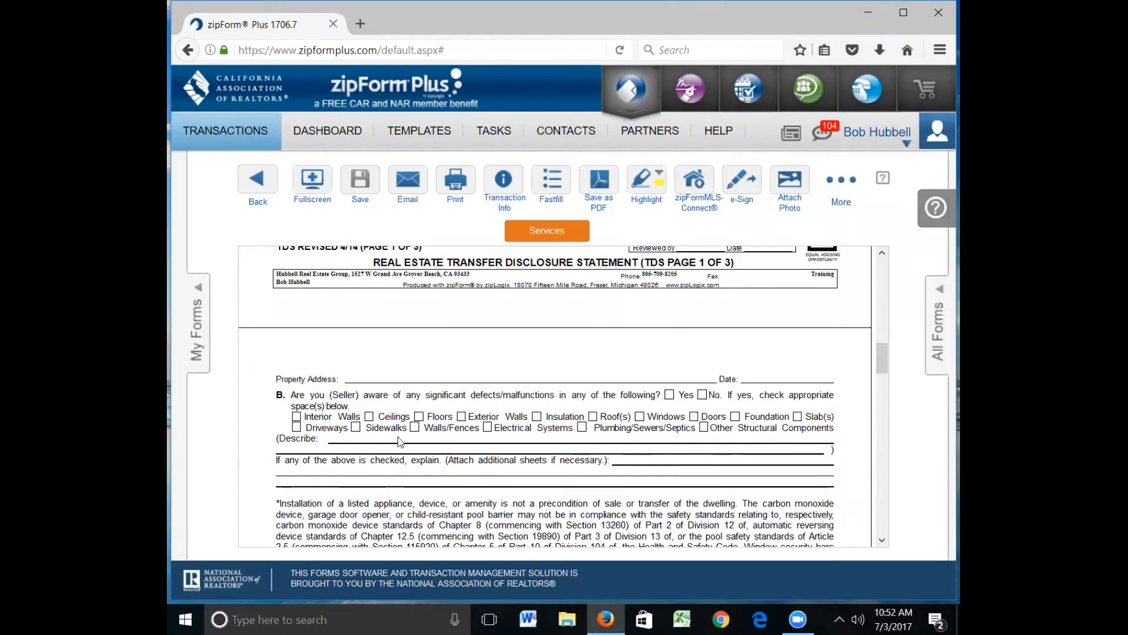
scroll("down", 3)
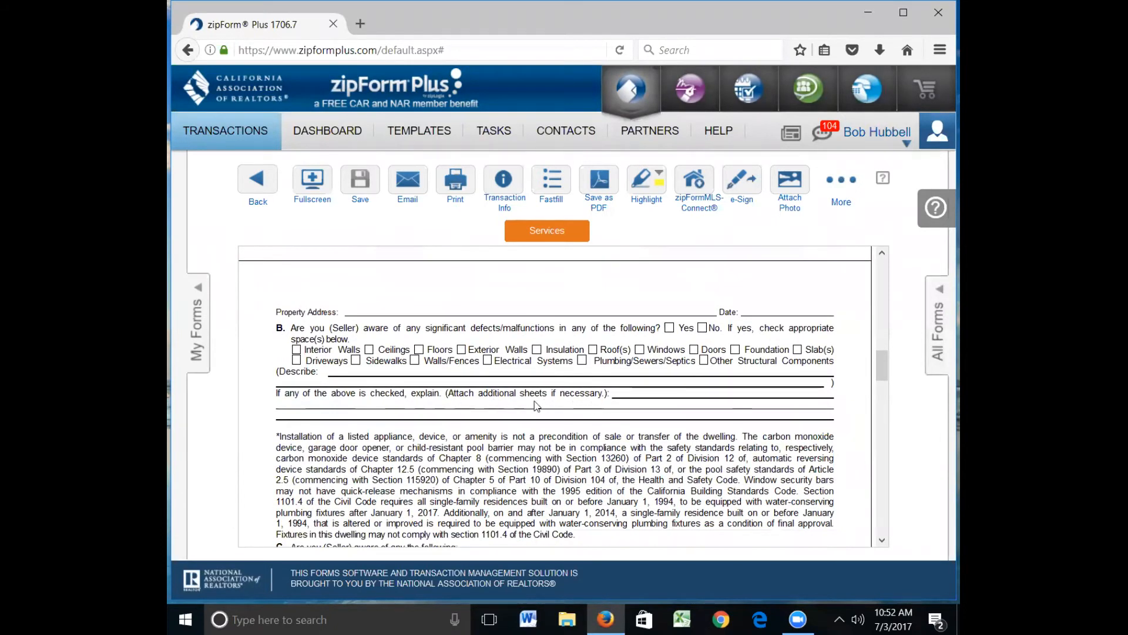
mouse_move(512, 409)
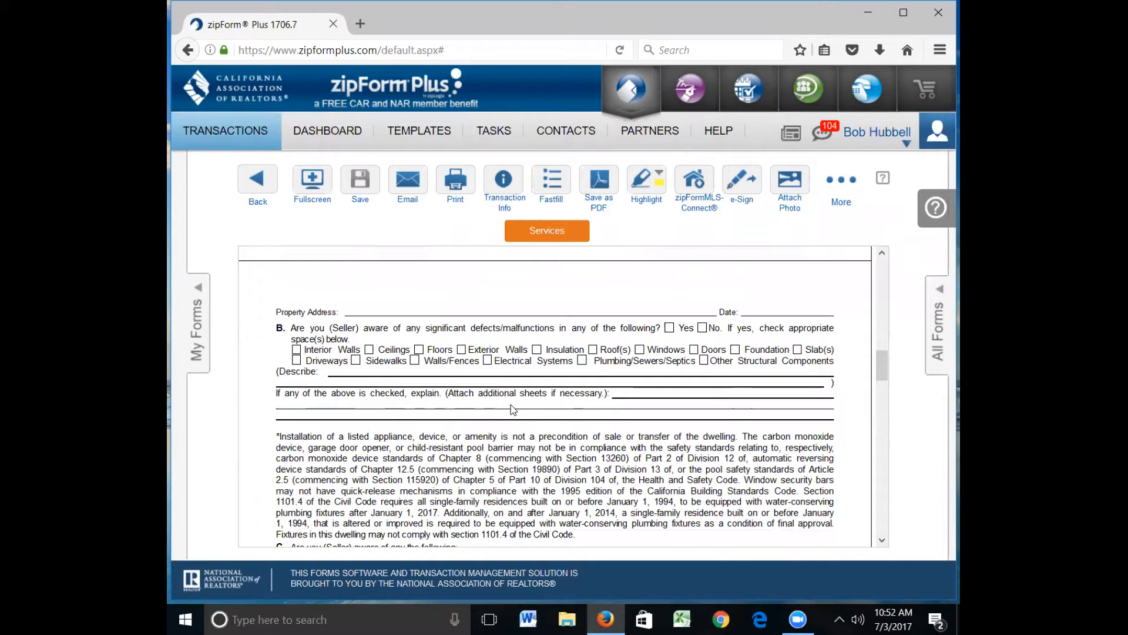
scroll("down", 3)
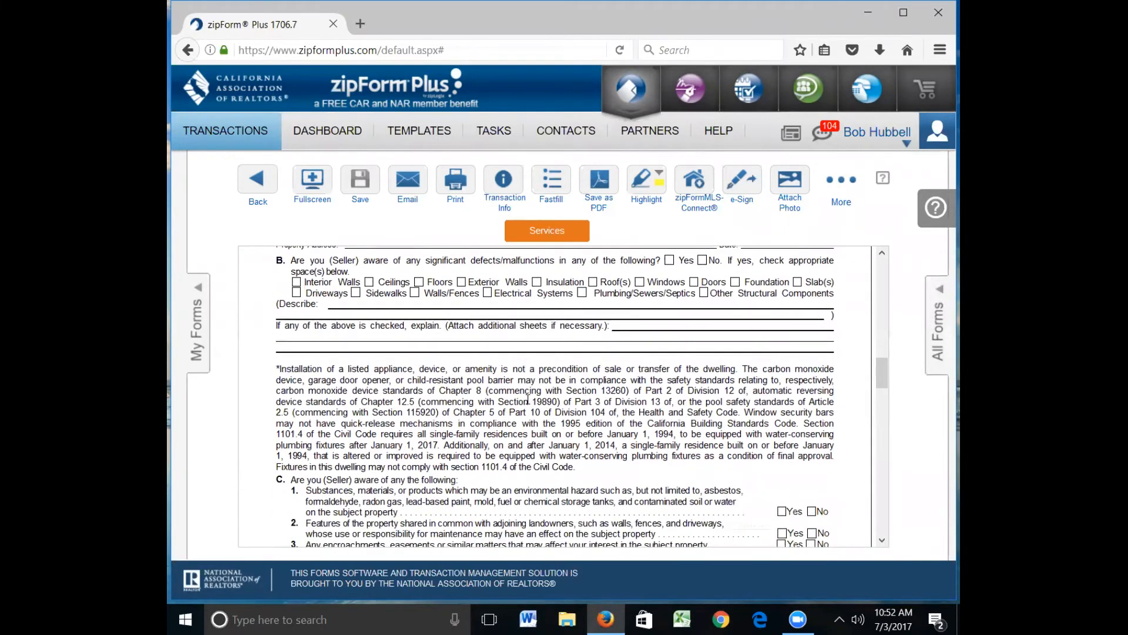
scroll("down", 3)
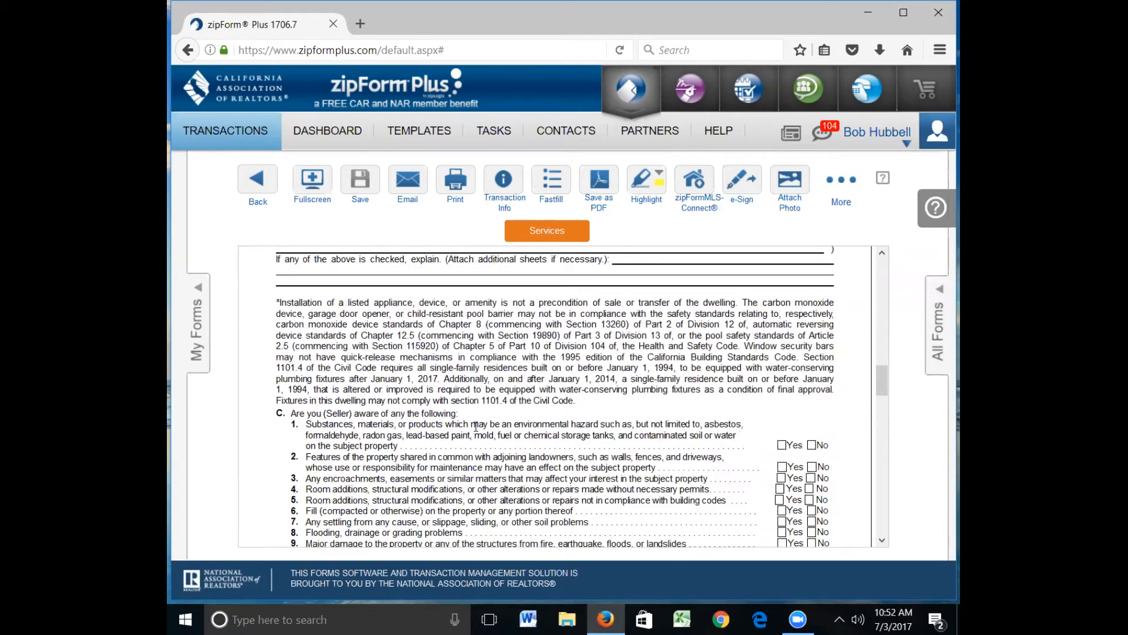
scroll("down", 3)
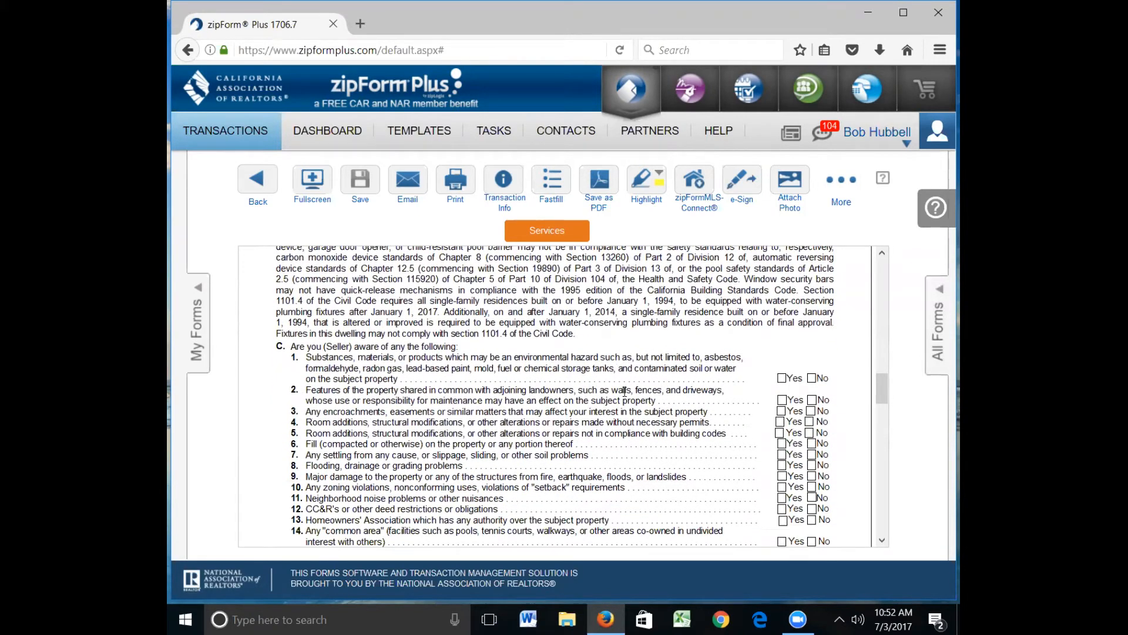
mouse_move(349, 397)
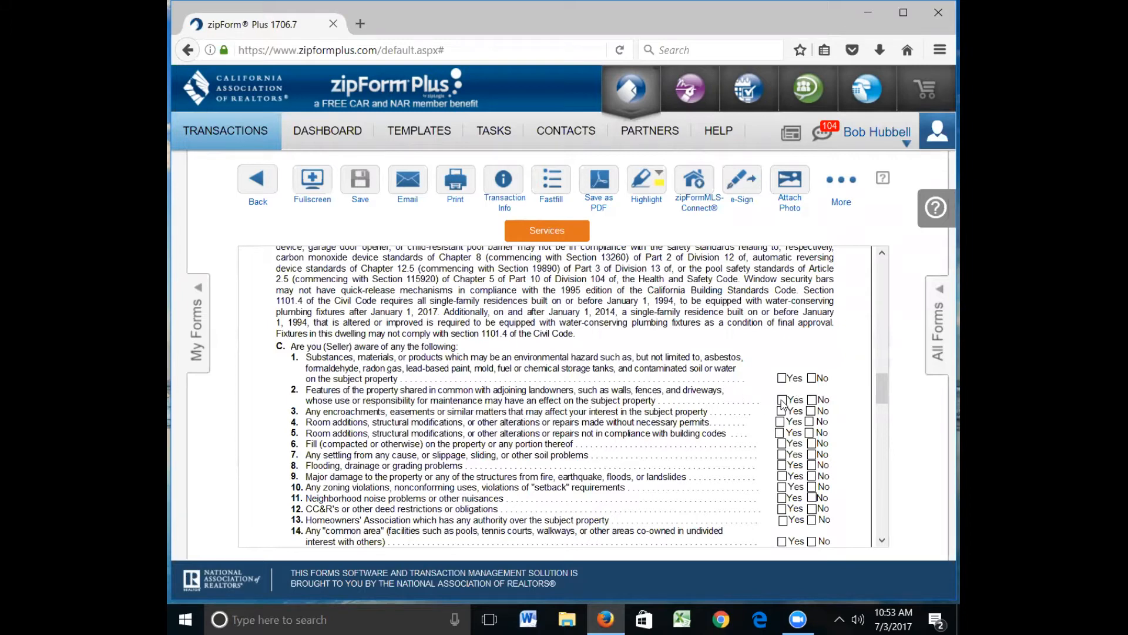
scroll("down", 3)
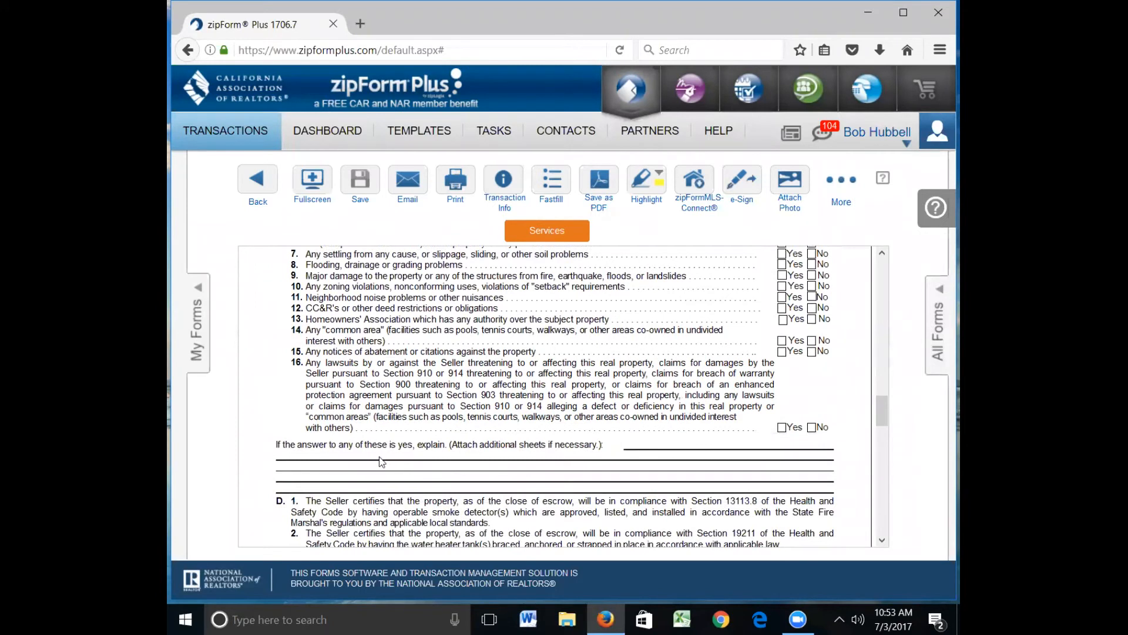
mouse_move(632, 452)
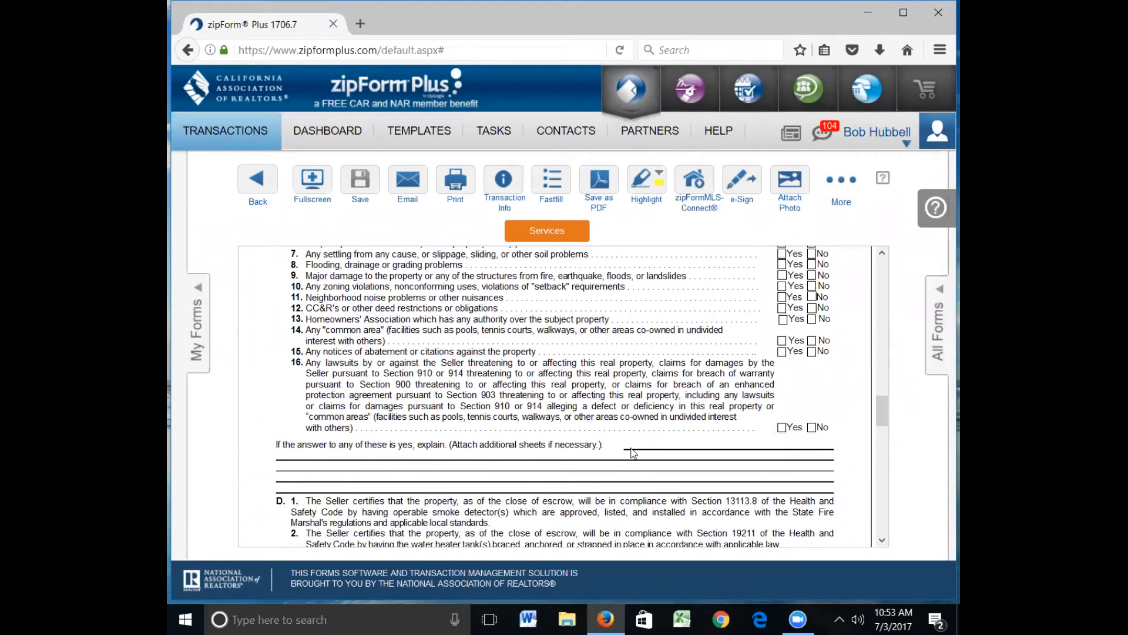
mouse_move(648, 449)
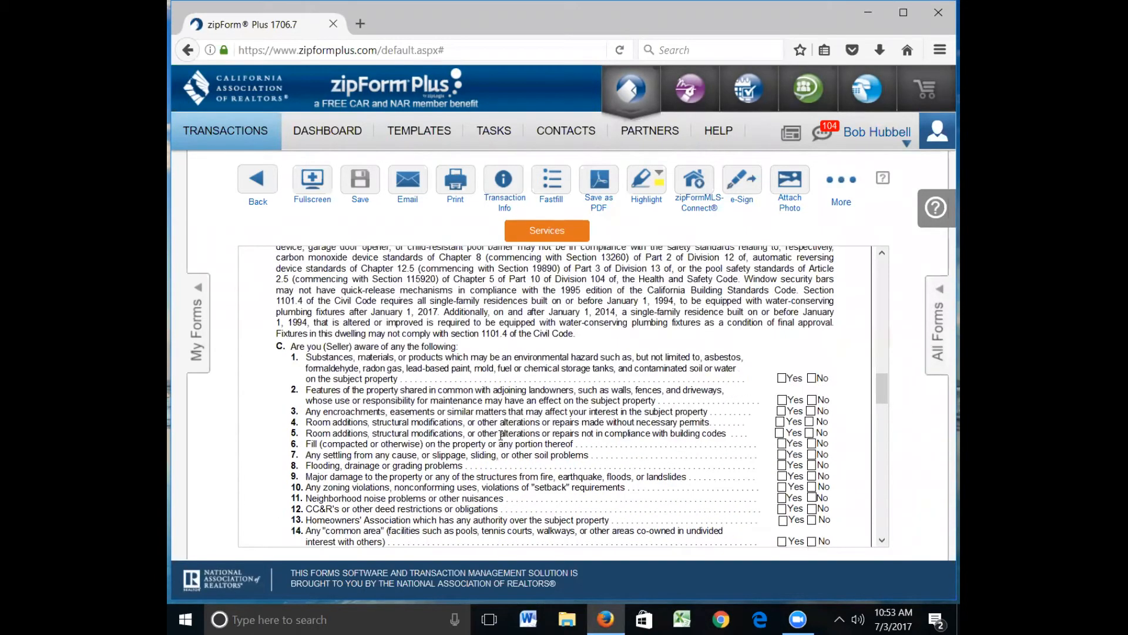
scroll("down", 3)
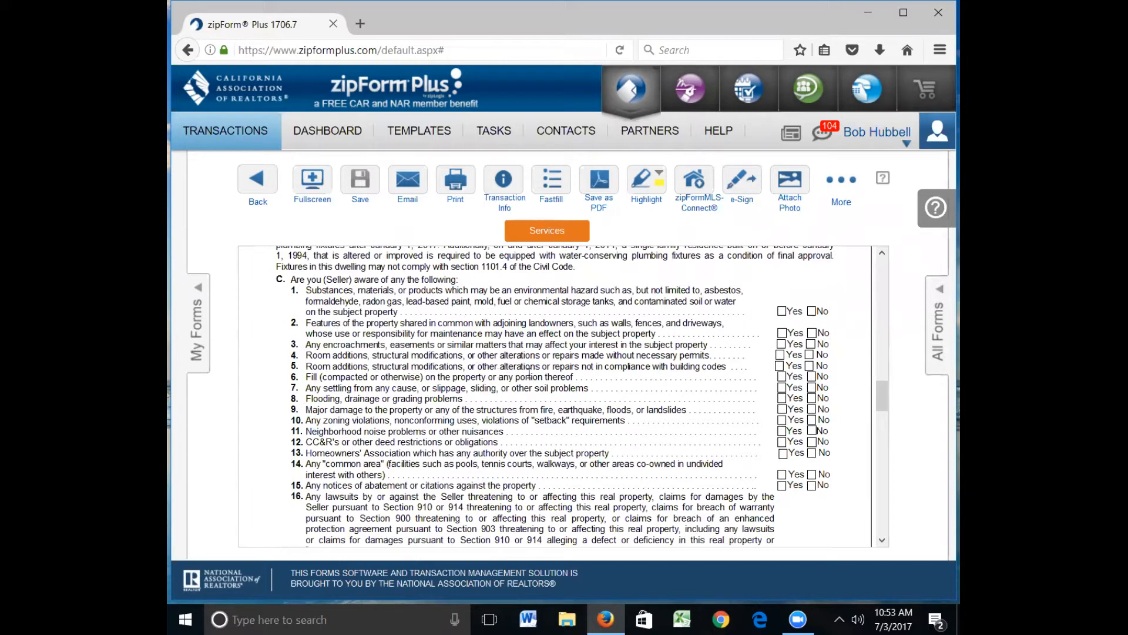
scroll("down", 3)
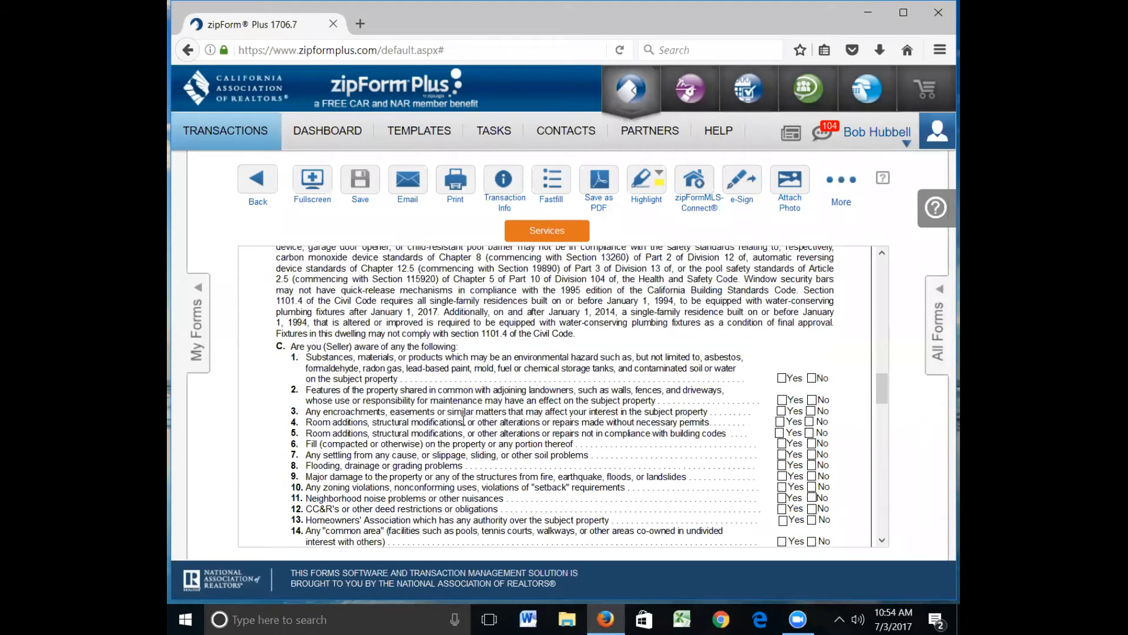
scroll("down", 3)
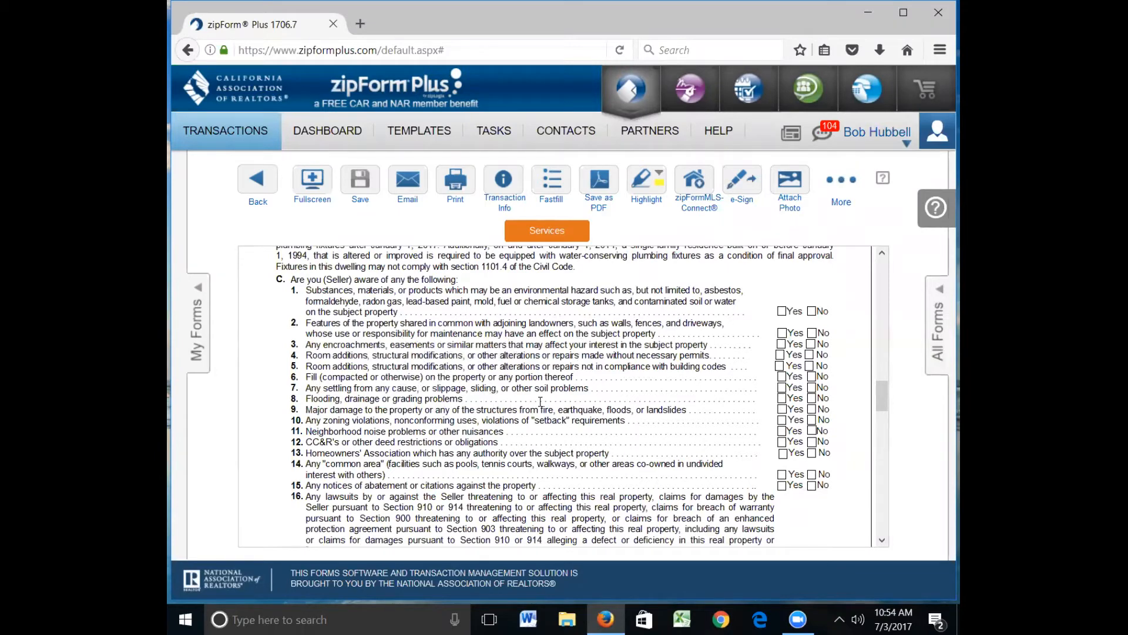
mouse_move(696, 395)
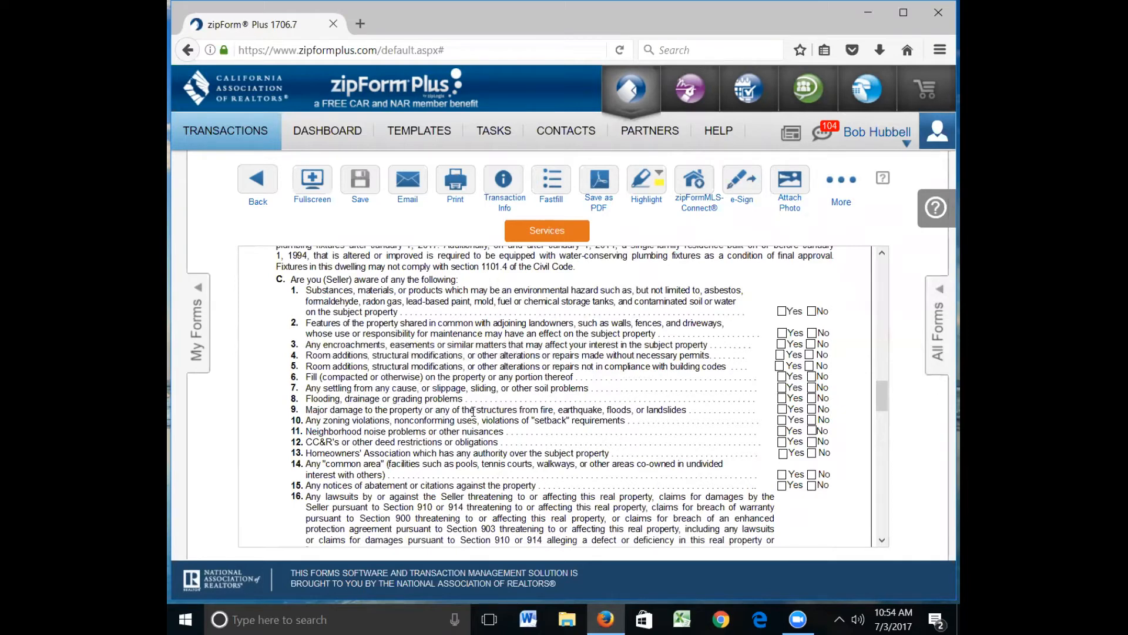
- Scroll to section D's smoke detector and water heater certifications and the page 2 footer
scroll("down", 3)
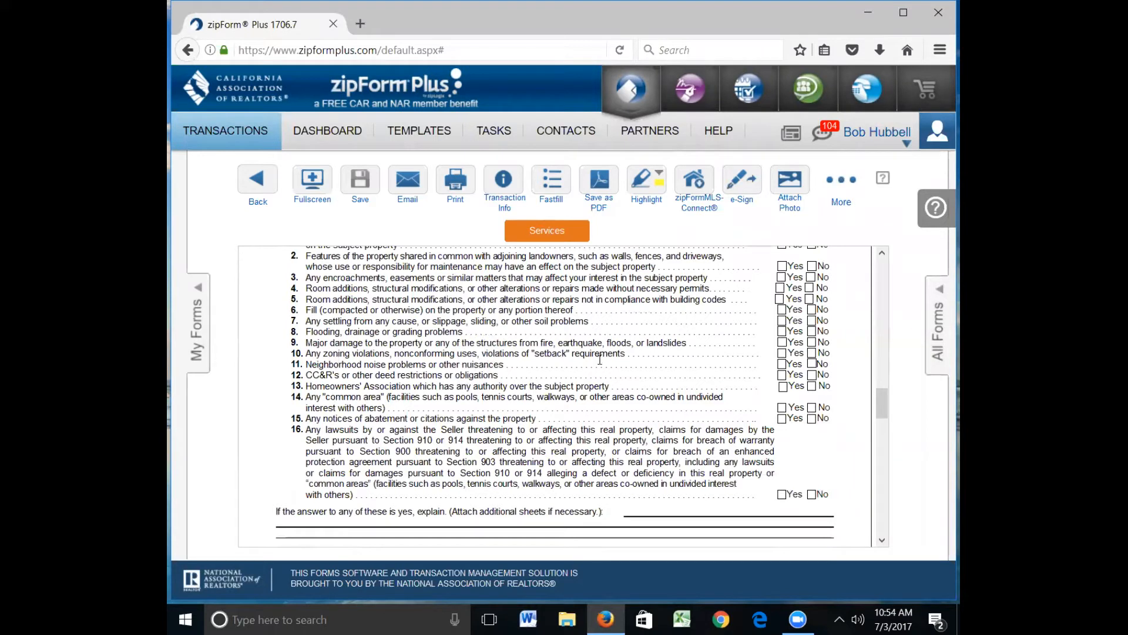
mouse_move(683, 359)
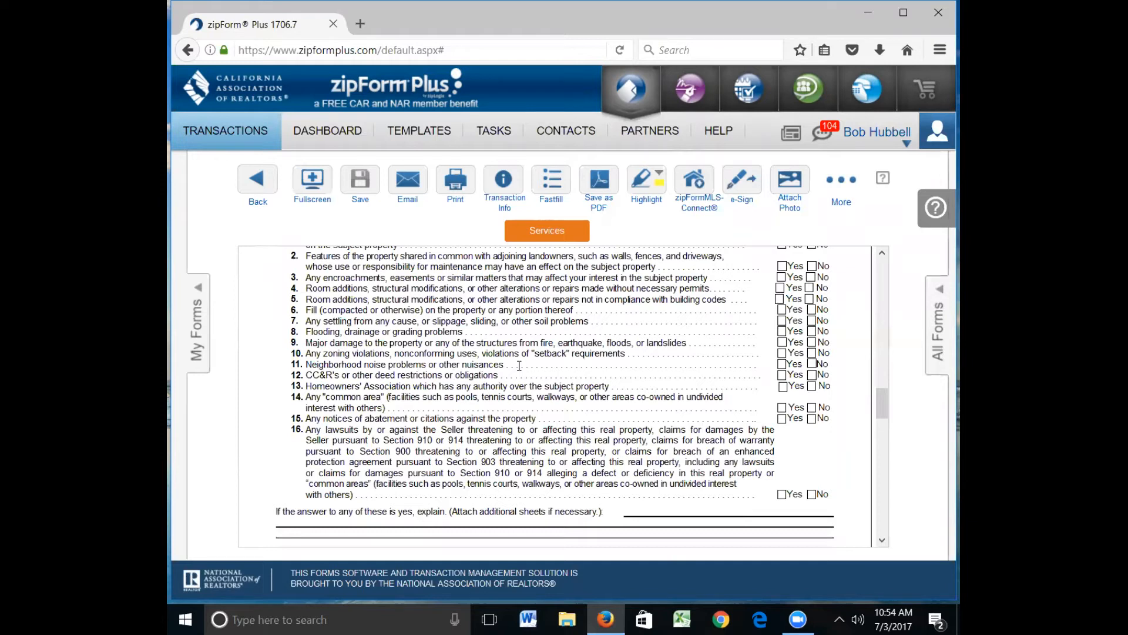
mouse_move(720, 367)
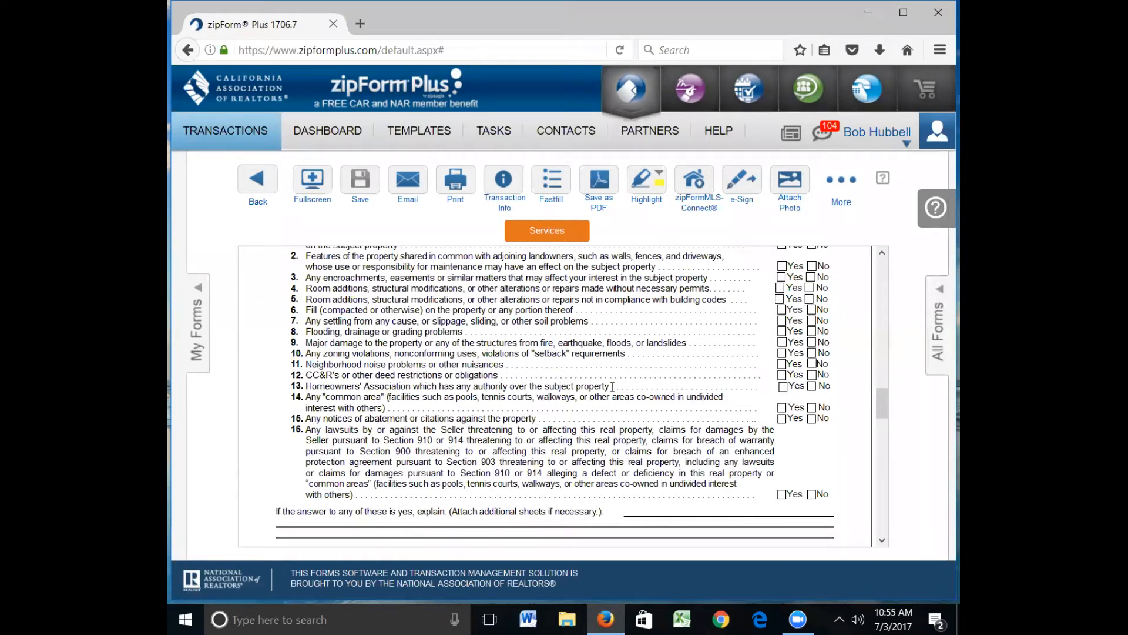
scroll("down", 3)
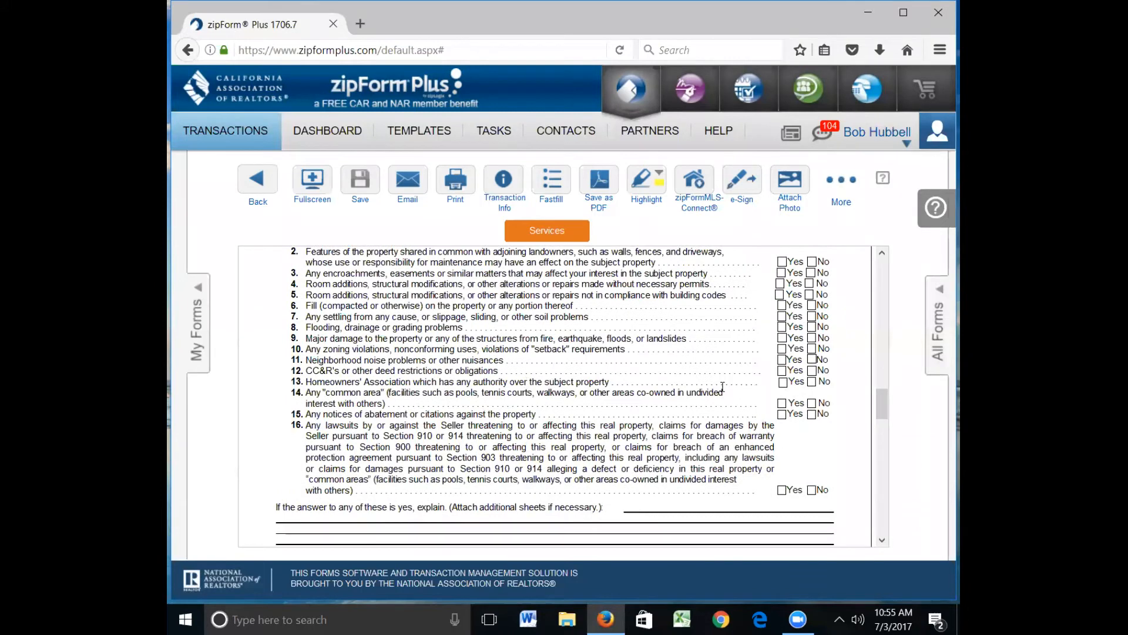
scroll("down", 3)
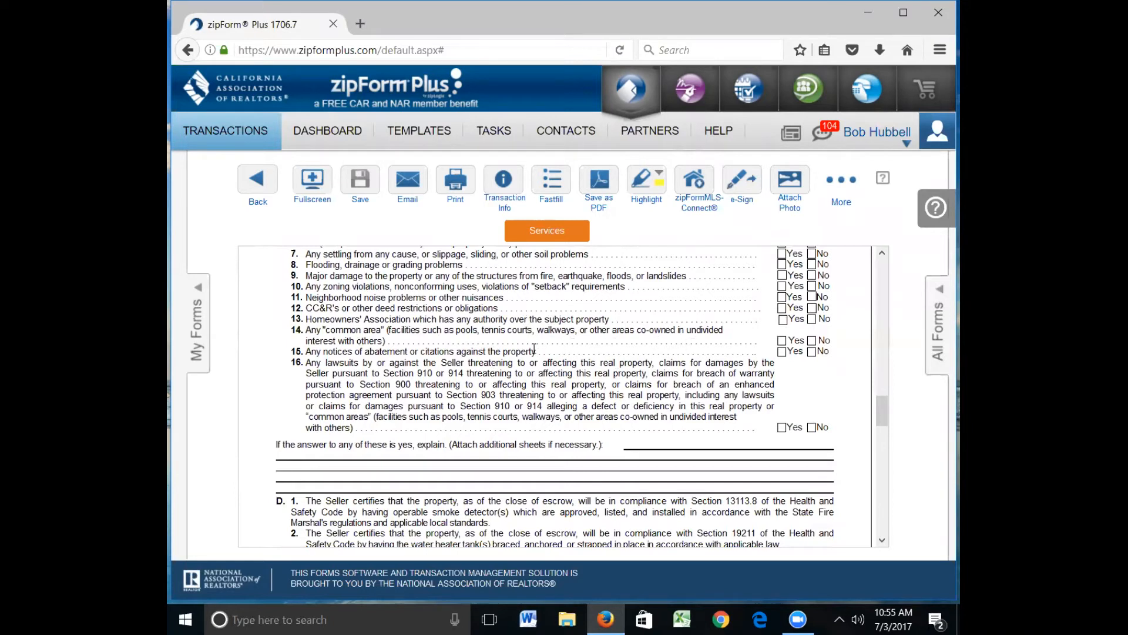
mouse_move(783, 336)
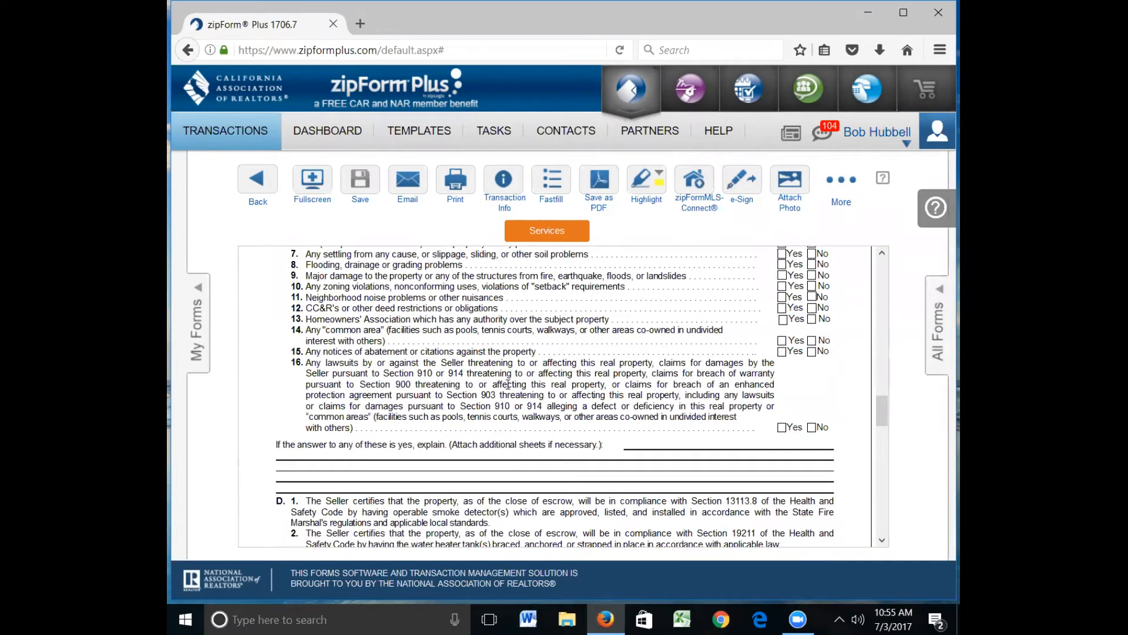
mouse_move(543, 384)
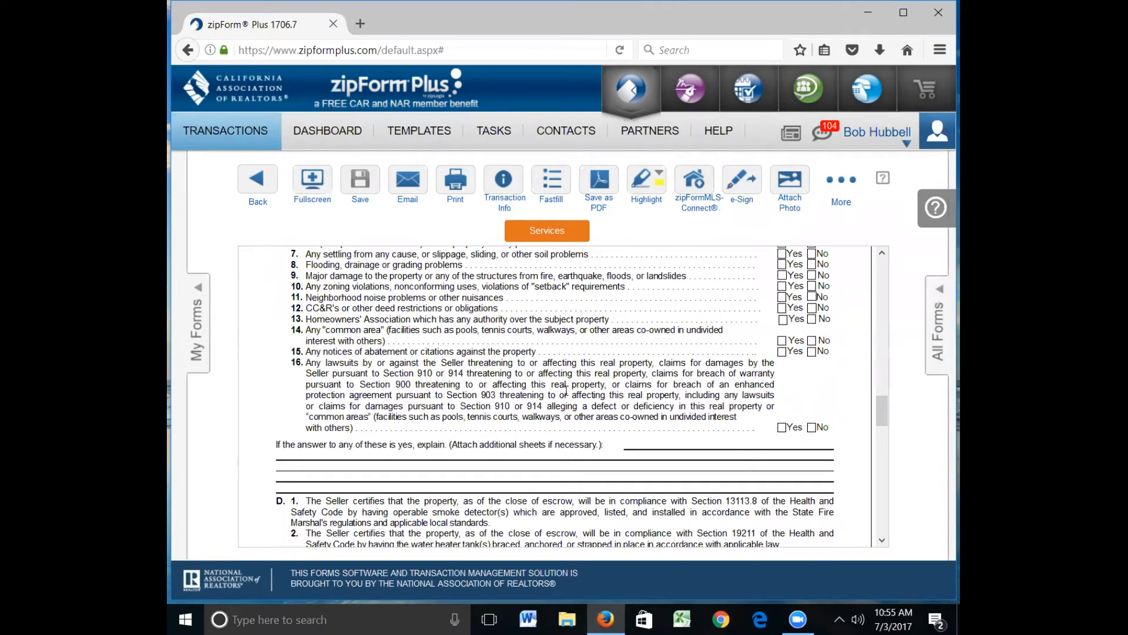
scroll("down", 3)
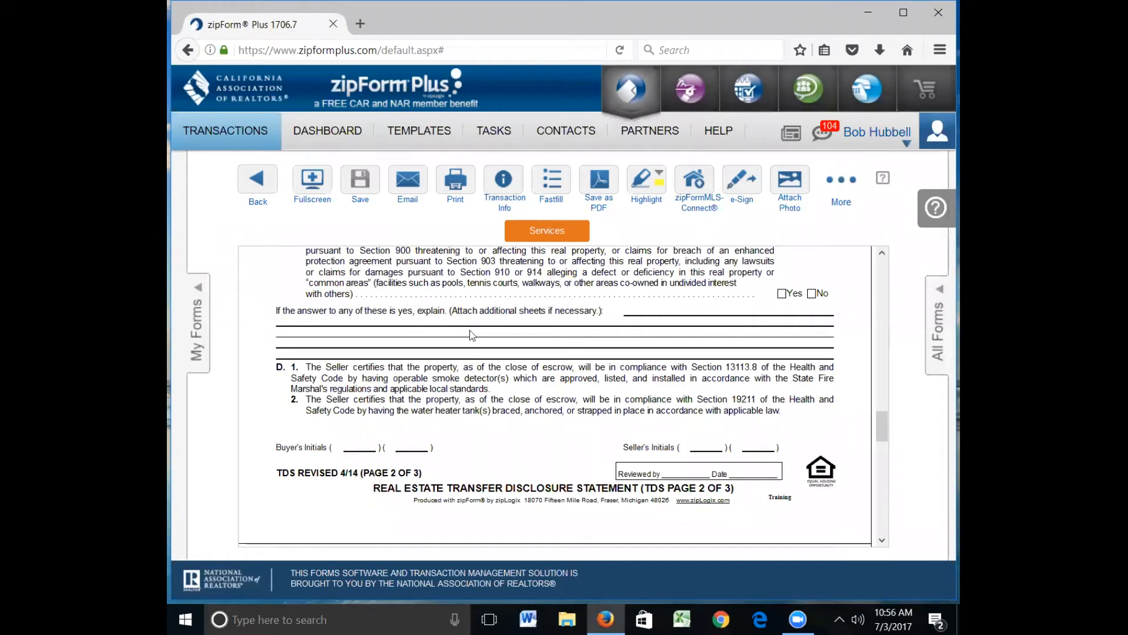
mouse_move(555, 348)
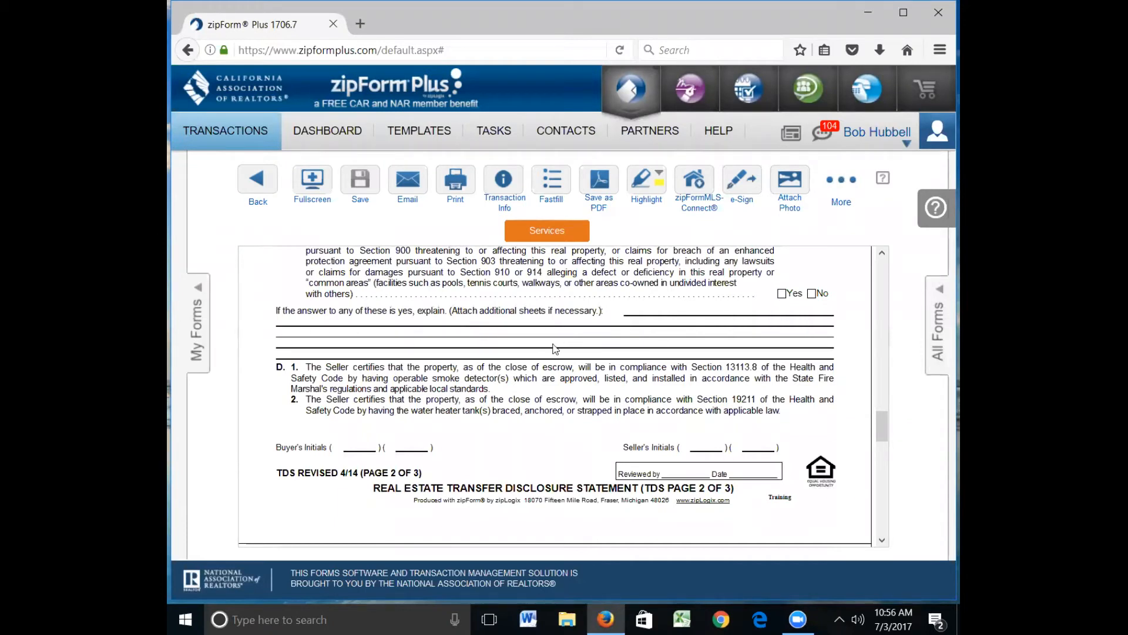
mouse_move(297, 324)
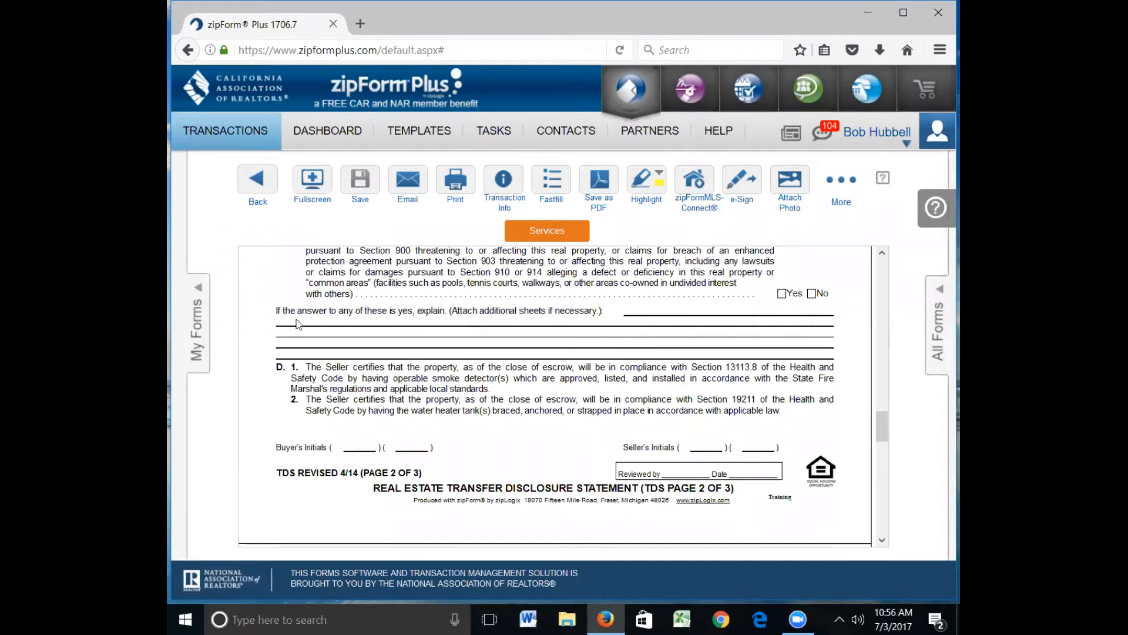
mouse_move(512, 333)
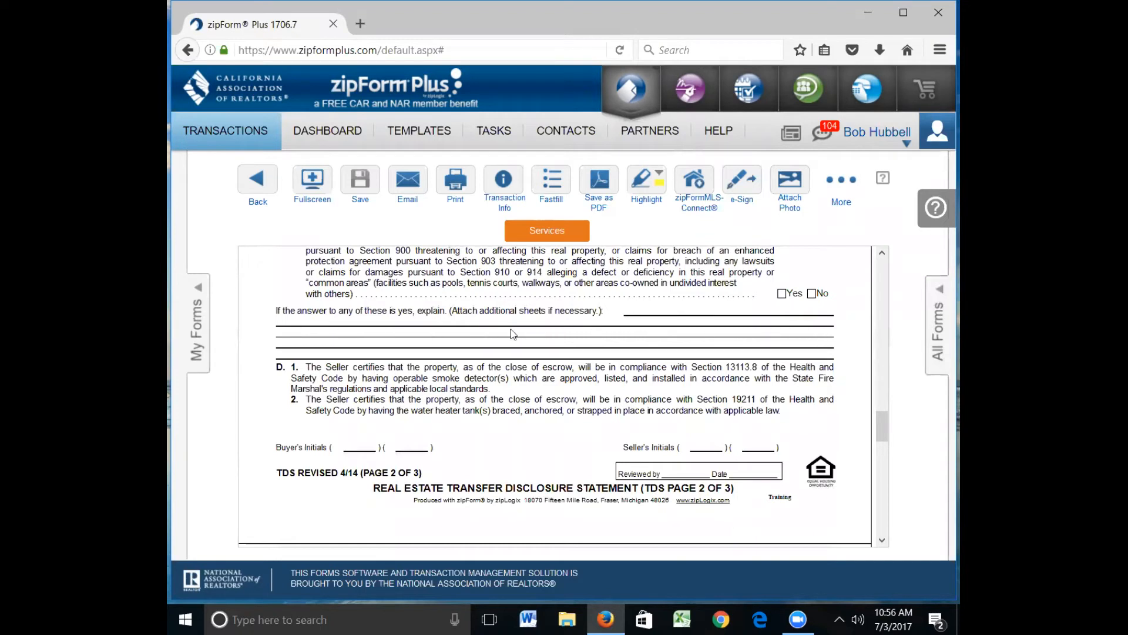
mouse_move(539, 334)
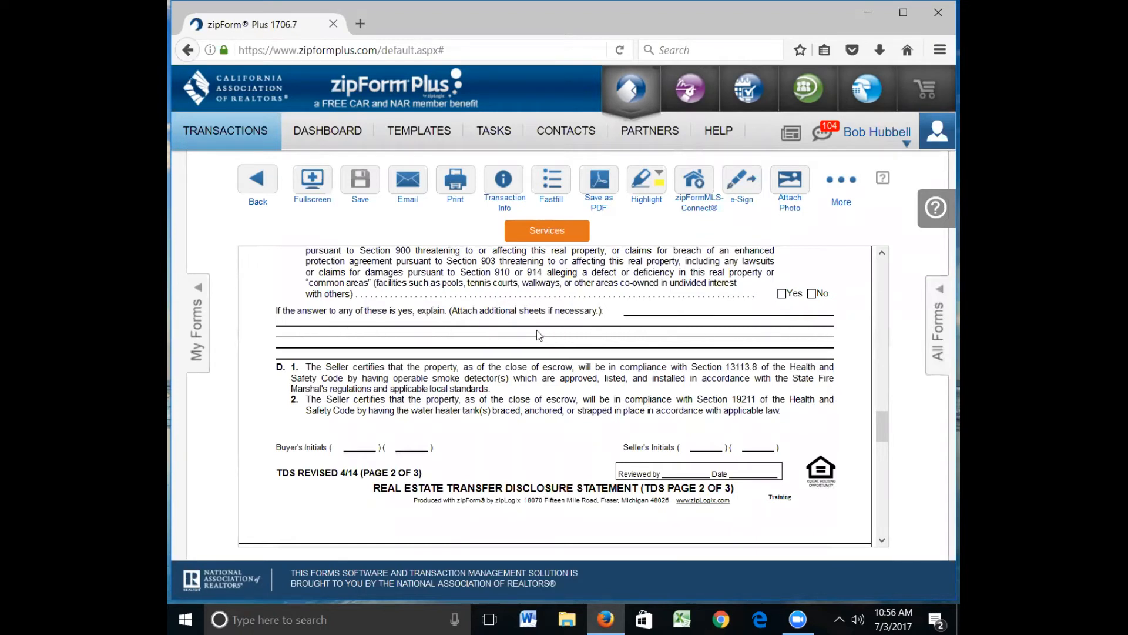
mouse_move(503, 324)
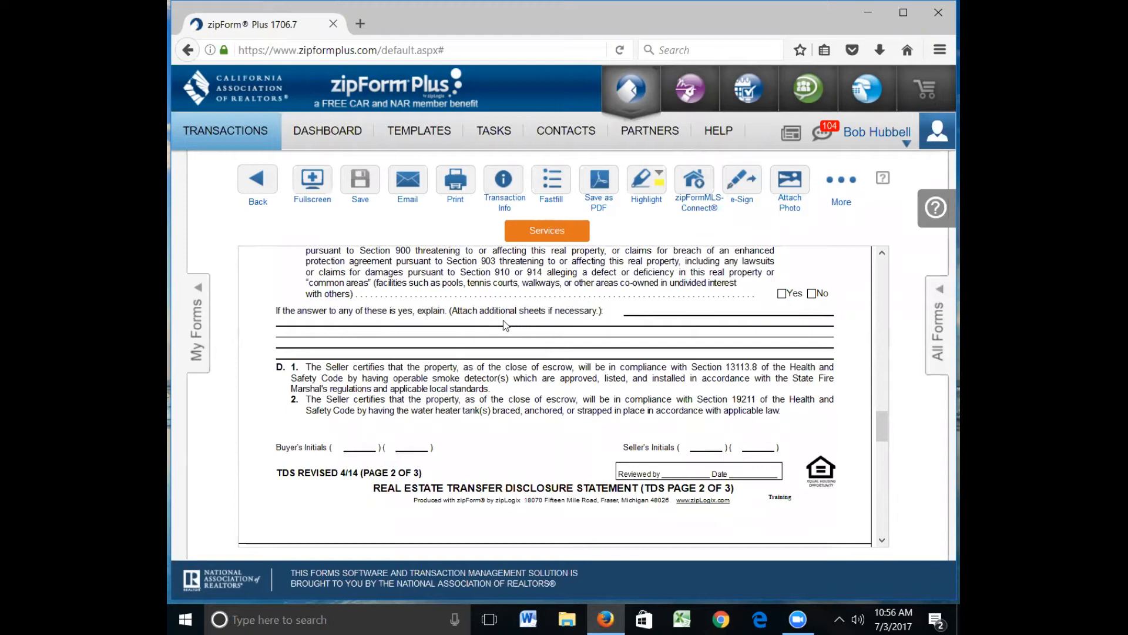
mouse_move(644, 317)
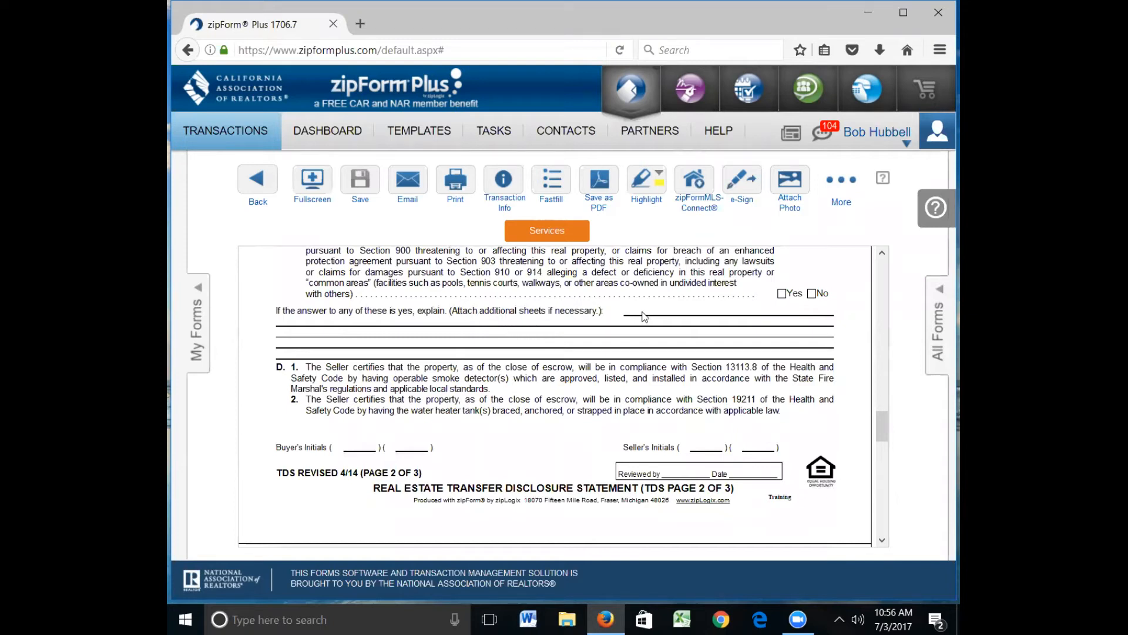
mouse_move(753, 318)
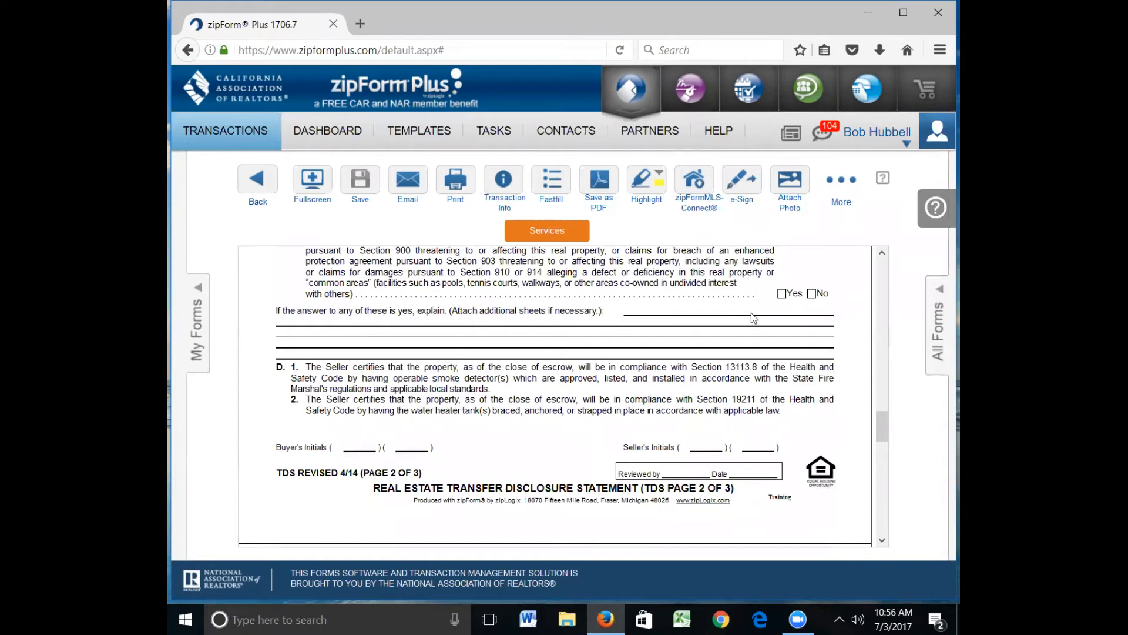
mouse_move(612, 320)
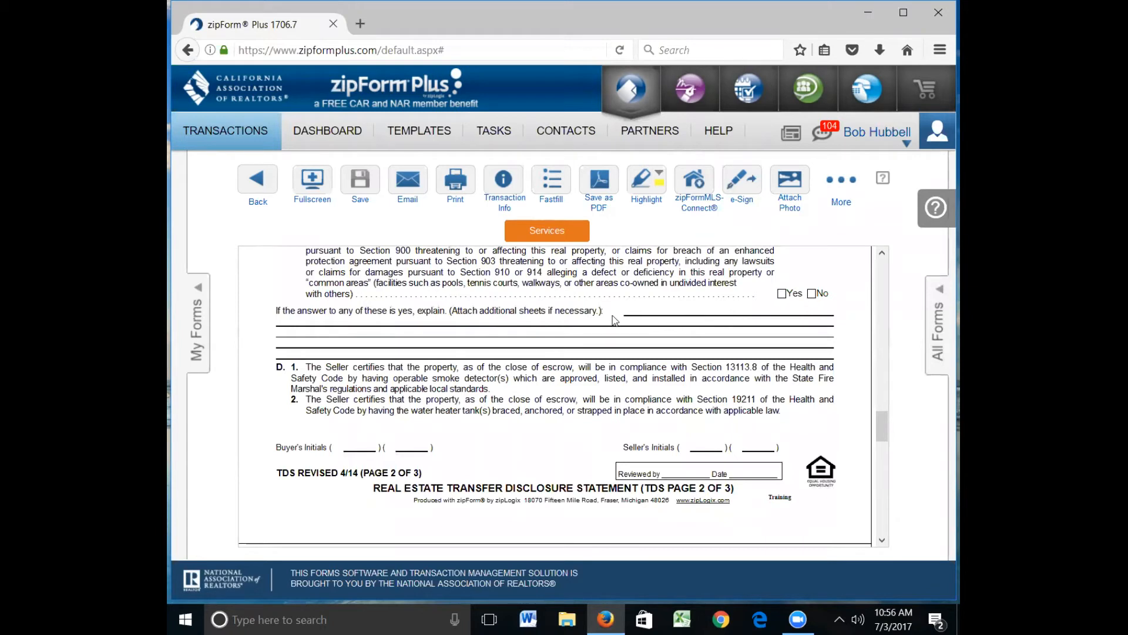
scroll("down", 3)
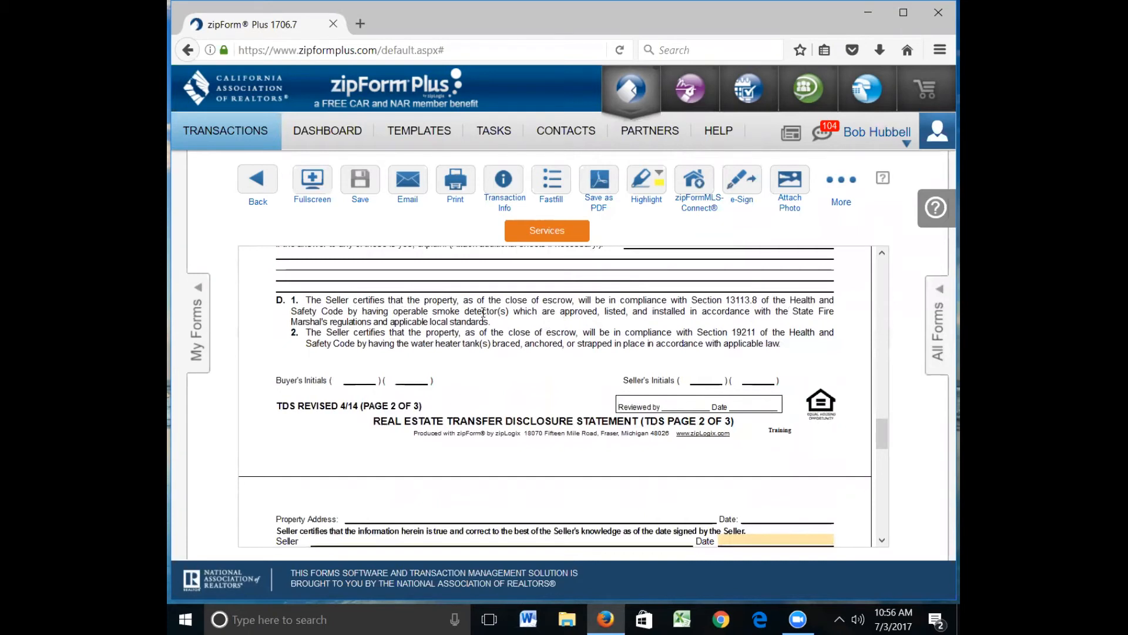
mouse_move(564, 330)
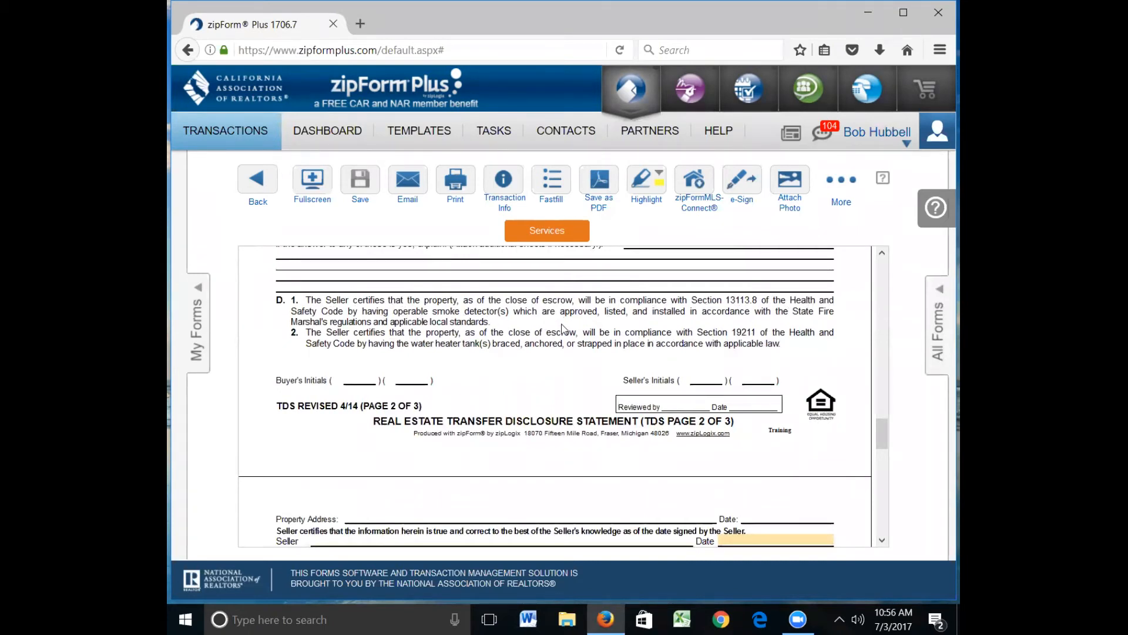
mouse_move(666, 321)
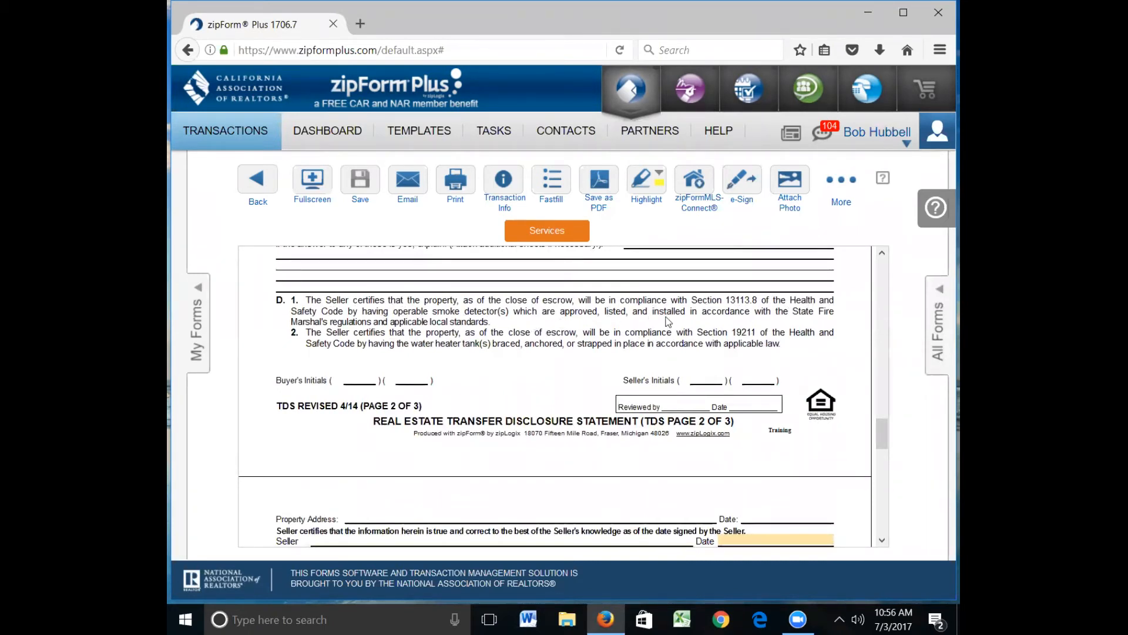
scroll("down", 3)
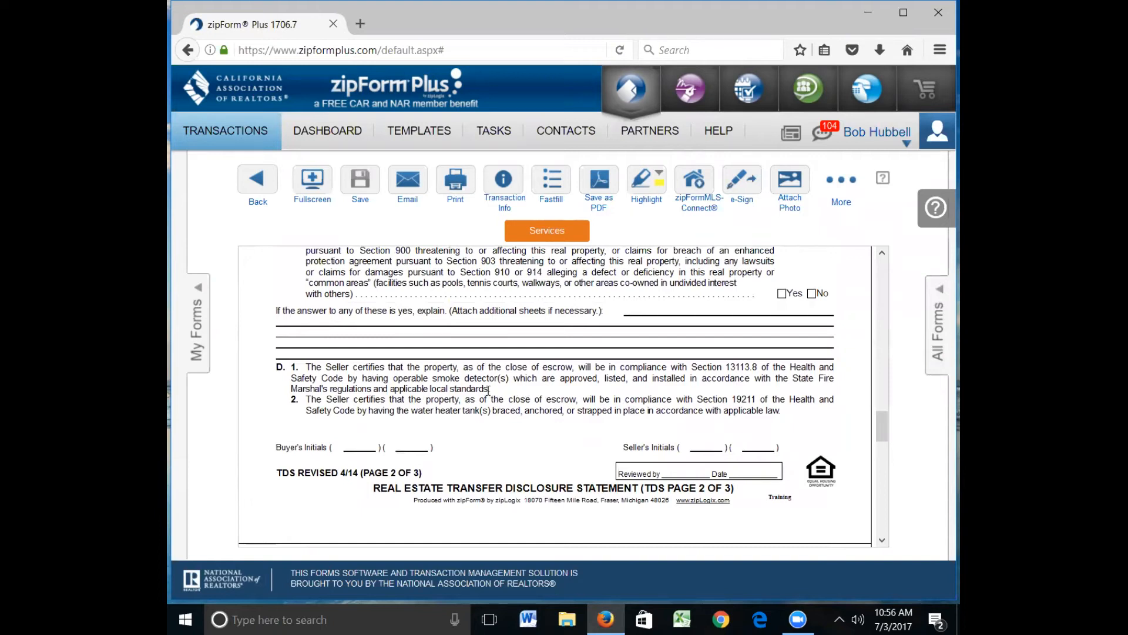
scroll("down", 3)
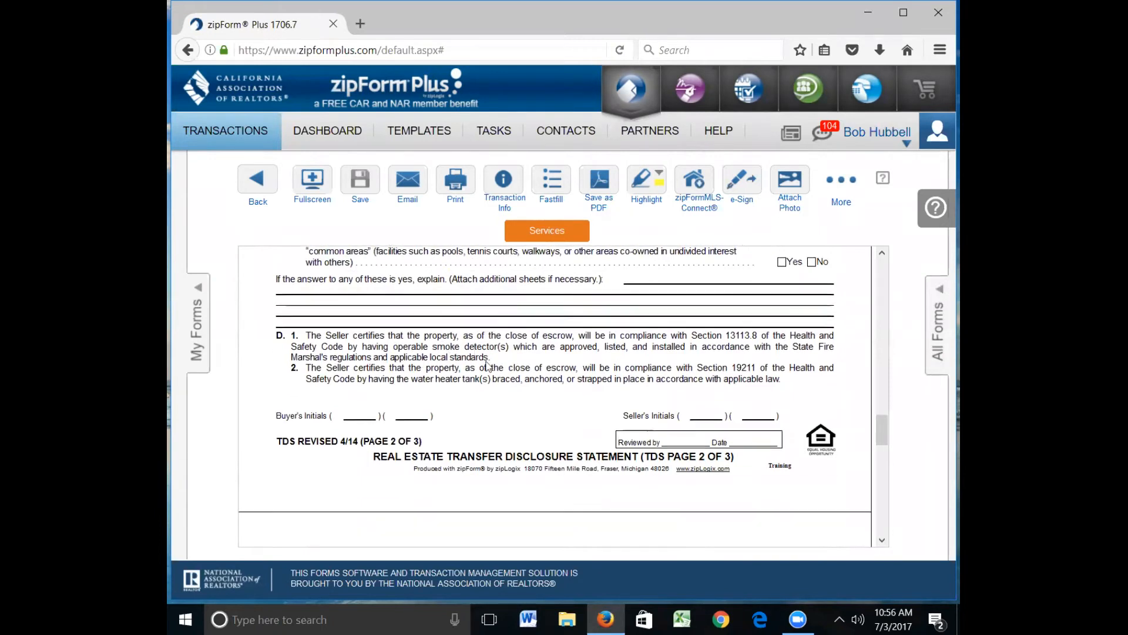
scroll("down", 3)
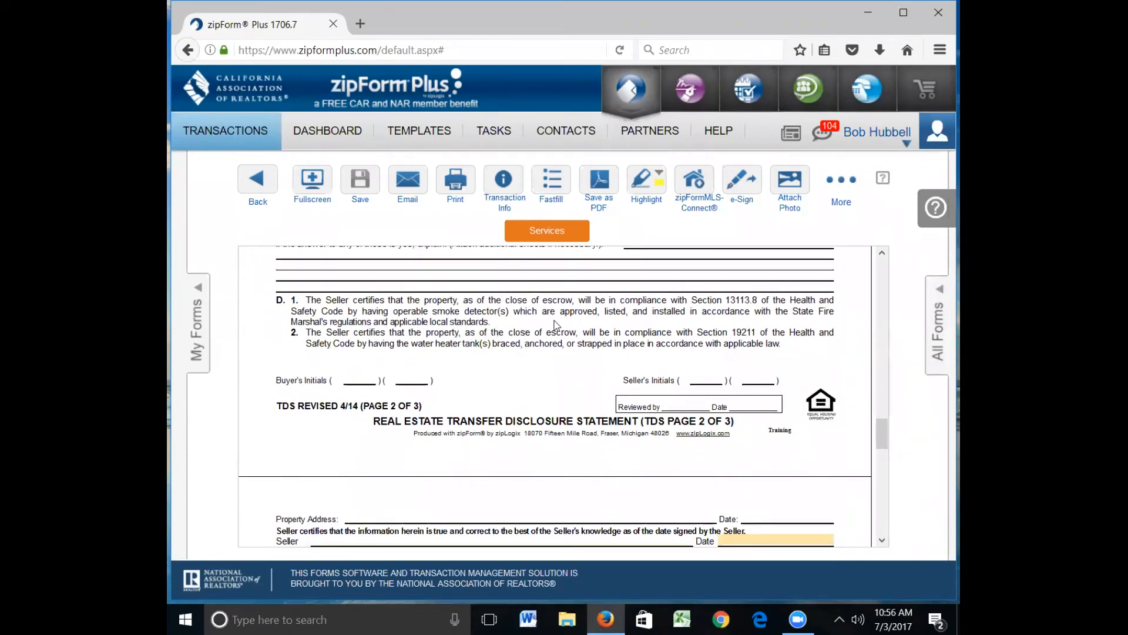
- Scroll to Section III Agent's Inspection Disclosure and point at its AVID checkbox
scroll("down", 3)
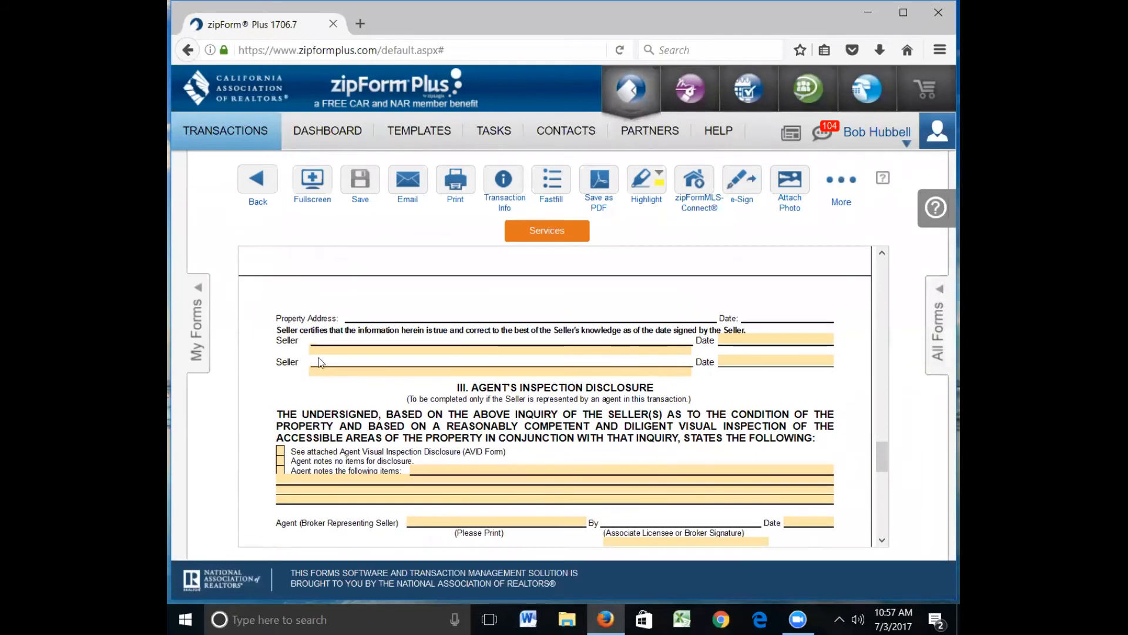
mouse_move(491, 340)
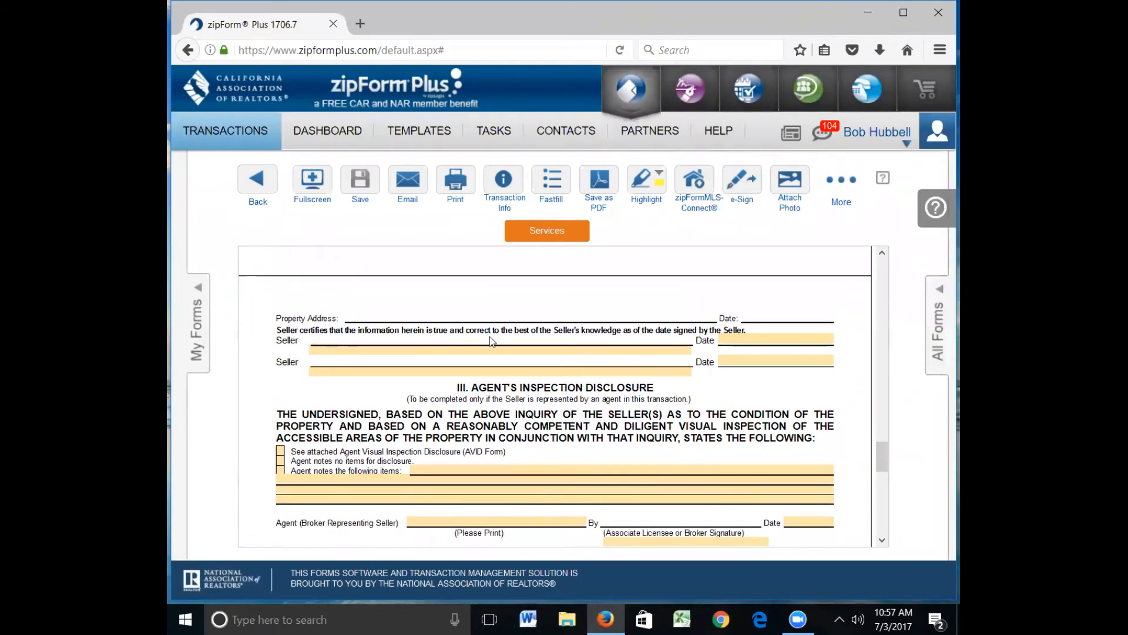
mouse_move(657, 345)
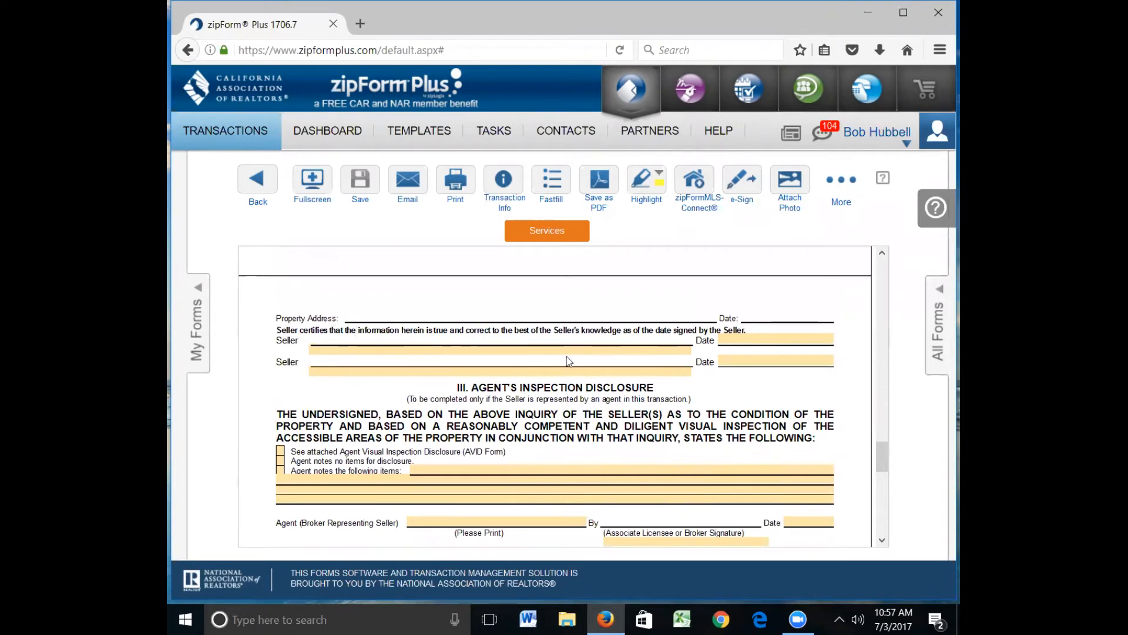
mouse_move(345, 311)
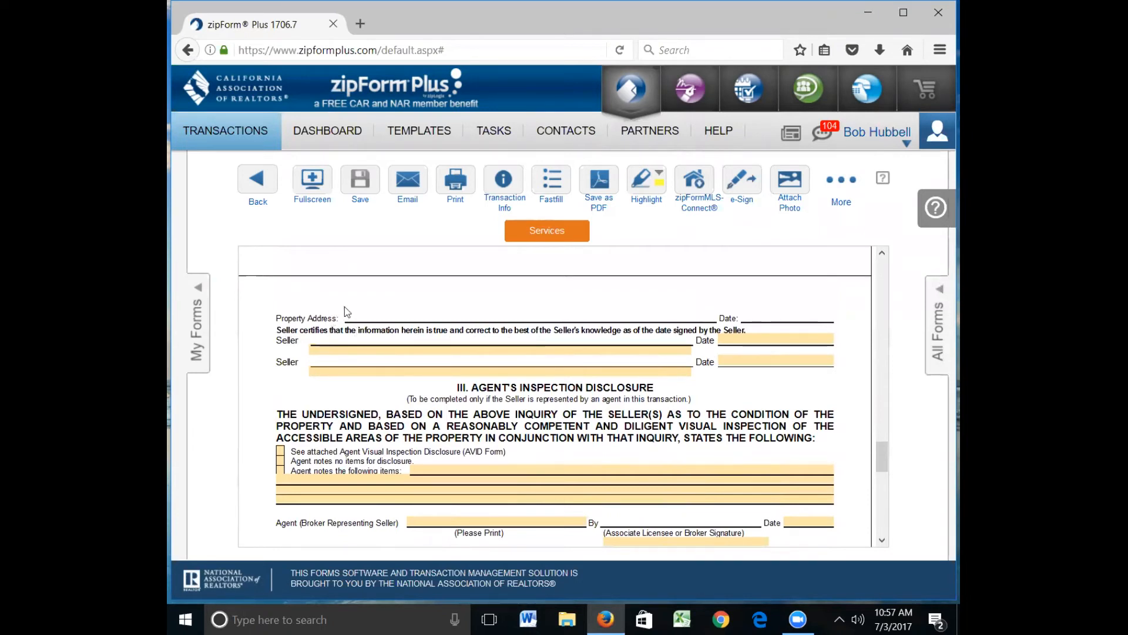
mouse_move(597, 321)
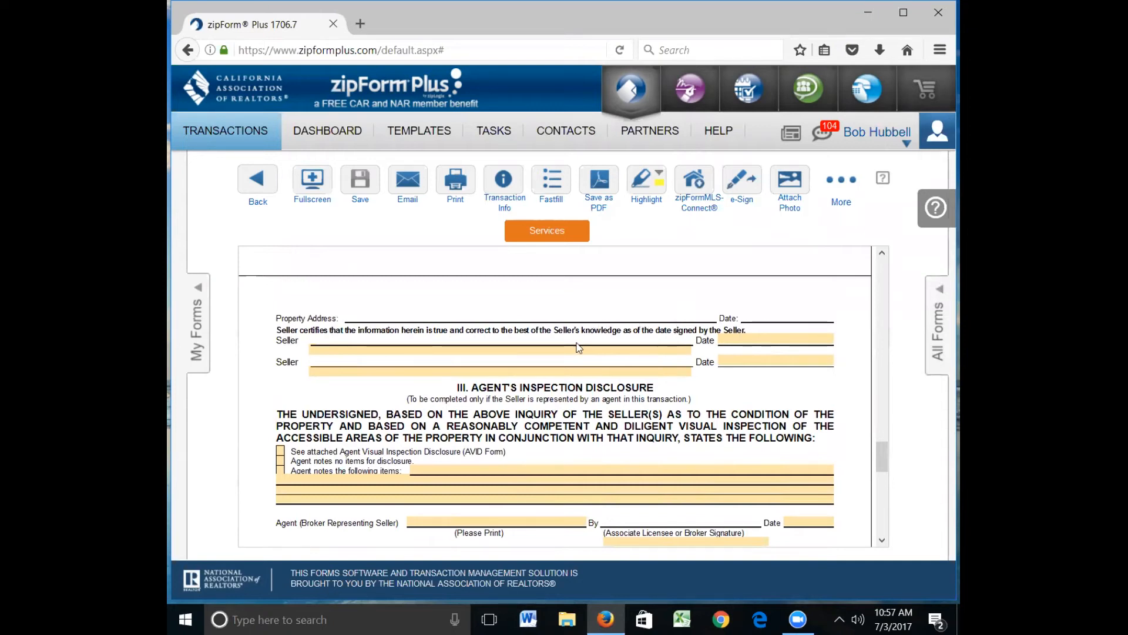
scroll("down", 3)
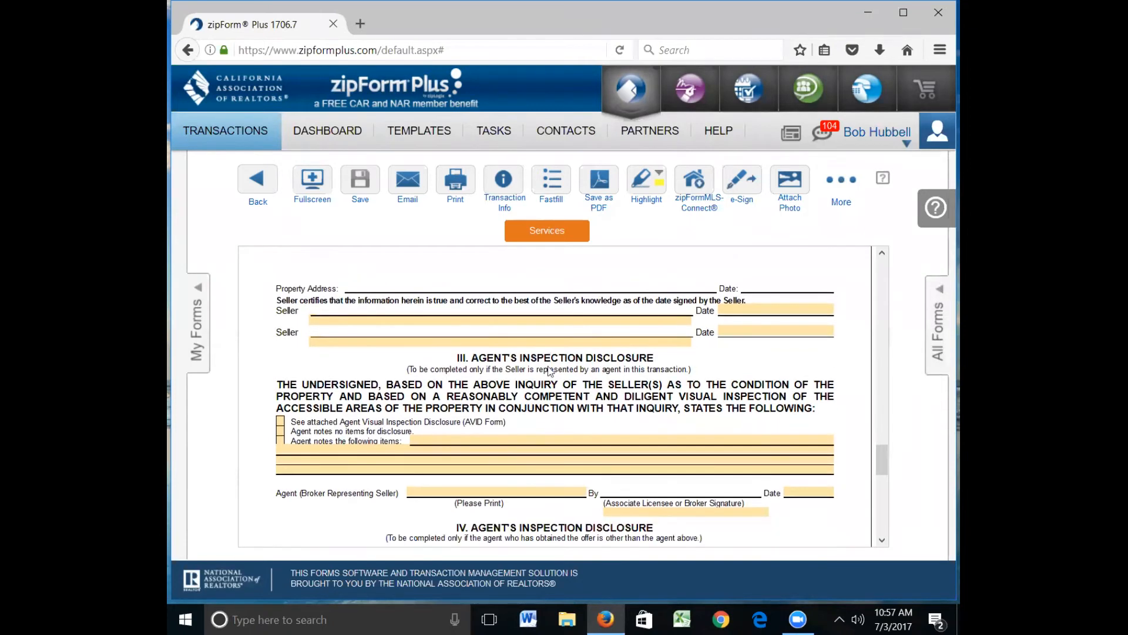
scroll("down", 3)
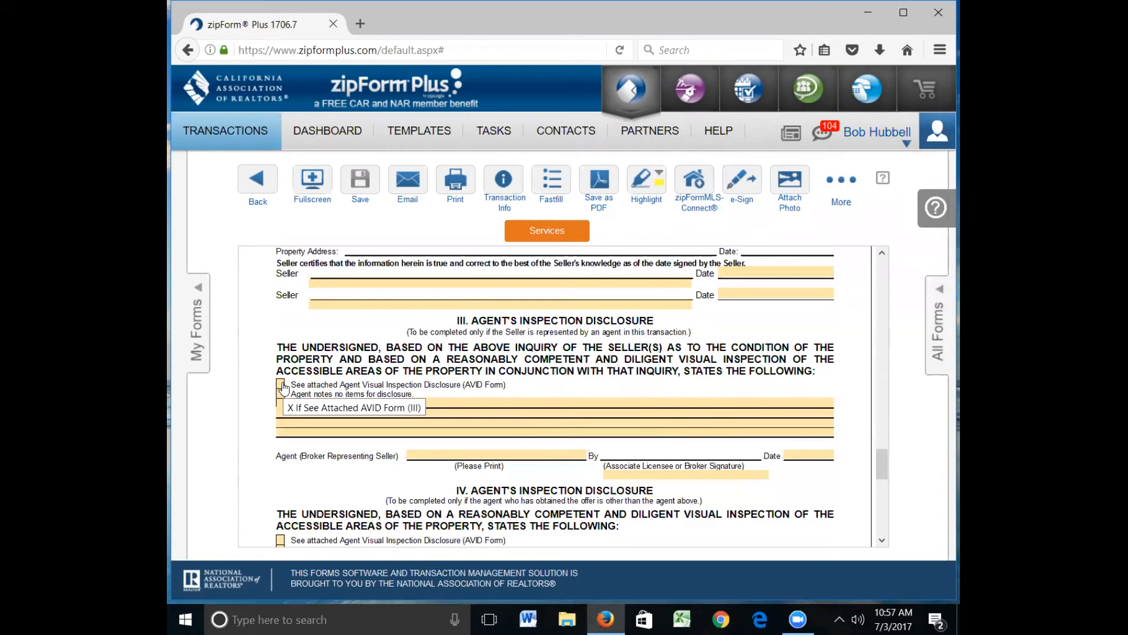
left_click(280, 384)
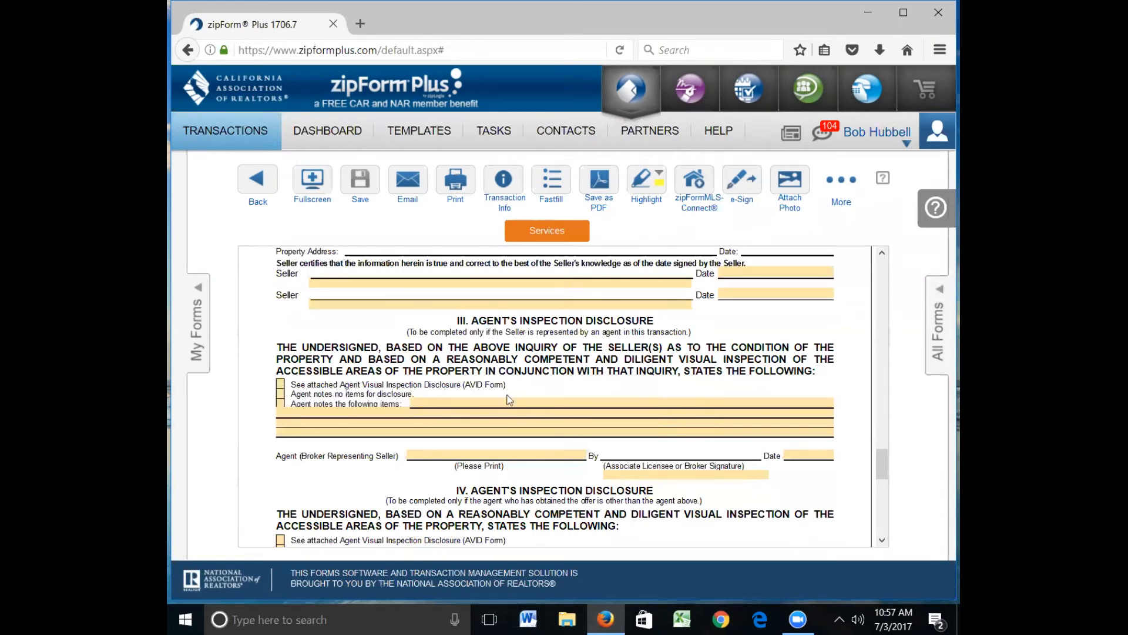
mouse_move(524, 392)
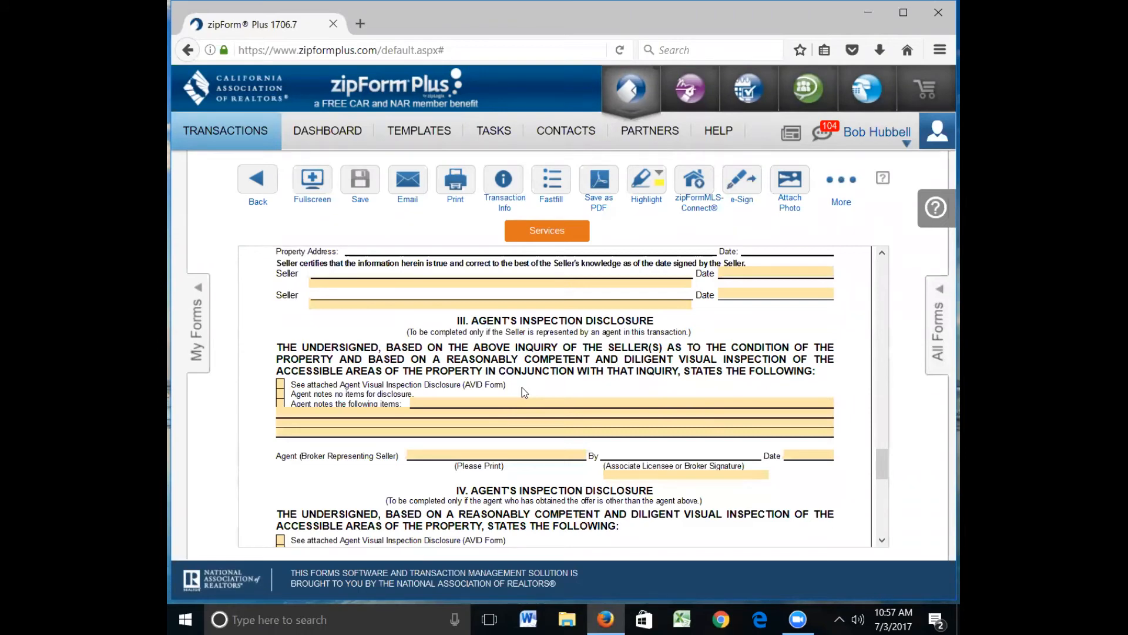
scroll("down", 3)
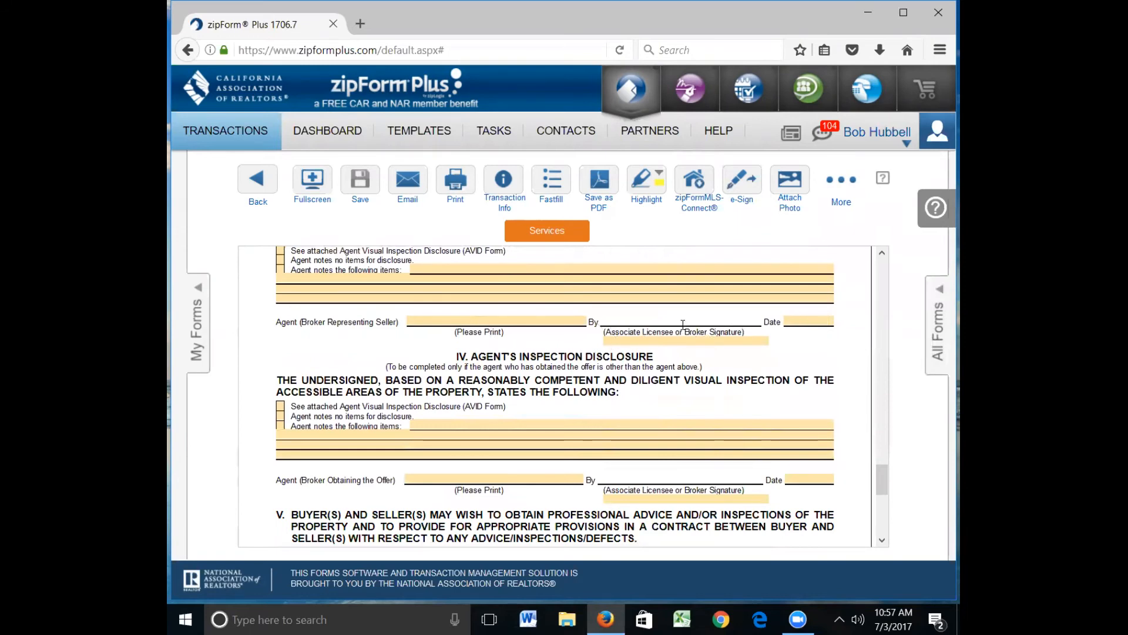
- Scroll through Section IV to the Section V buyer/seller acknowledgment signature block
scroll("down", 3)
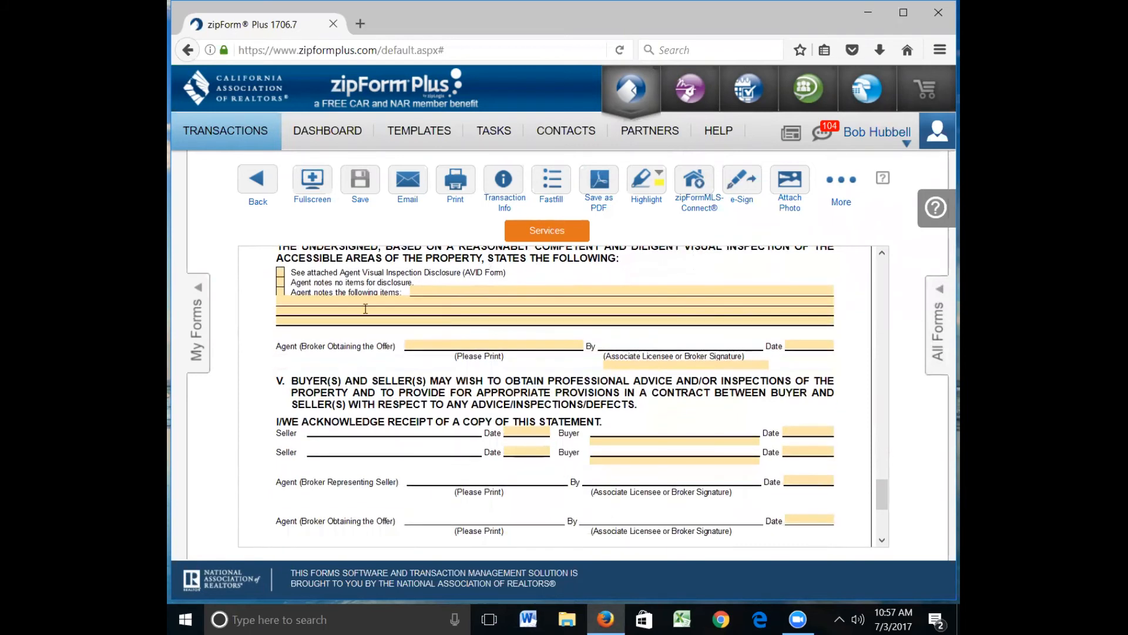
left_click(279, 275)
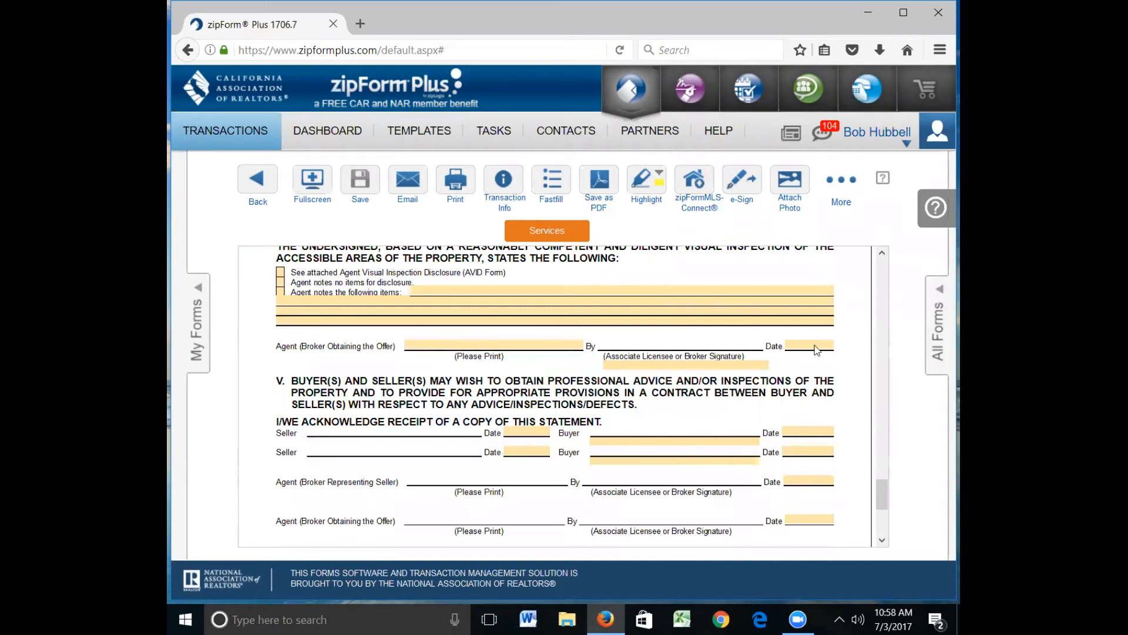
scroll("down", 3)
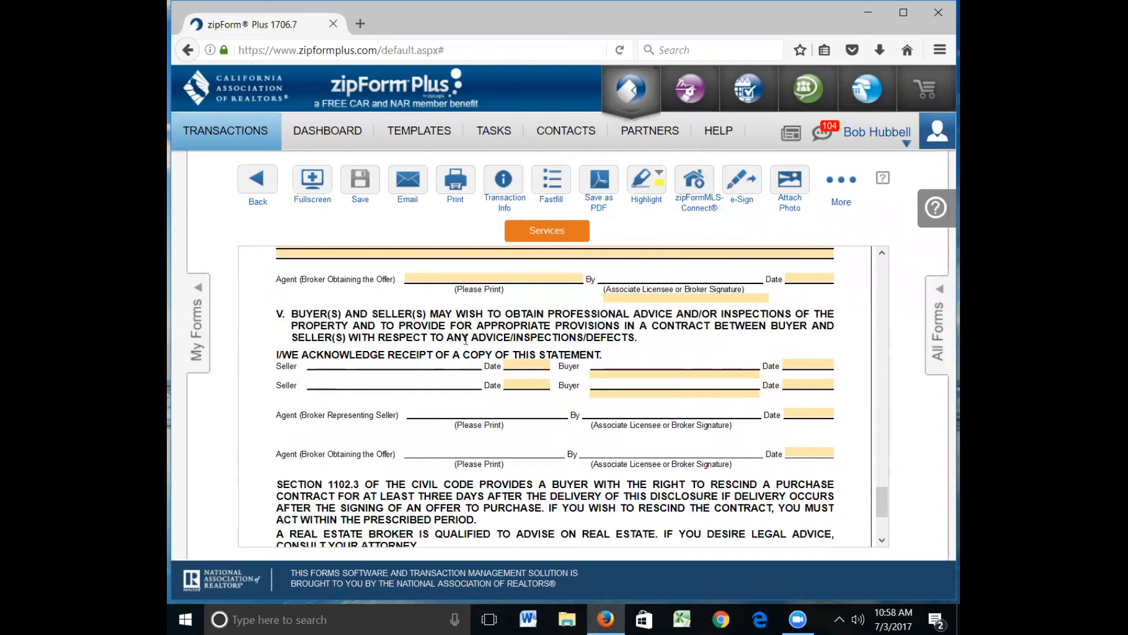
mouse_move(712, 339)
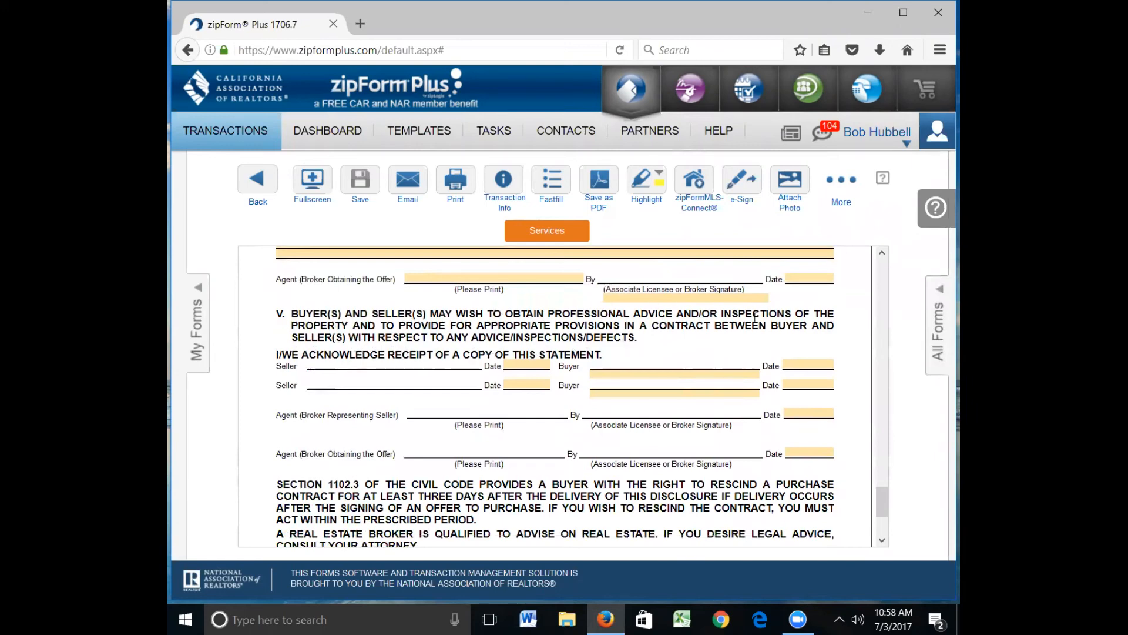
- Scroll to the bottom of page 3, past the Civil Code rescission notice to the footer
scroll("down", 3)
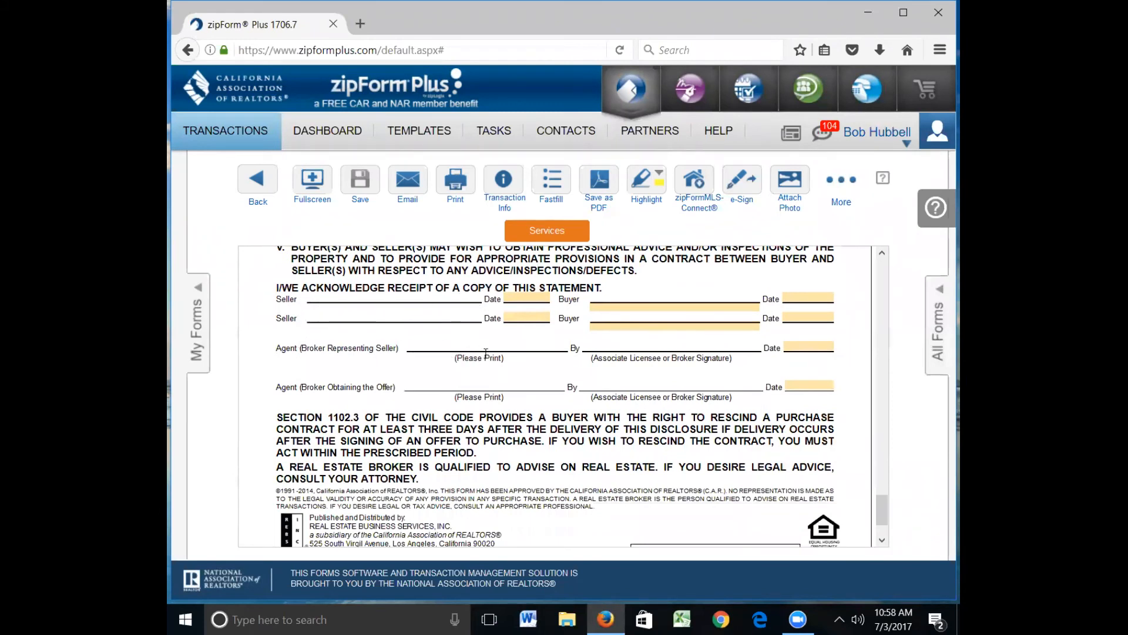
mouse_move(576, 358)
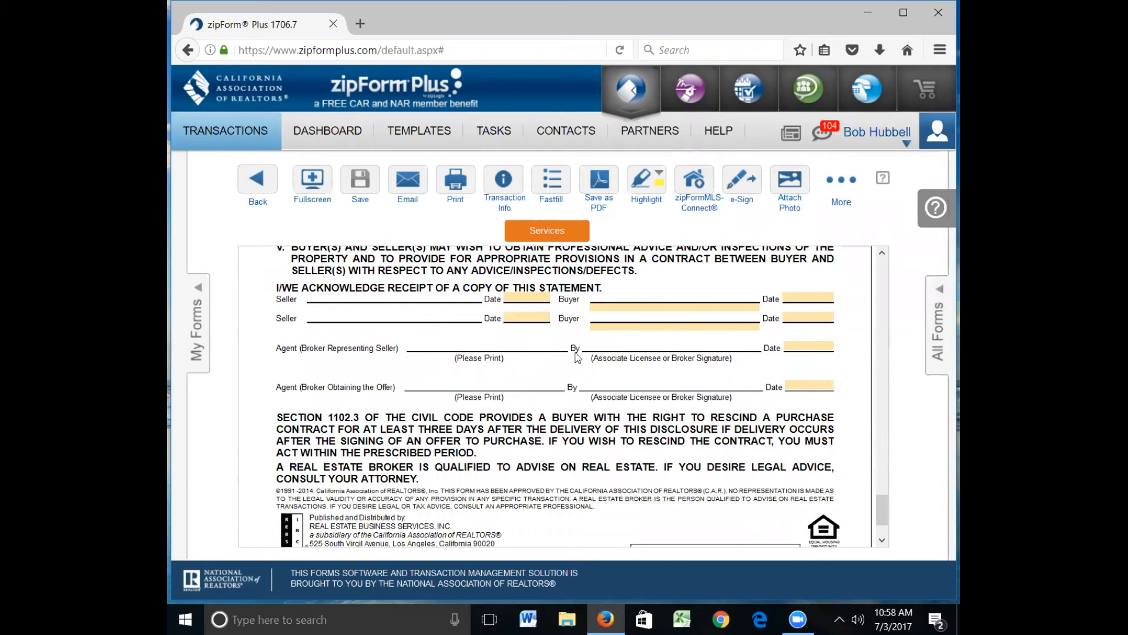
mouse_move(321, 404)
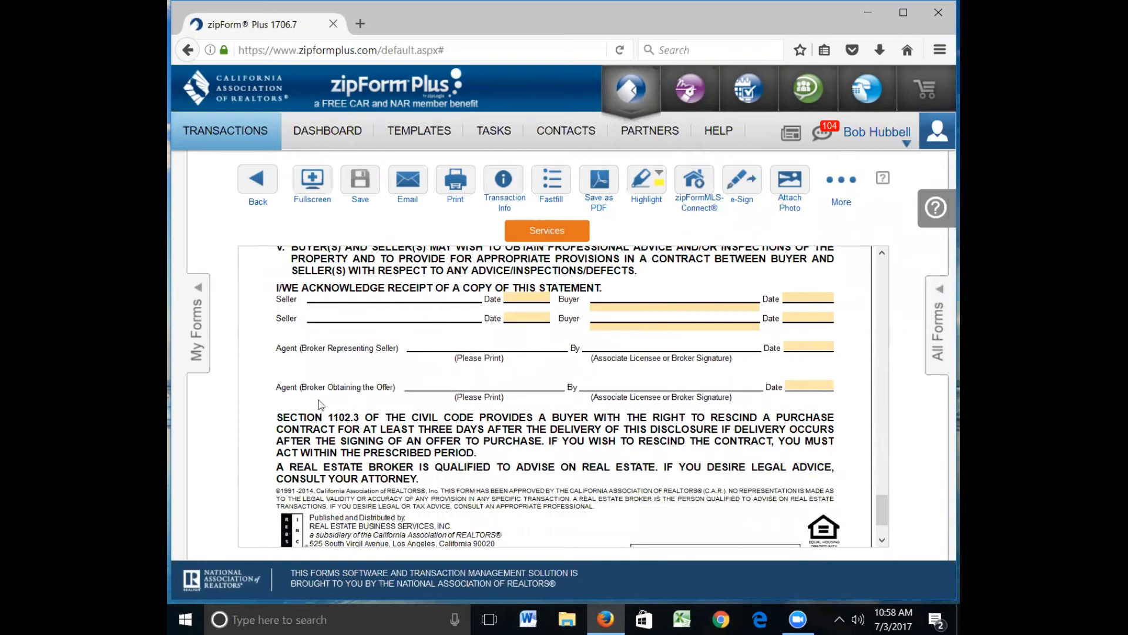
mouse_move(501, 399)
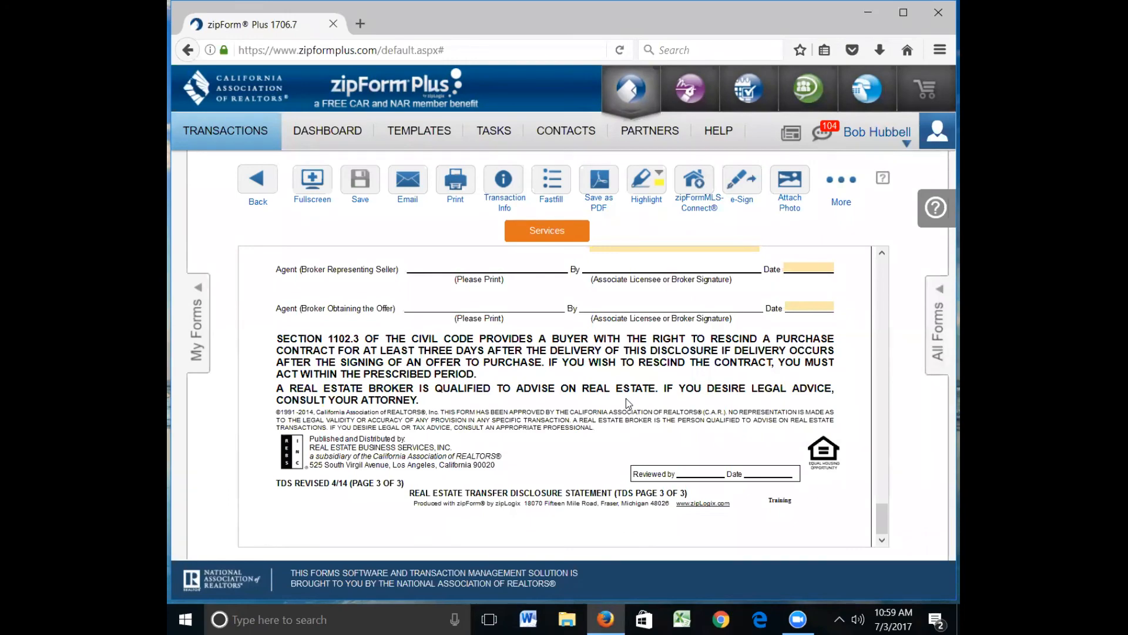
- Scroll through page 1's Seller's Information down to the operating-condition question and initials lines
scroll("down", 3)
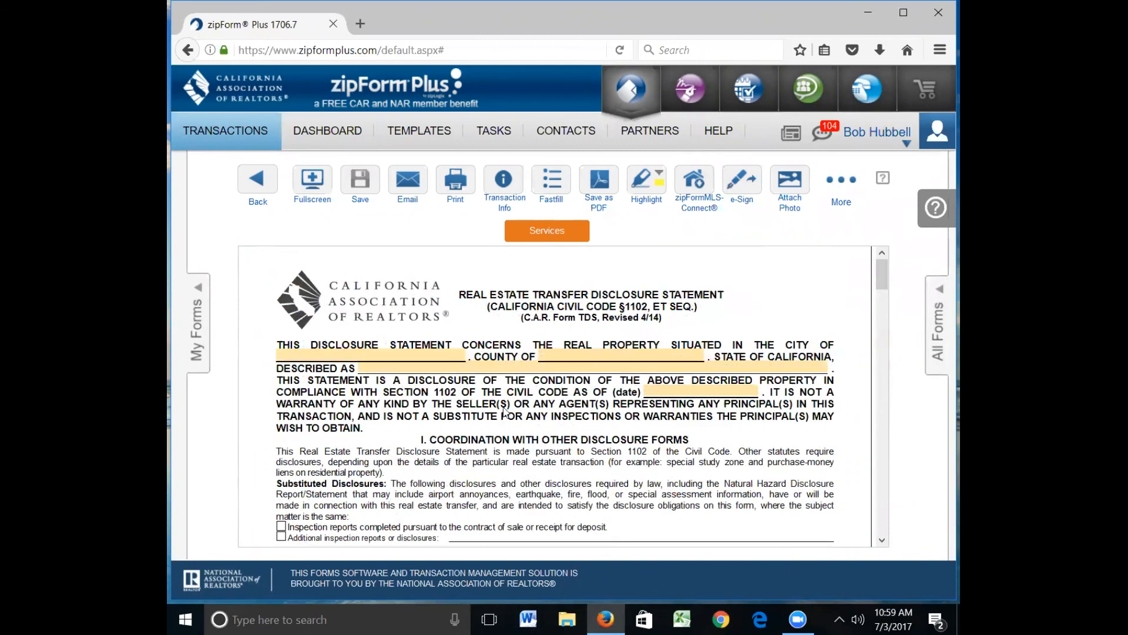
scroll("down", 3)
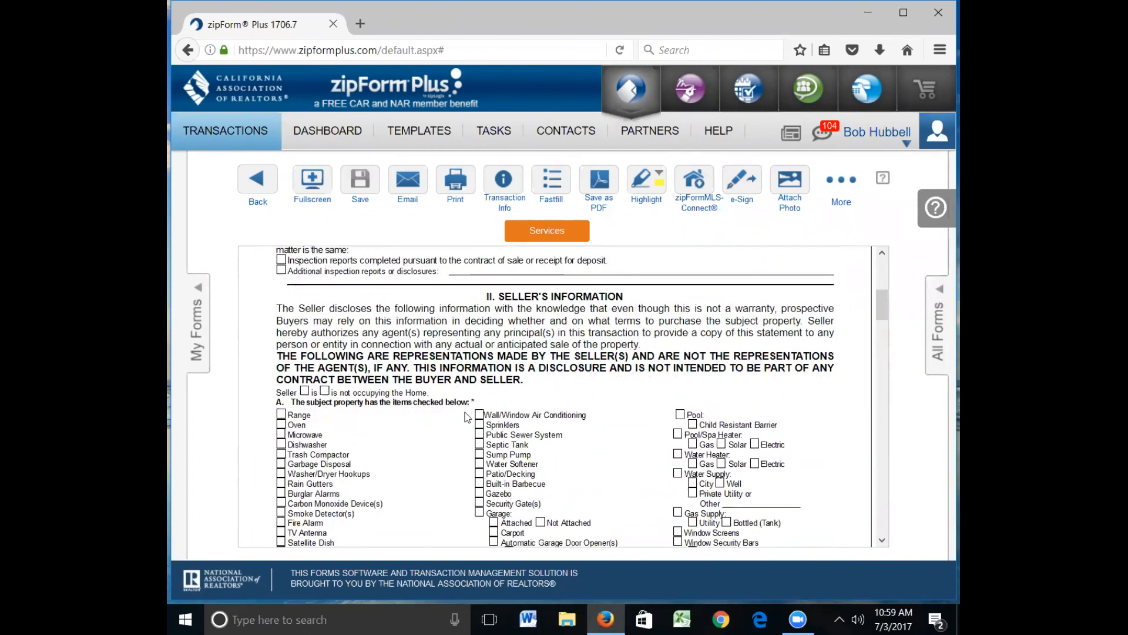
scroll("down", 3)
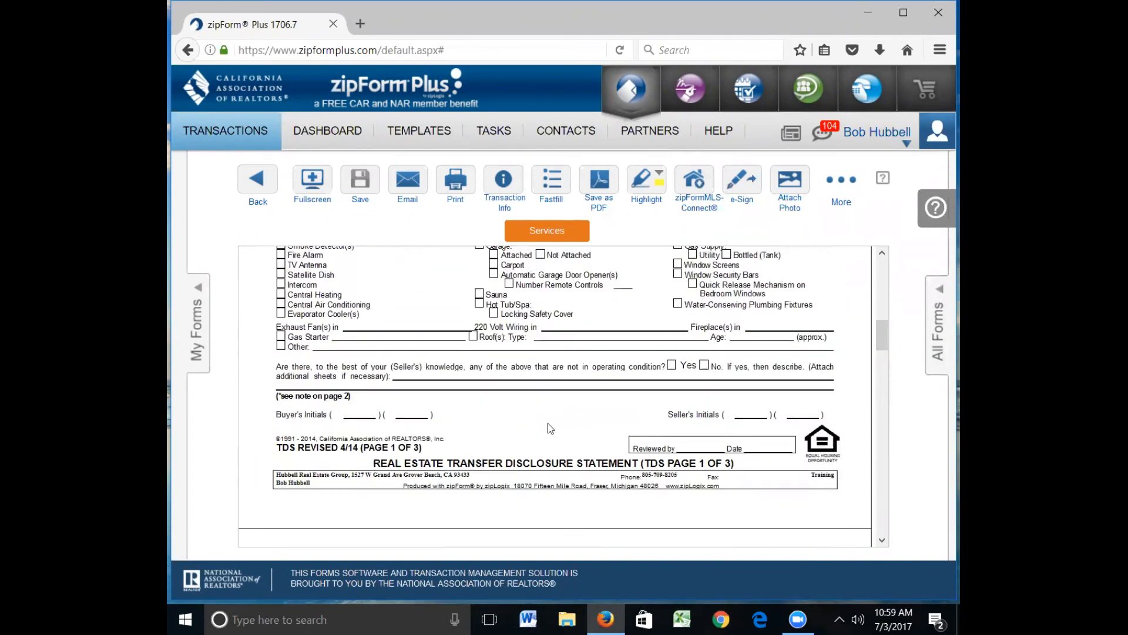
mouse_move(509, 426)
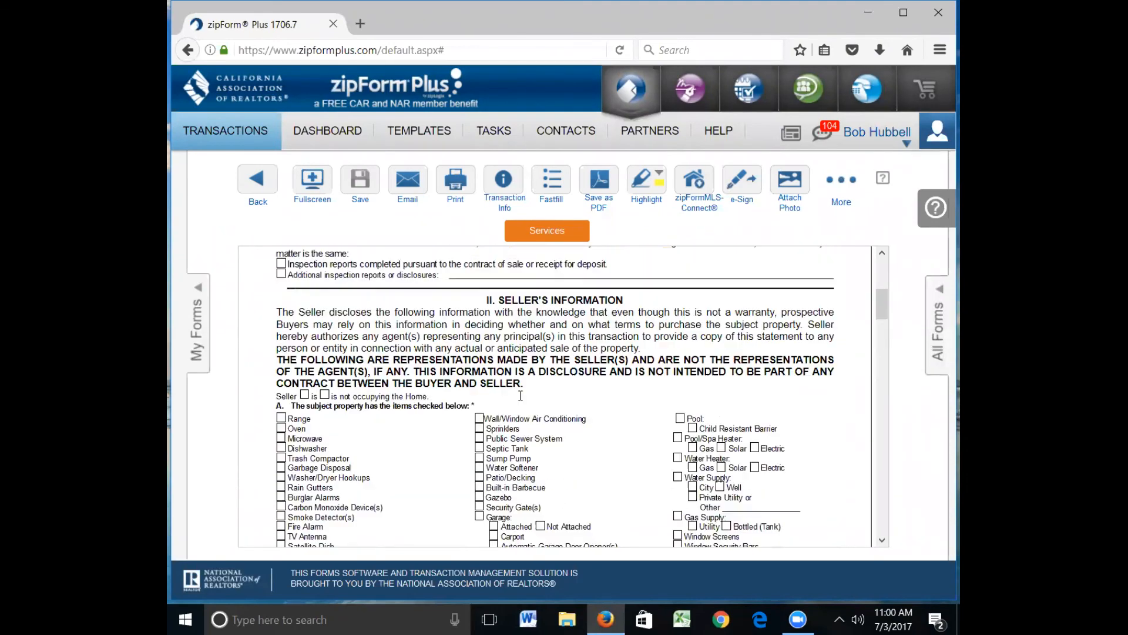
scroll("down", 3)
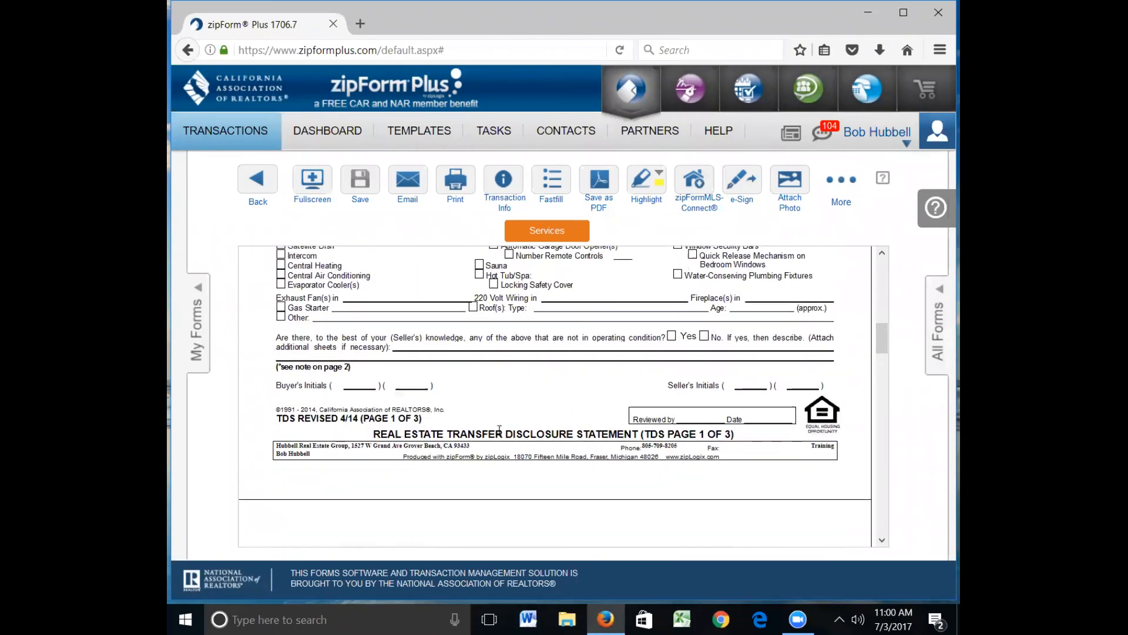